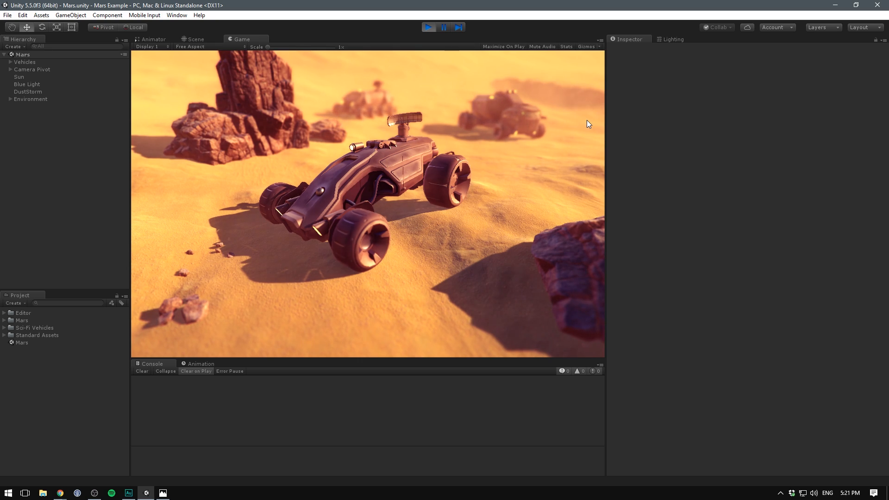
mouse_move(263, 80)
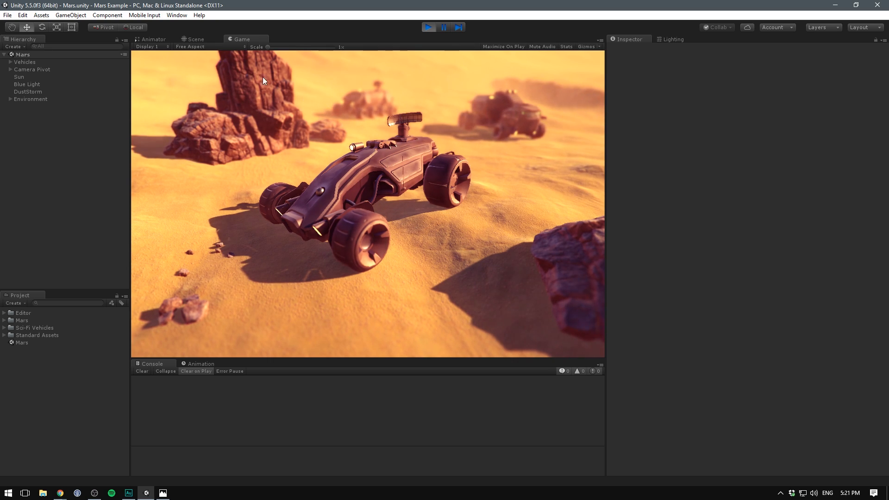
Check the Scene and Game views, then set aside the Killzone.jpg reference screenshot.
left_click(196, 39)
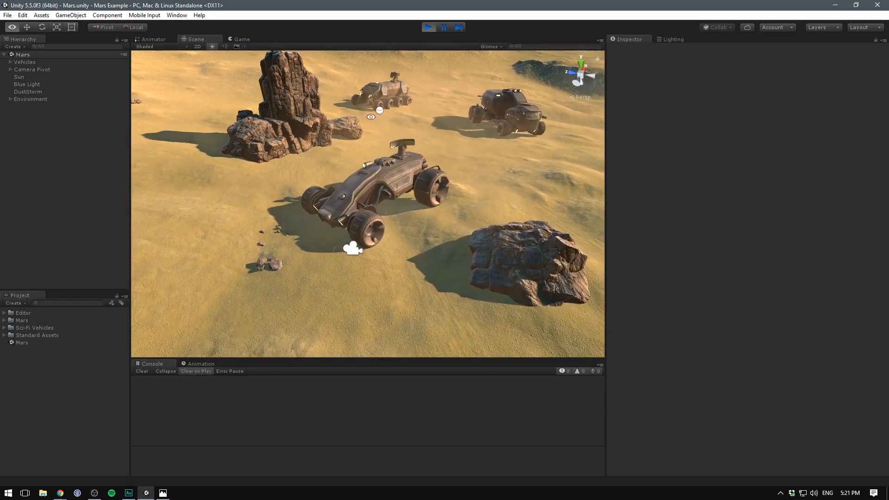
left_click(241, 39)
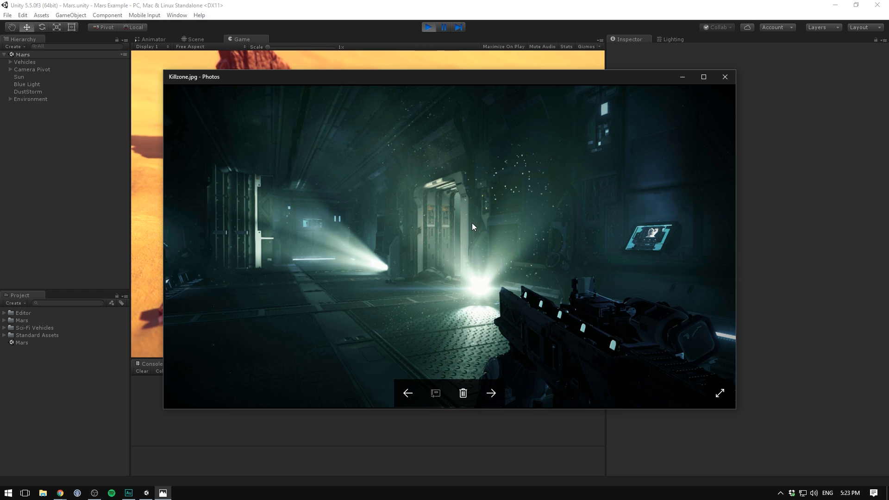
mouse_move(438, 318)
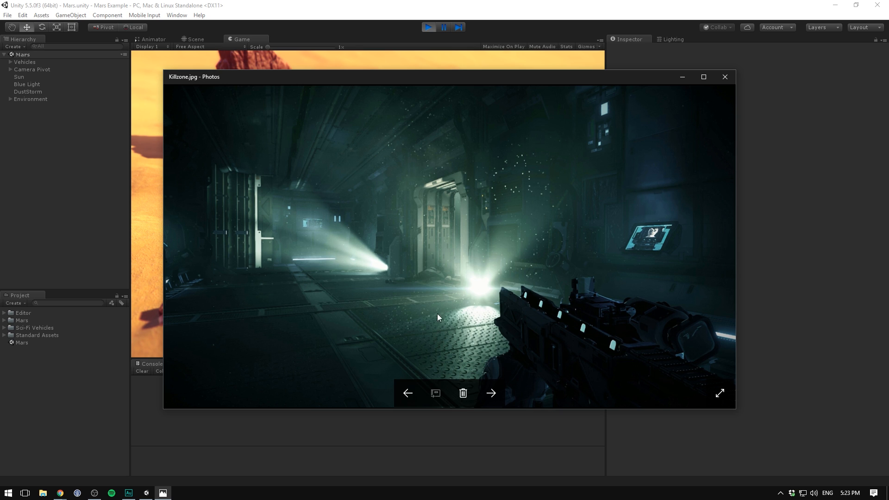
mouse_move(454, 341)
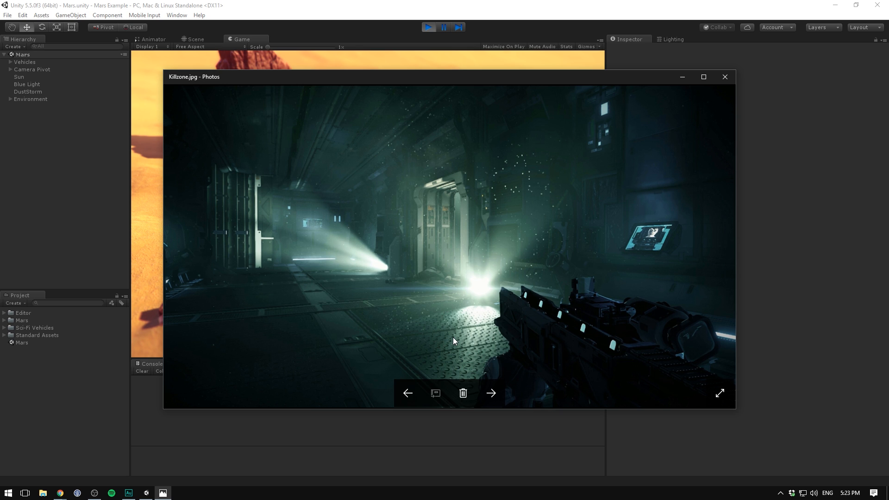
mouse_move(393, 276)
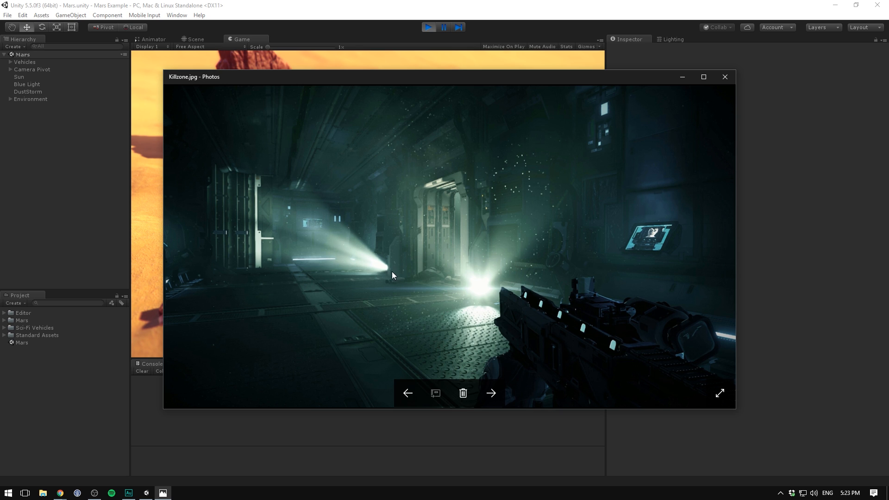
mouse_move(310, 235)
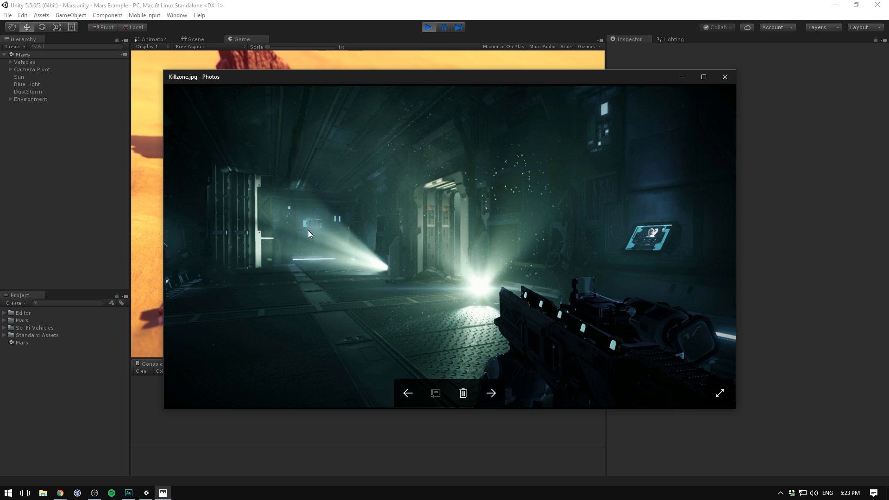
mouse_move(272, 215)
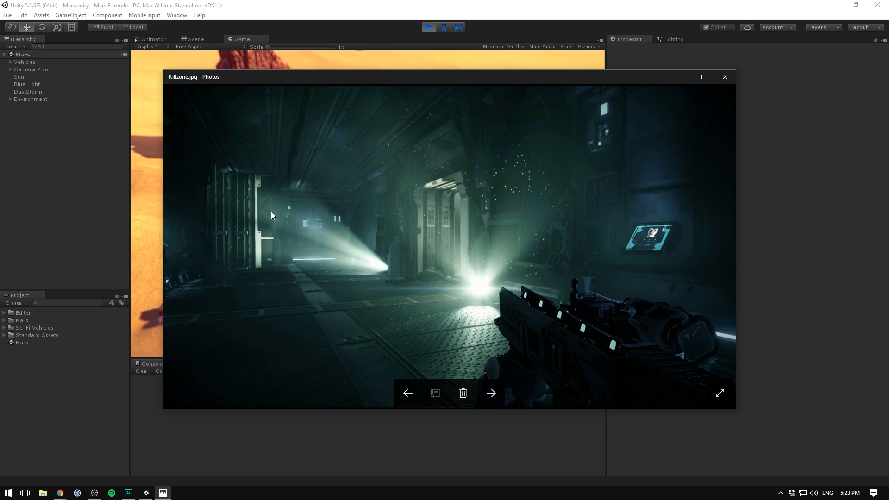
mouse_move(338, 225)
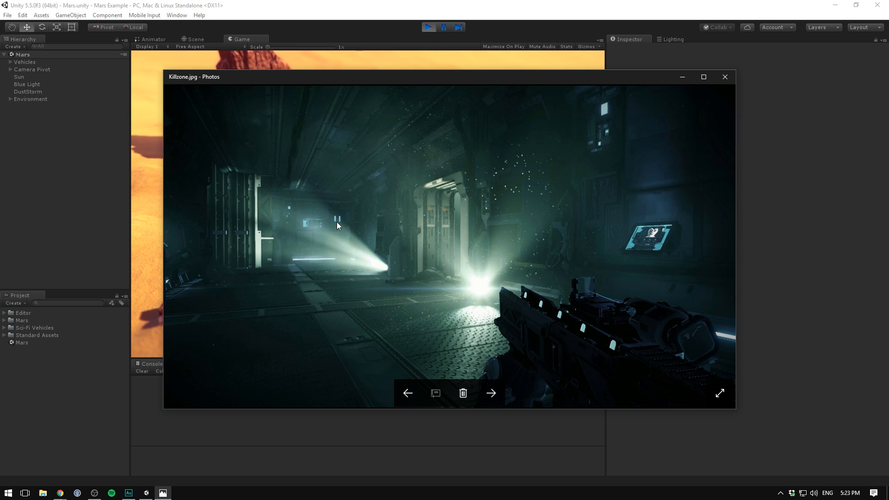
mouse_move(313, 257)
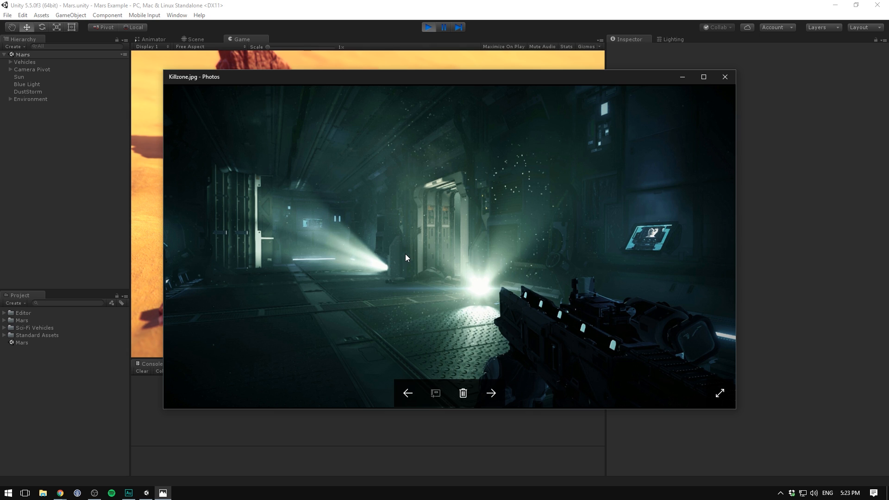
mouse_move(680, 83)
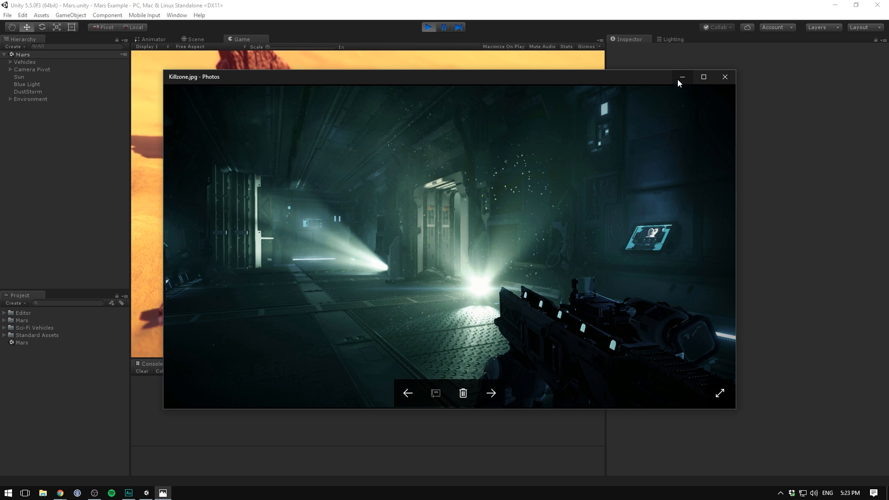
left_click(724, 77)
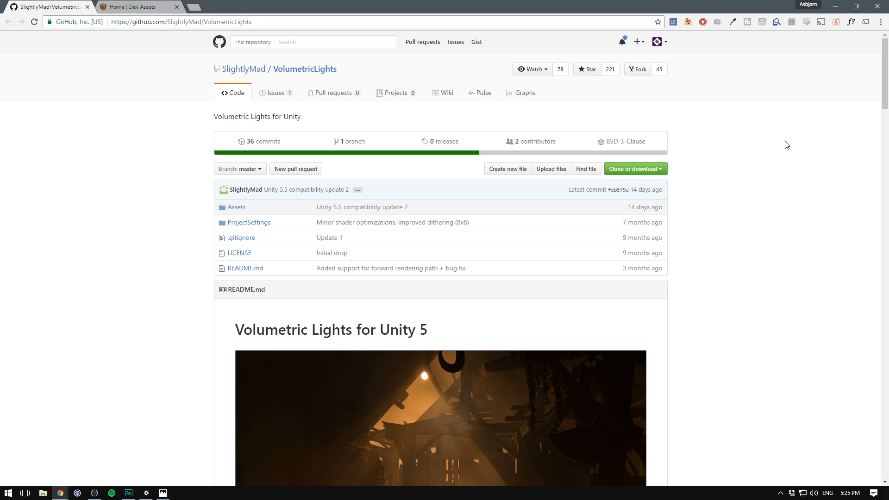
Scroll down through the VolumetricLights README, then back up to the file listing.
scroll("down", 3)
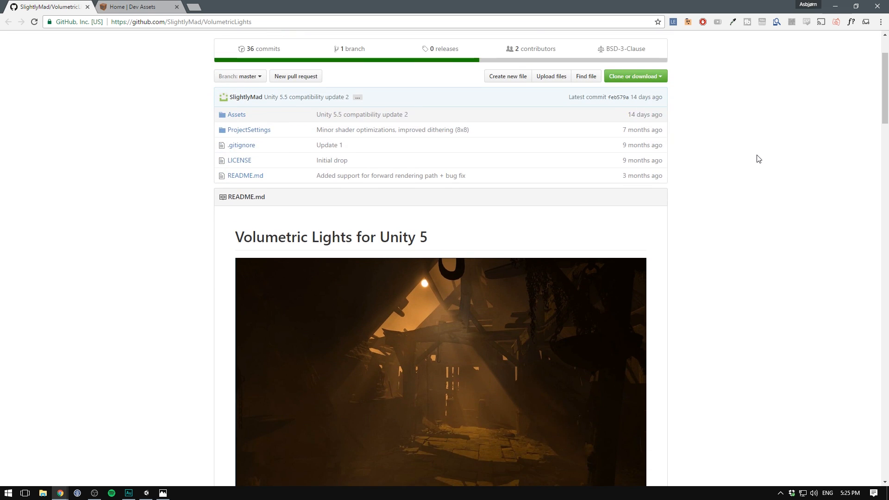
scroll("down", 3)
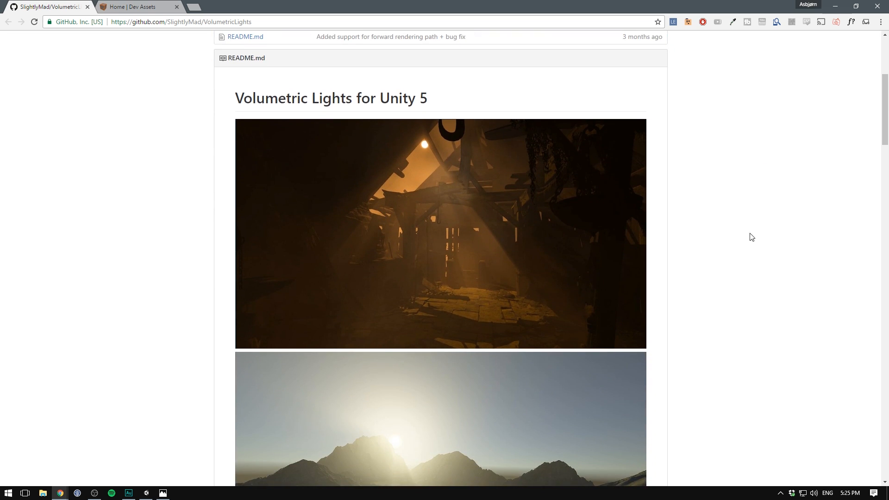
scroll("down", 3)
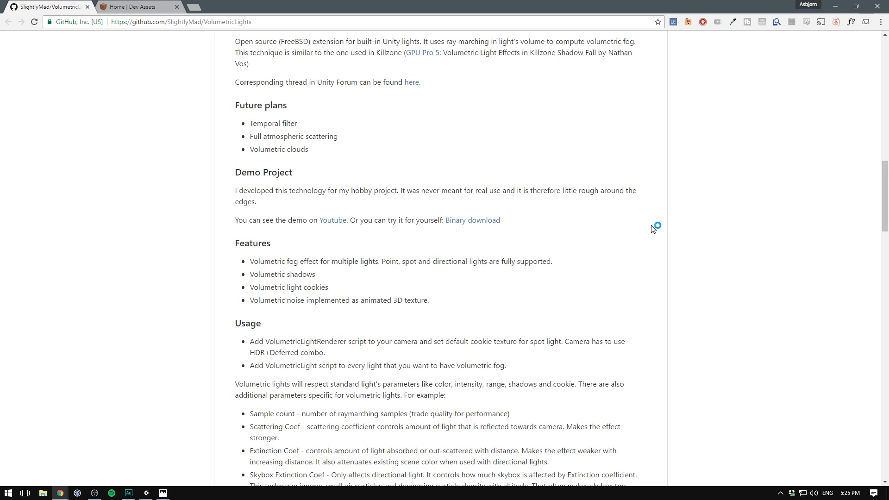
mouse_move(599, 268)
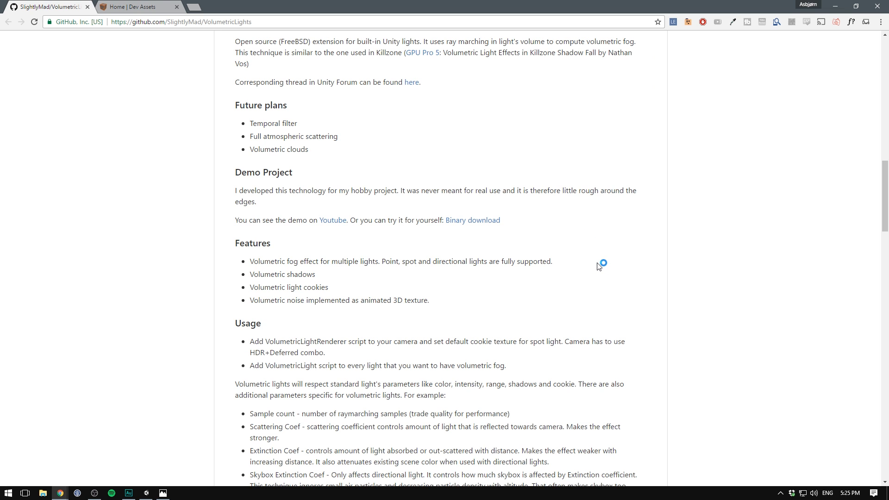
scroll("down", 3)
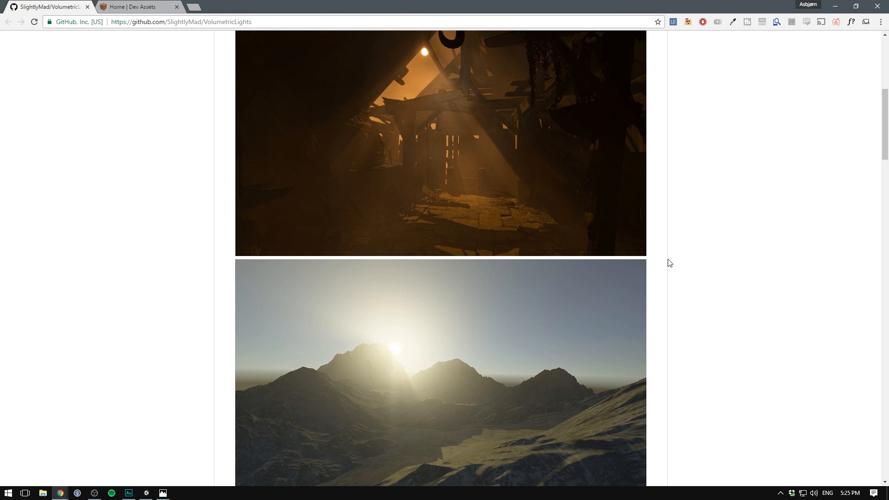
mouse_move(669, 260)
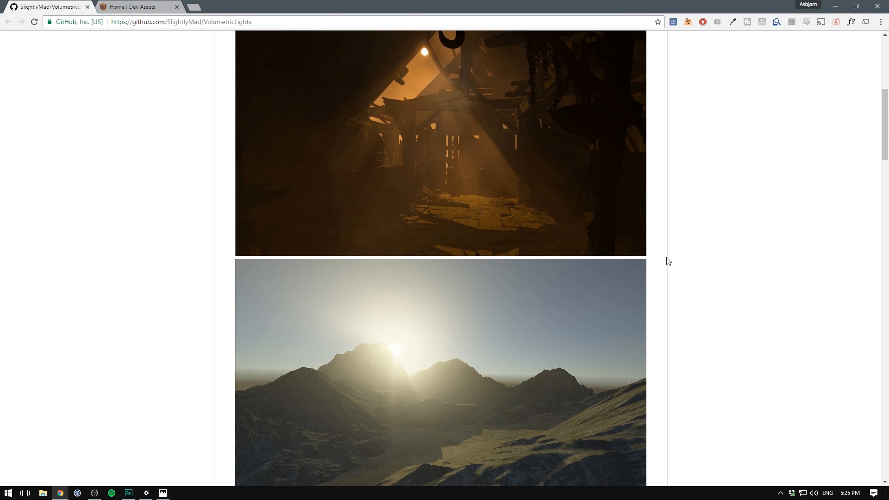
scroll("up", 3)
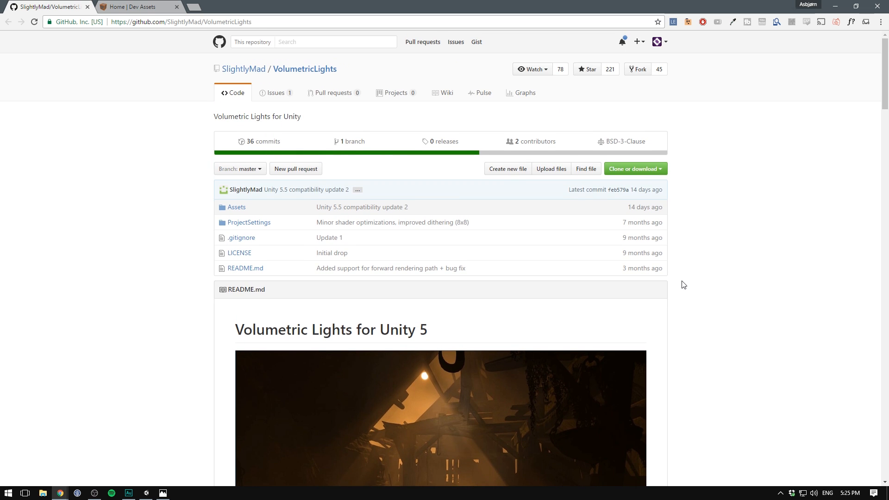
mouse_move(662, 267)
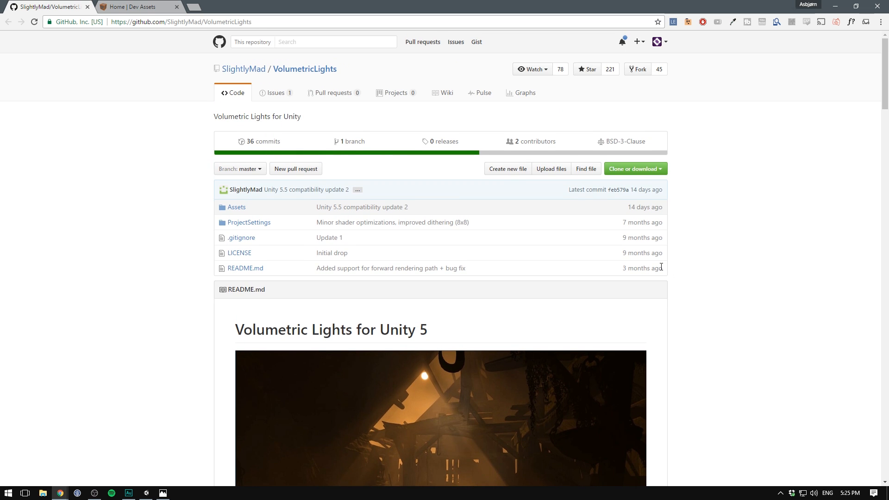
mouse_move(179, 116)
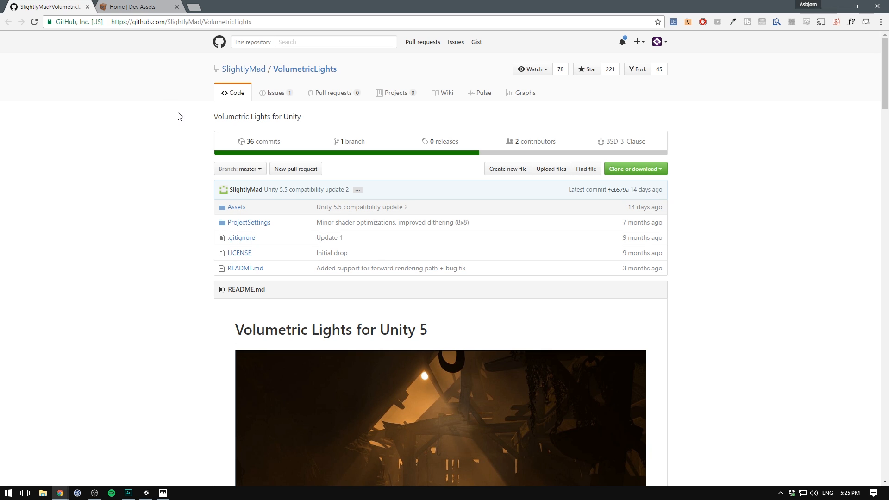
mouse_move(603, 112)
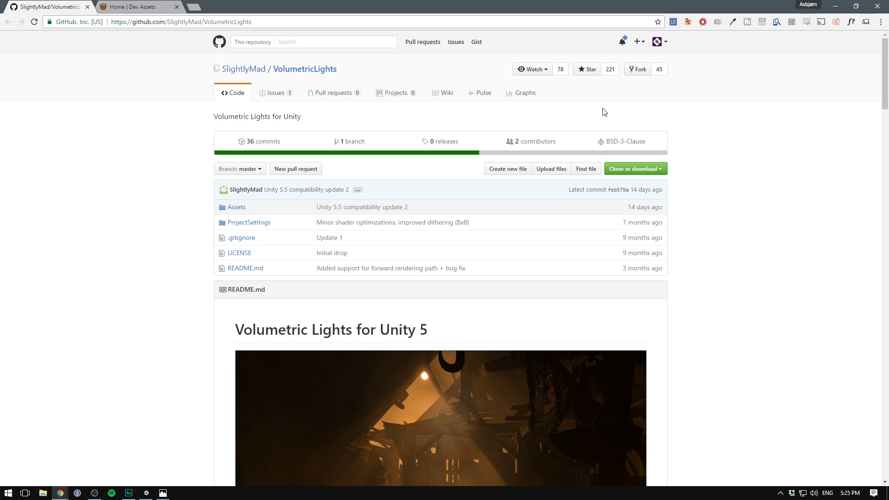
mouse_move(701, 183)
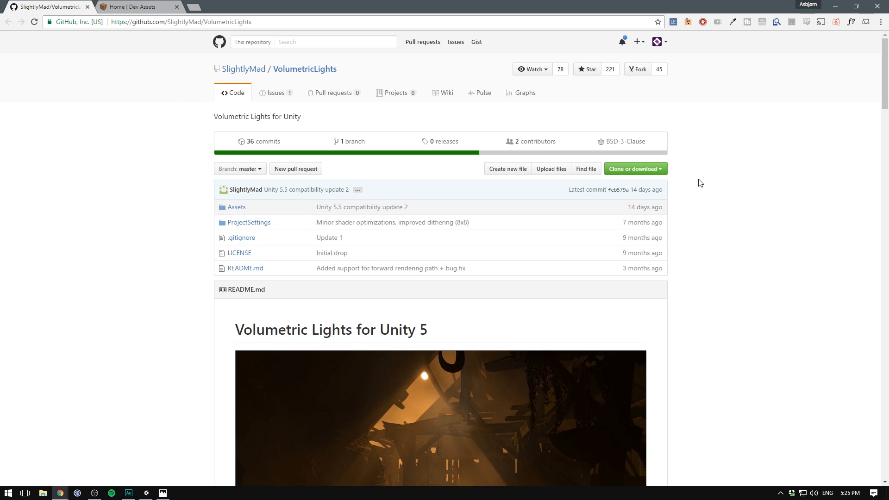
mouse_move(155, 193)
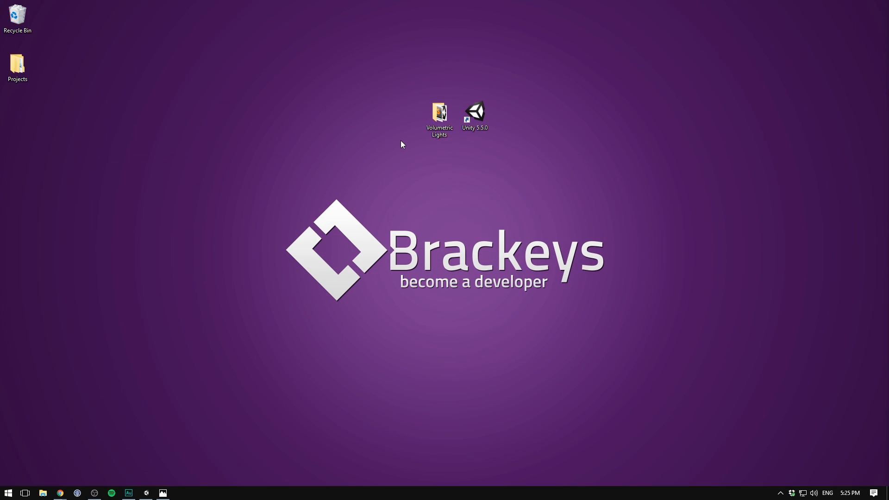
mouse_move(456, 117)
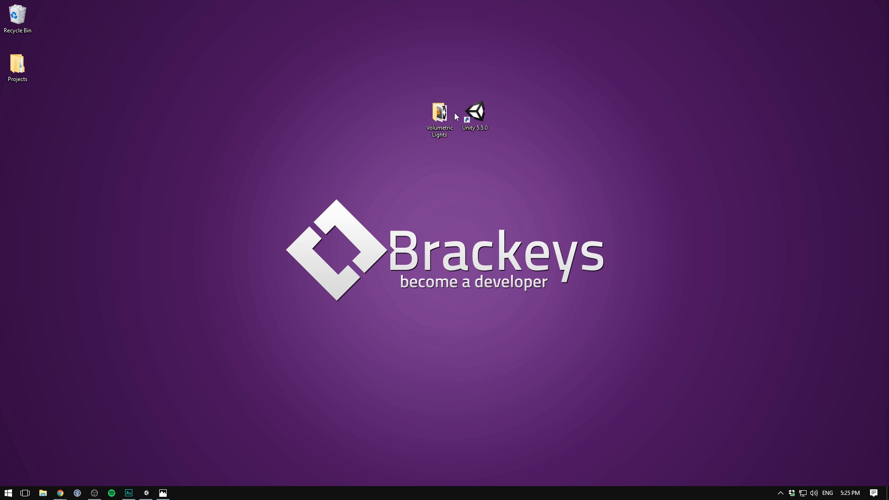
Open the Volumetric Lights folder and launch Volumetric Lights.unitypackage.
double_click(439, 111)
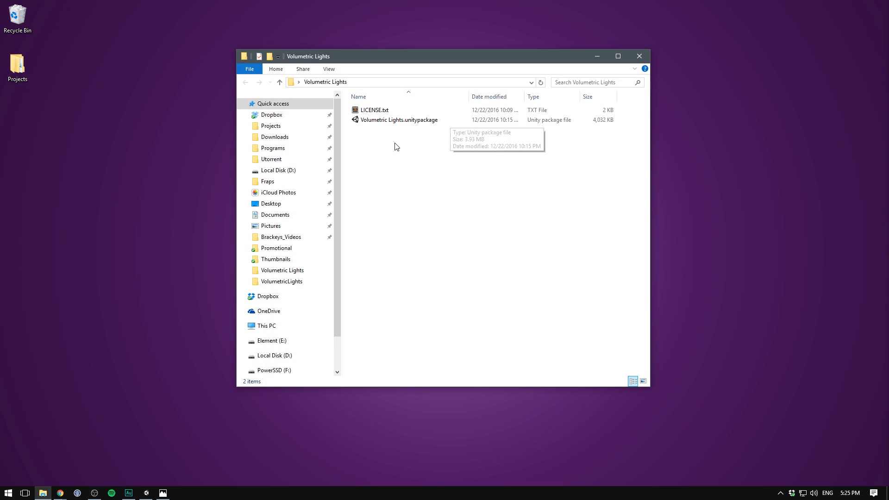
left_click(400, 119)
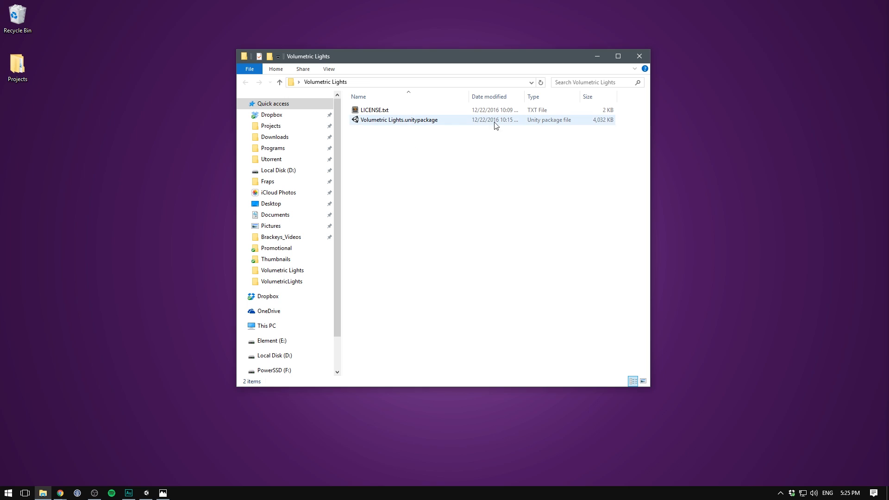
double_click(398, 120)
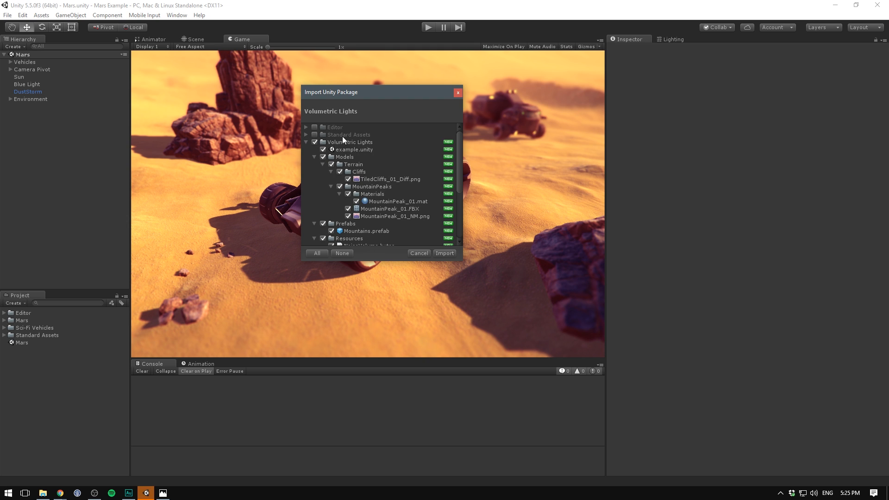
Import the checked Volumetric Lights assets, collapse the Editor folders, and clear console warnings.
left_click(307, 142)
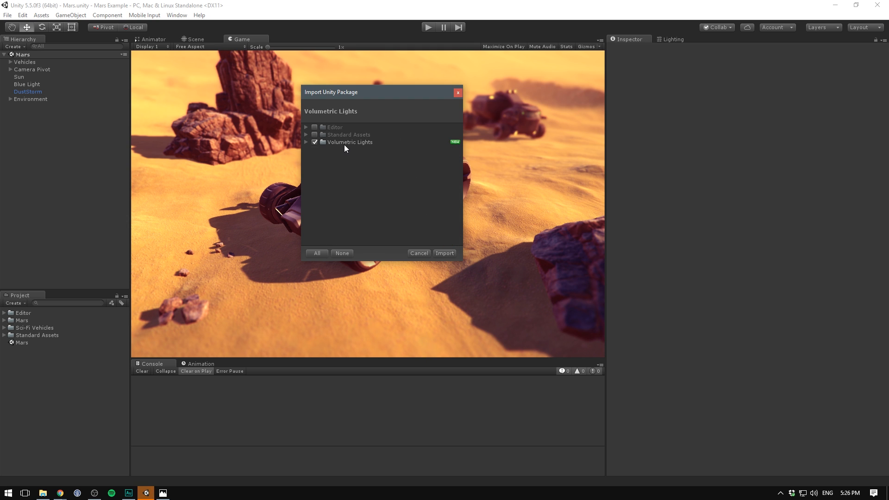
left_click(445, 253)
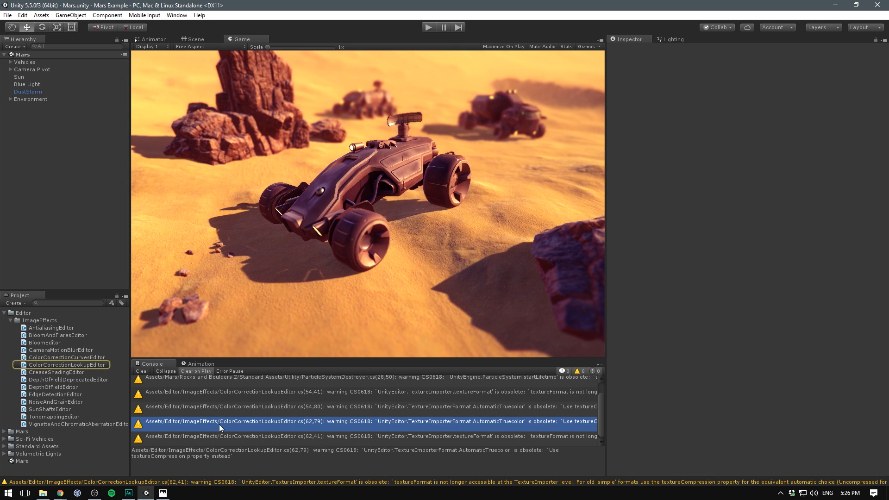
left_click(9, 321)
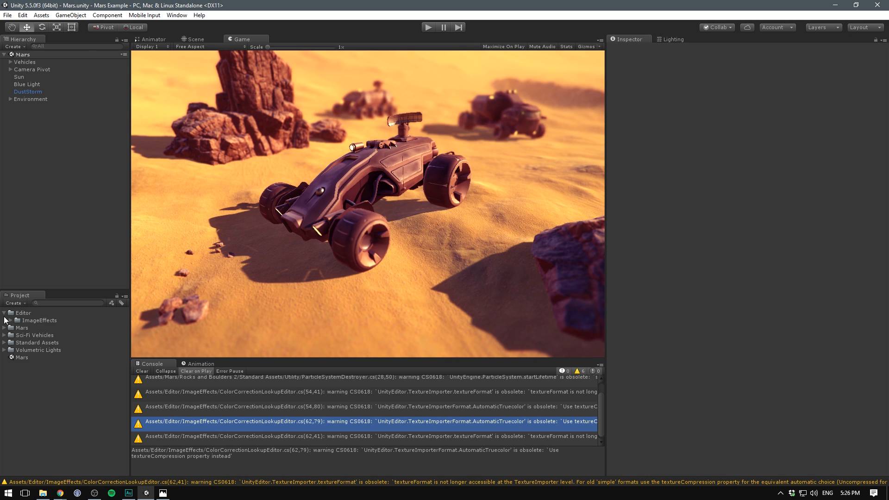
left_click(4, 313)
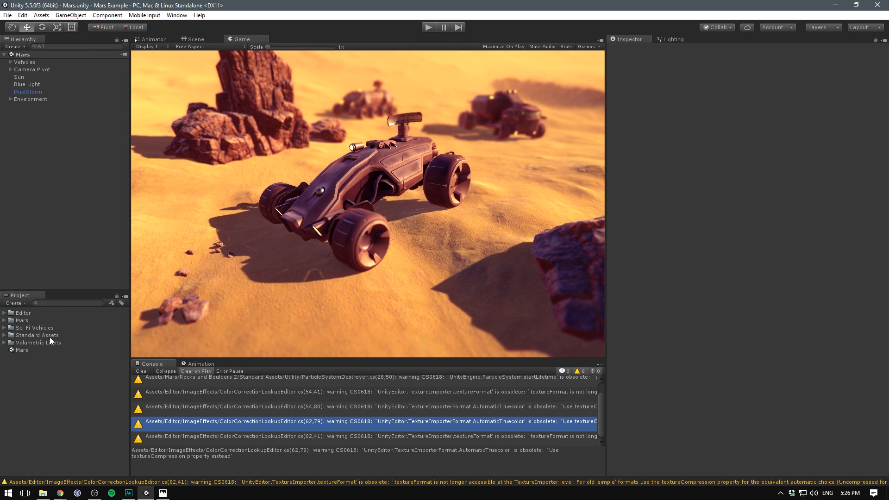
mouse_move(155, 379)
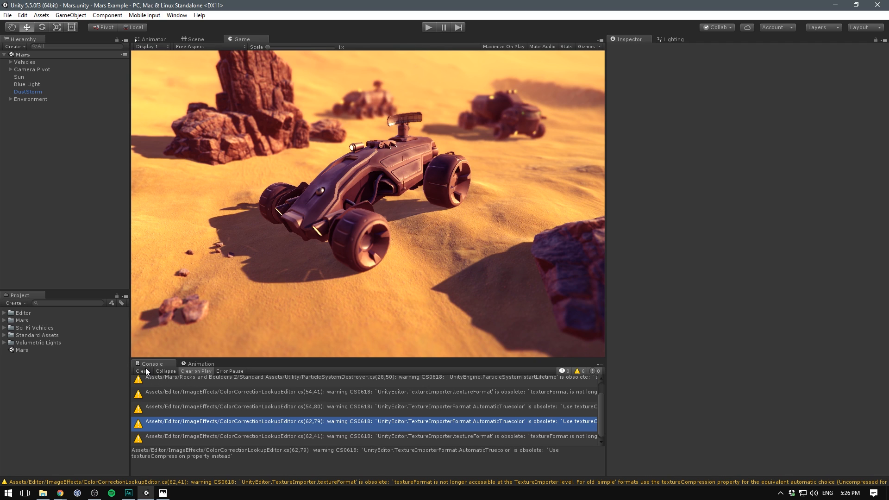
left_click(142, 371)
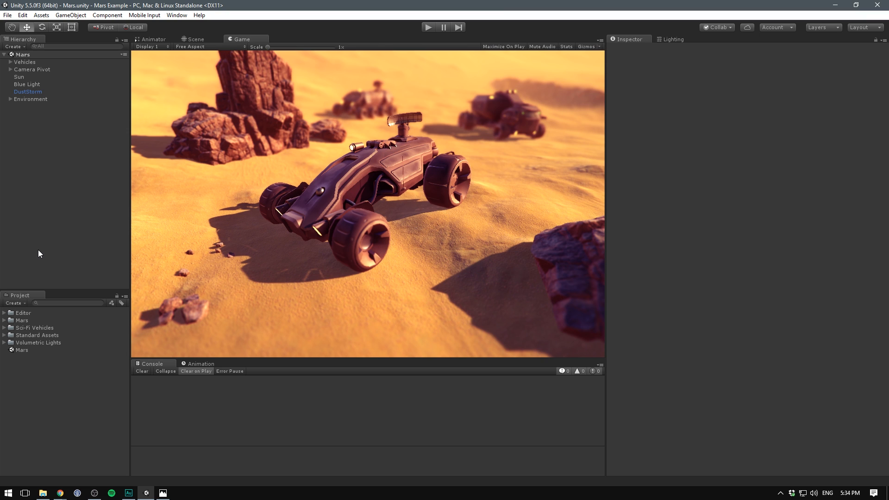
mouse_move(12, 346)
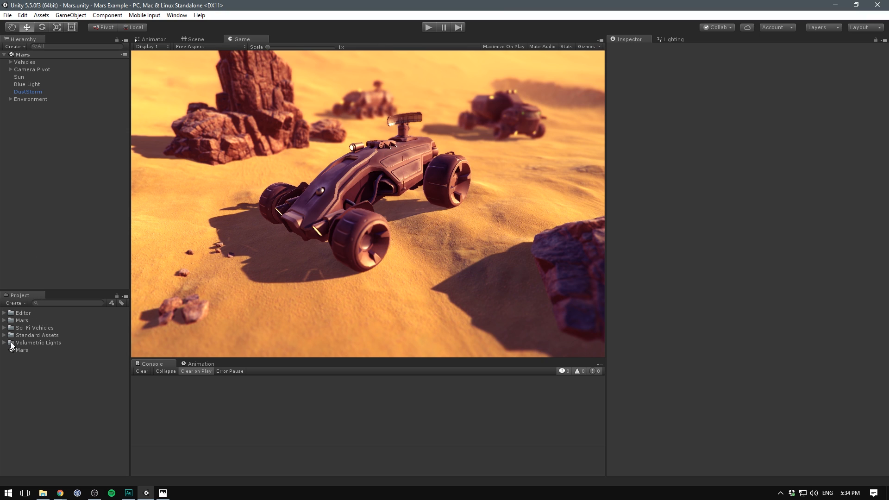
left_click(4, 342)
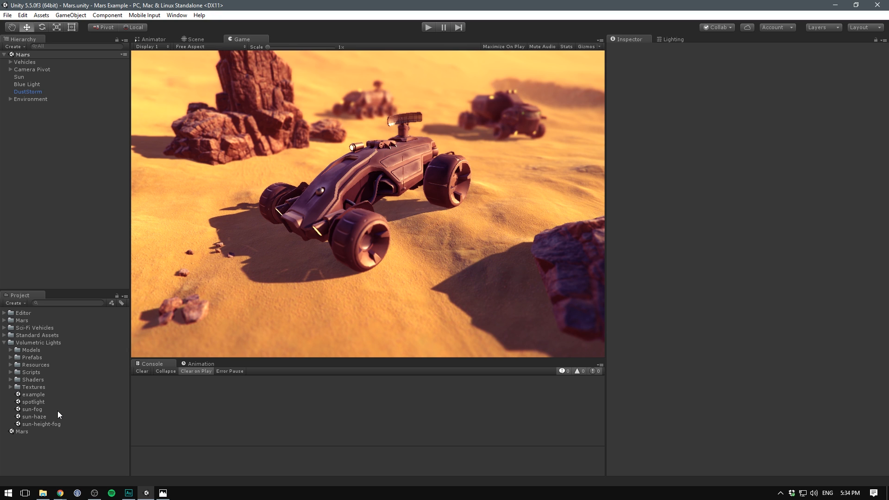
mouse_move(44, 418)
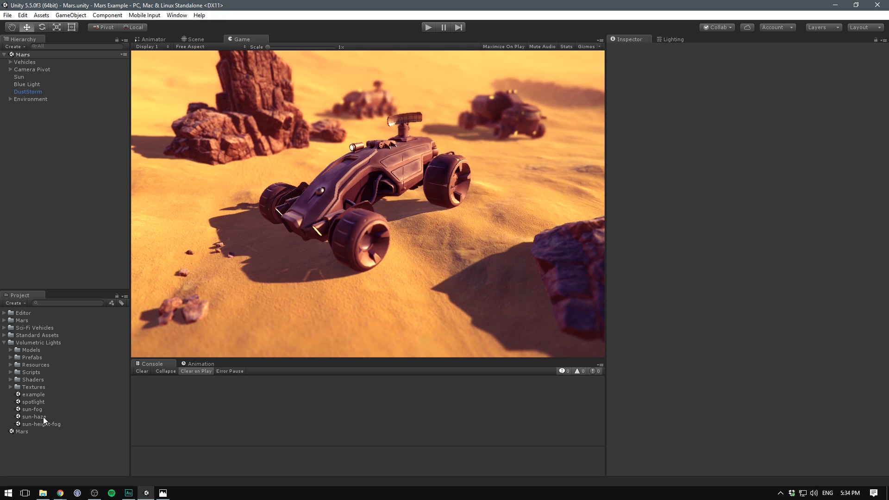
left_click(4, 343)
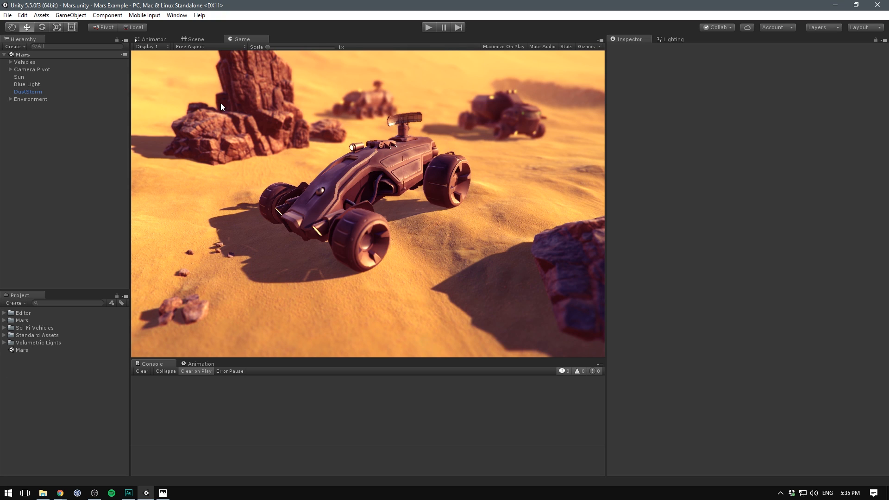
mouse_move(216, 68)
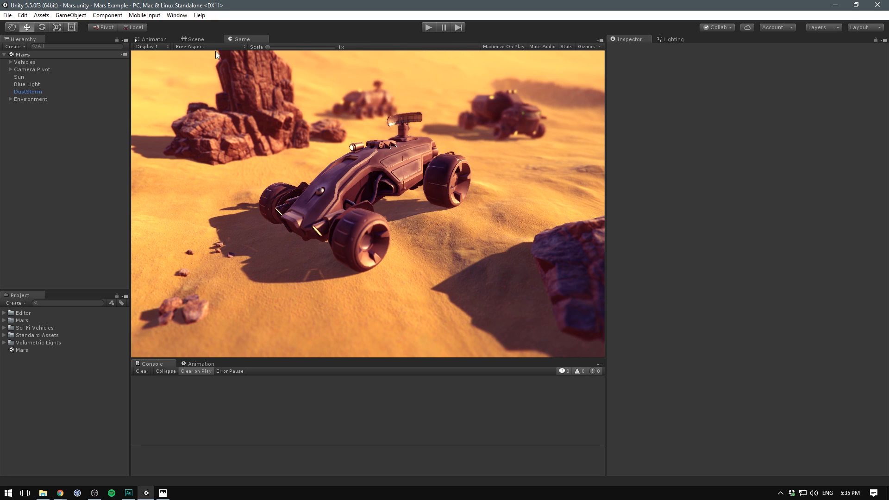
Toggle the Sun light off and back on, inspect Blue Light, then view lighting settings.
left_click(20, 77)
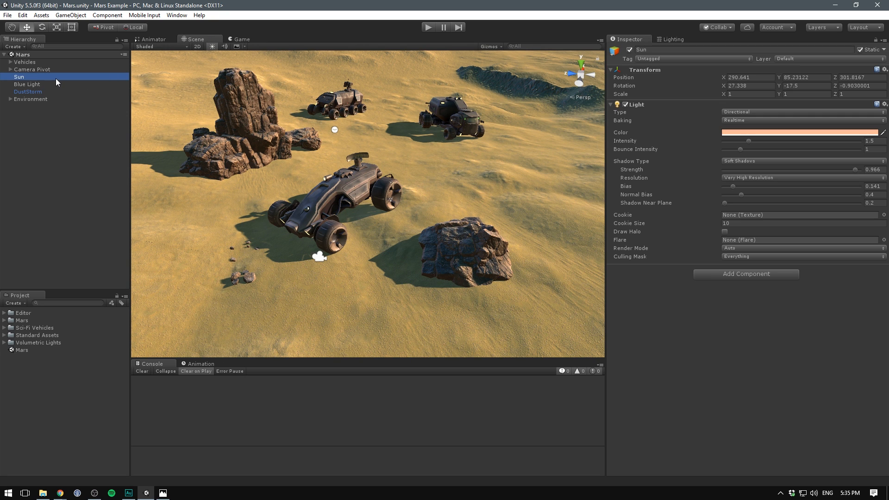
mouse_move(381, 132)
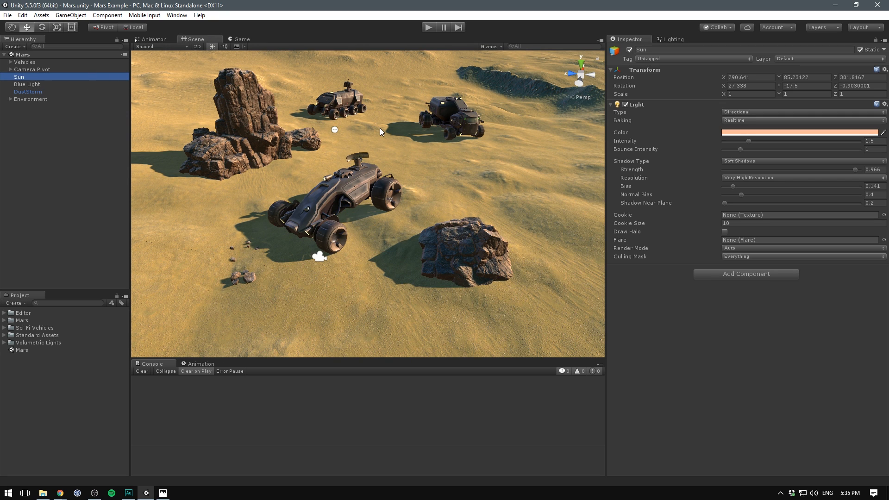
mouse_move(674, 127)
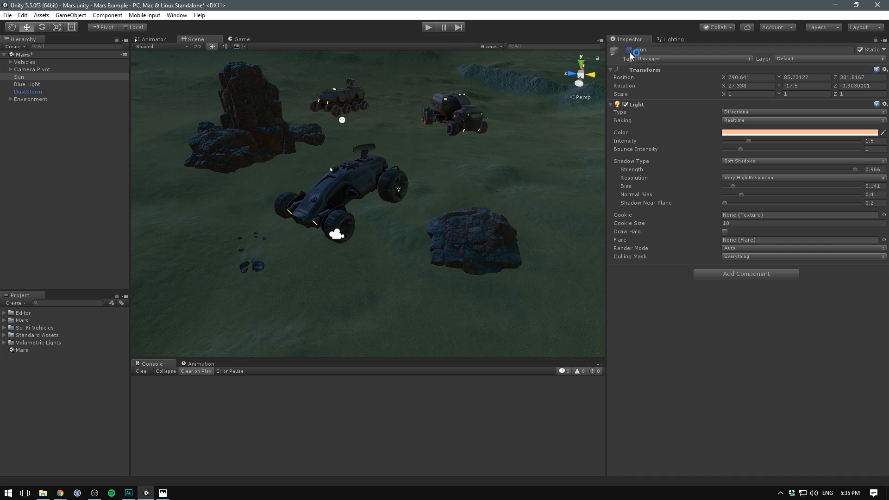
left_click(27, 84)
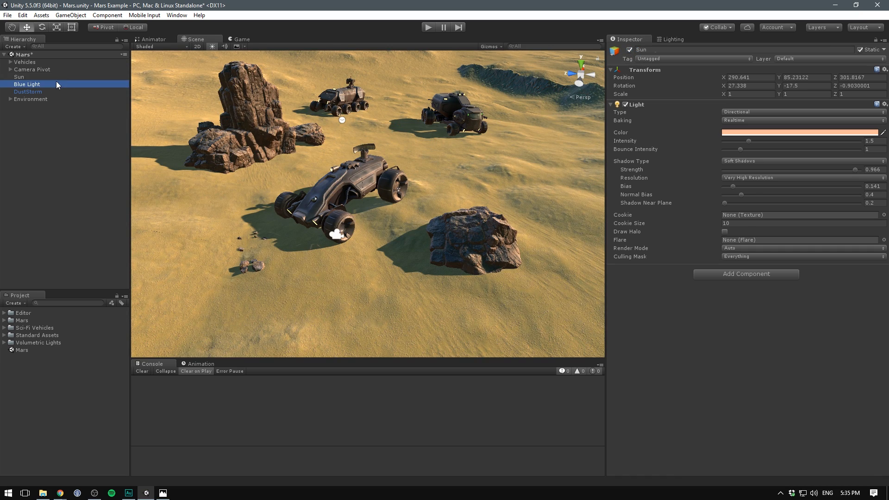
left_click(27, 83)
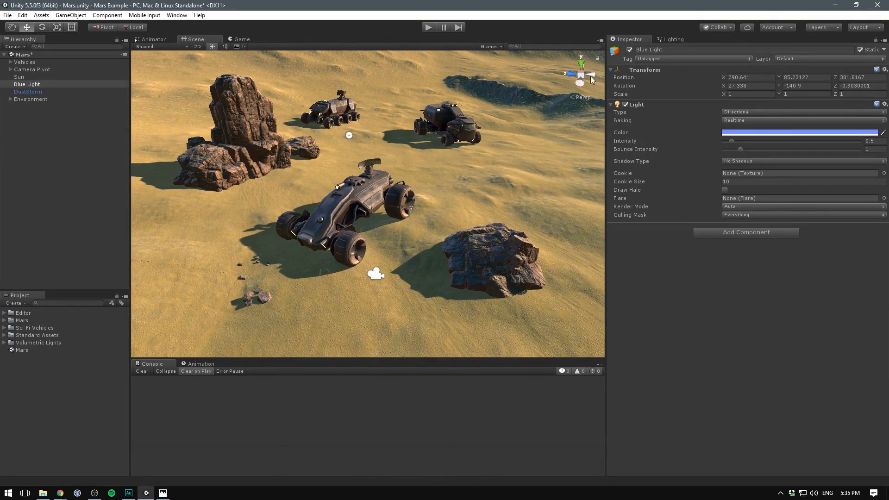
left_click(669, 39)
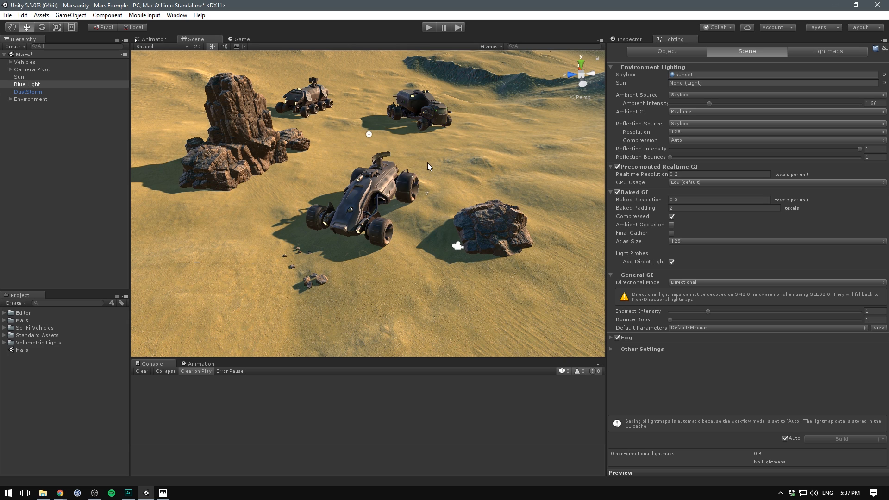
mouse_move(714, 106)
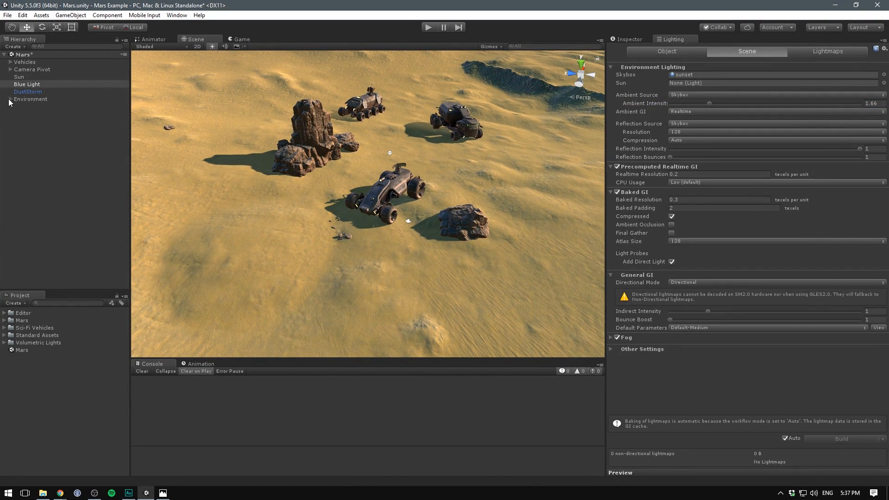
Expand and collapse the Environment group, inspect the DustStorm particle system, then return to Game view.
left_click(9, 99)
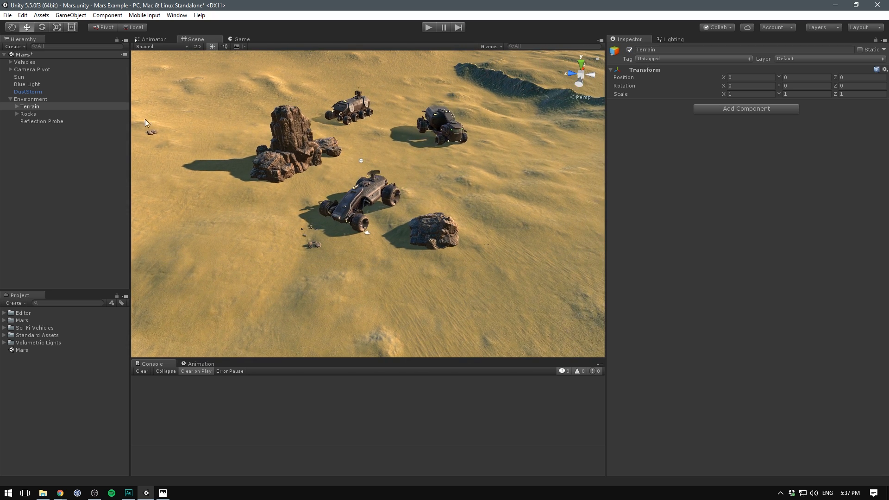
left_click(28, 113)
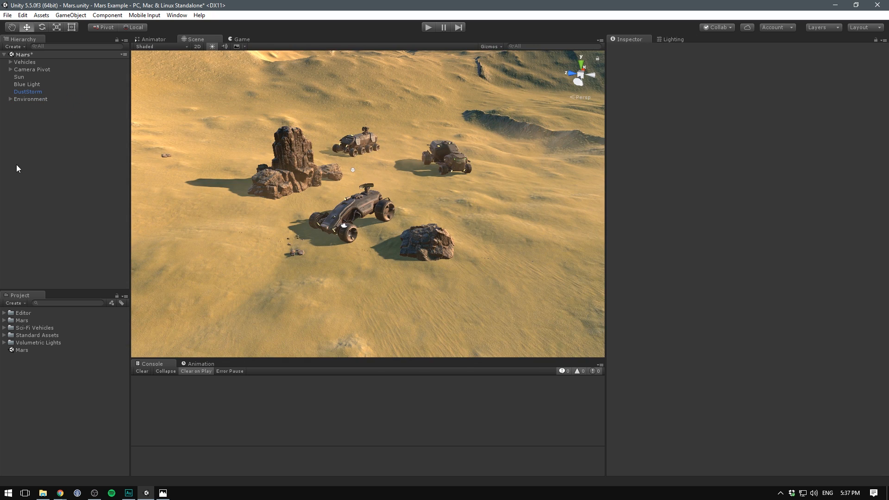
left_click(28, 92)
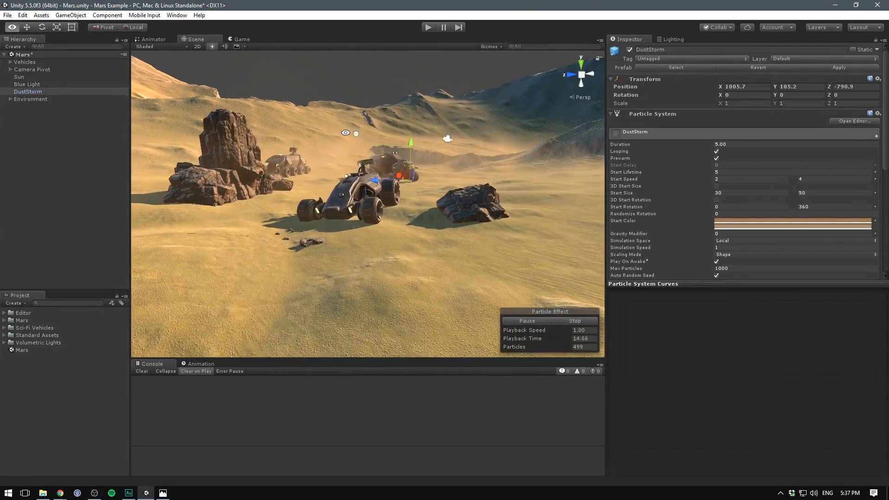
mouse_move(562, 166)
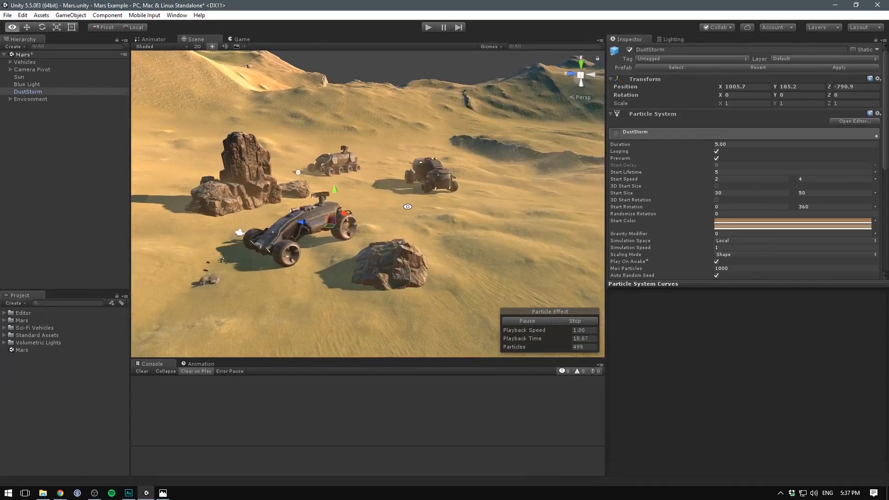
left_click(241, 38)
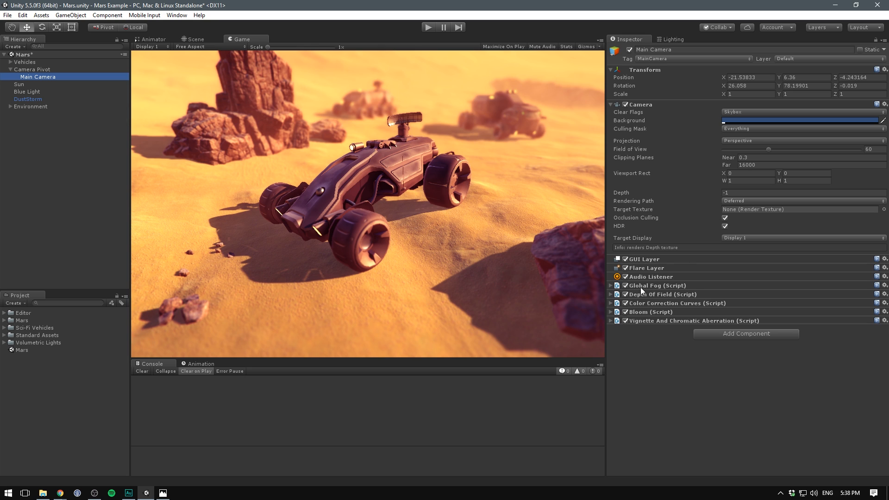
mouse_move(640, 291)
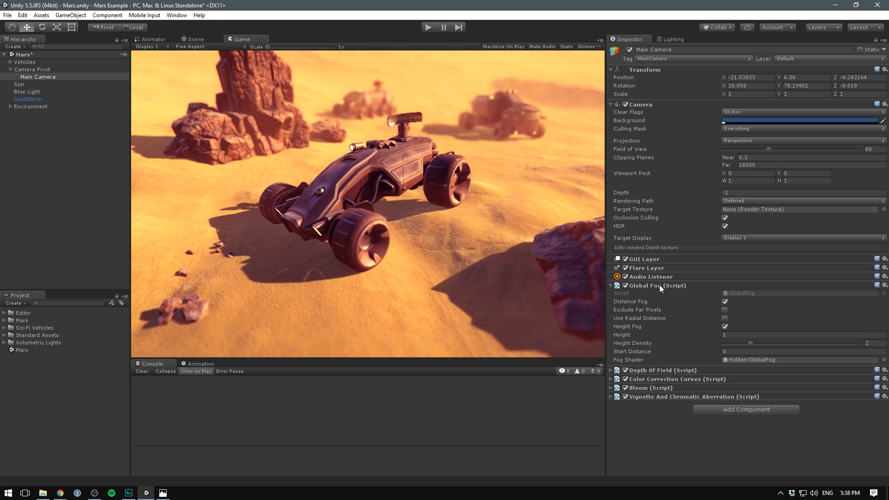
On Main Camera, collapse Global Fog, turn off Color Correction Curves, and expand Vignette And Chromatic Aberration.
left_click(611, 285)
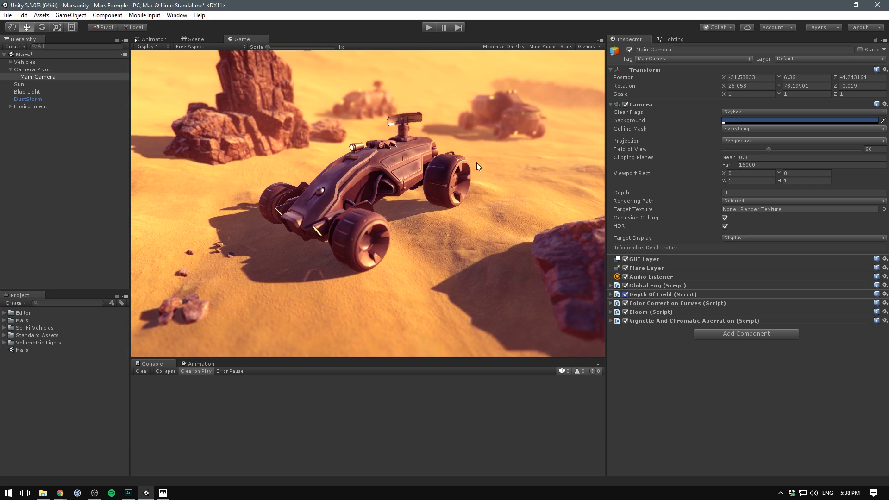
mouse_move(543, 337)
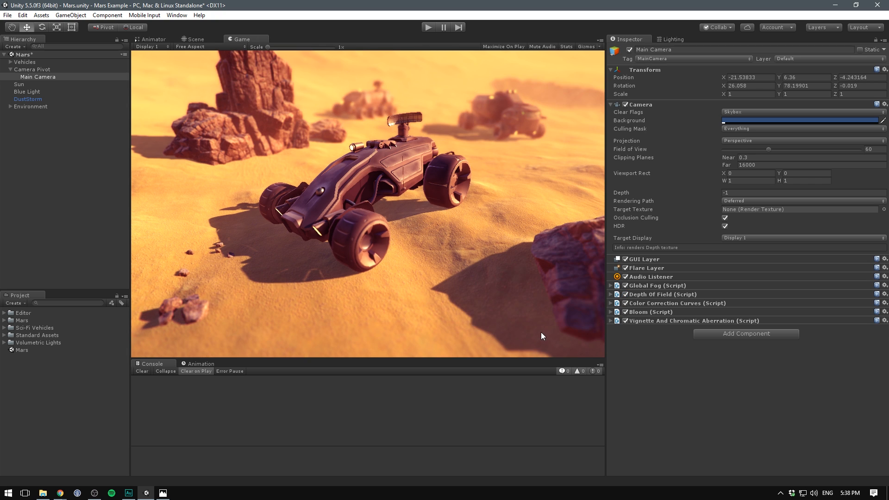
mouse_move(318, 150)
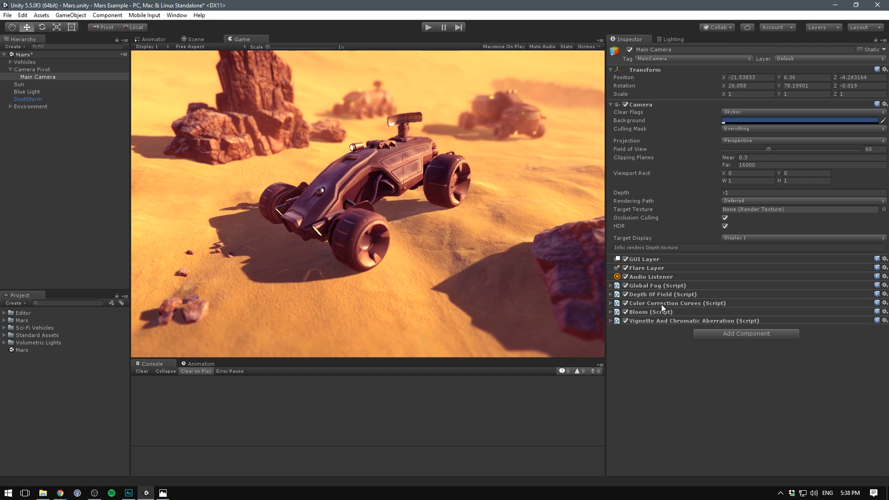
left_click(611, 303)
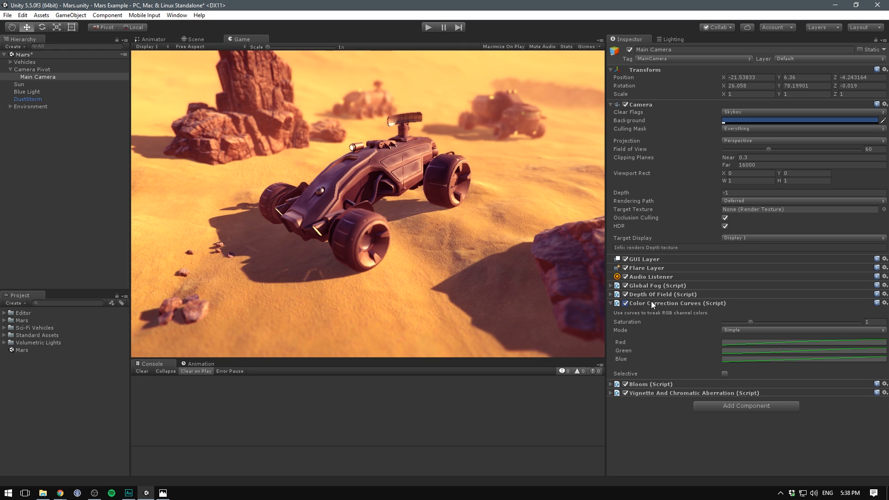
left_click(611, 303)
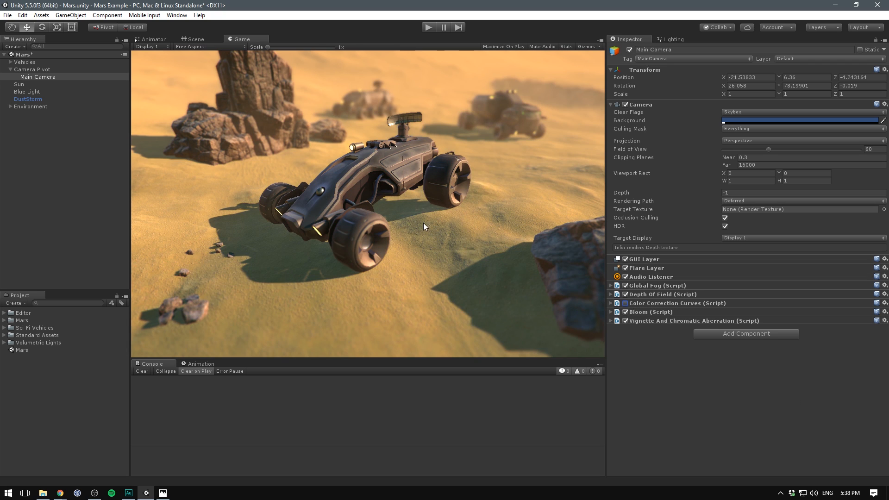
left_click(625, 303)
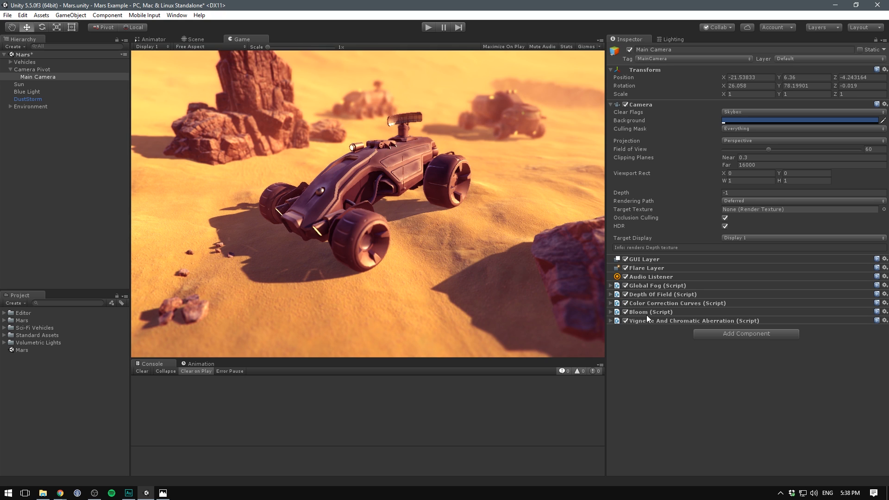
mouse_move(288, 205)
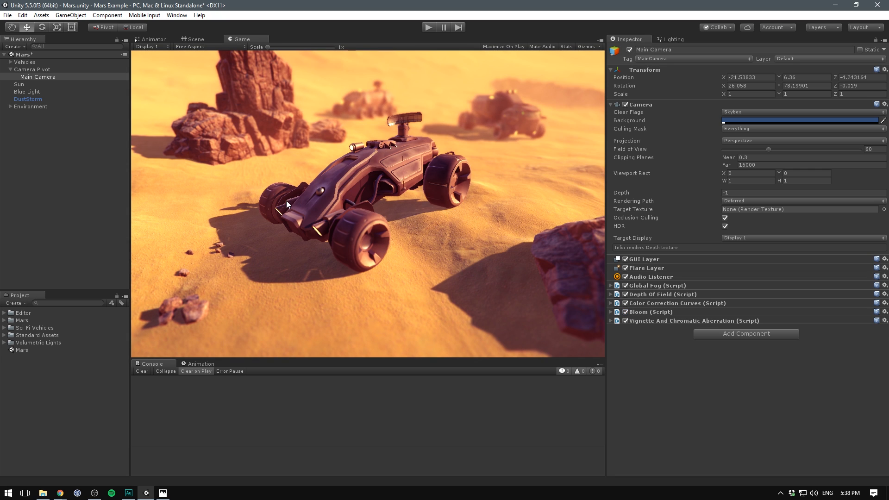
mouse_move(548, 222)
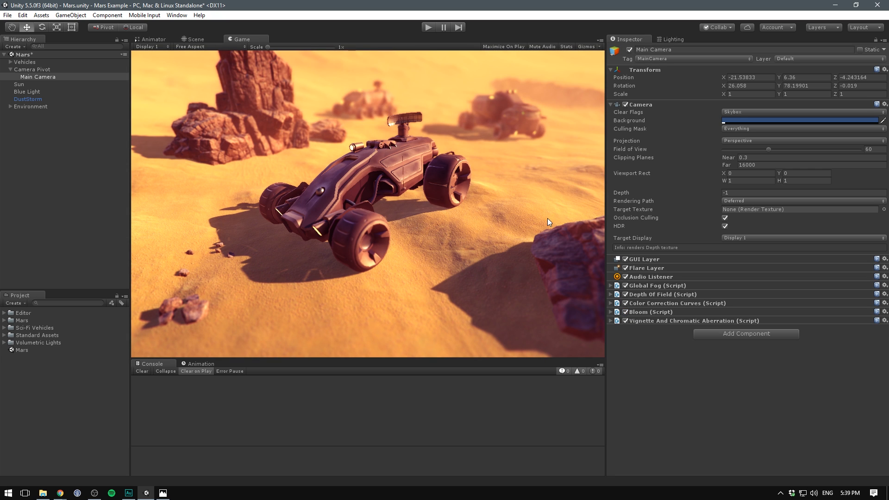
mouse_move(669, 327)
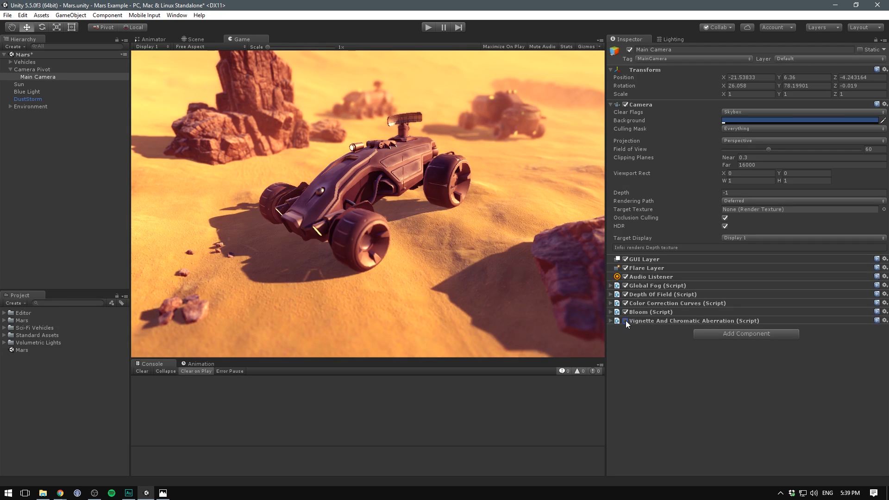
left_click(625, 321)
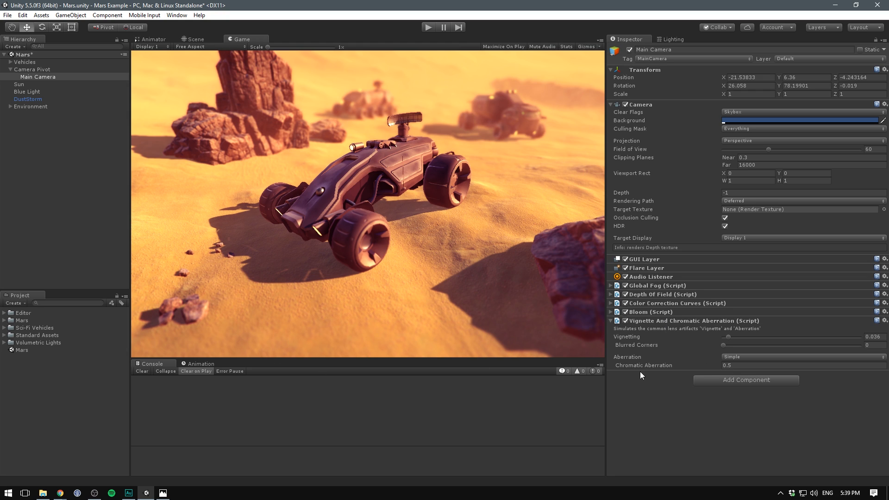
mouse_move(662, 336)
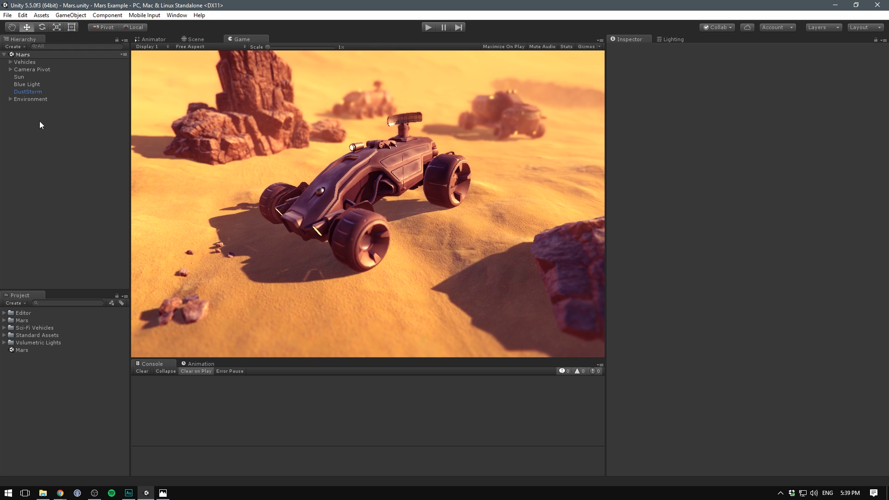
mouse_move(241, 59)
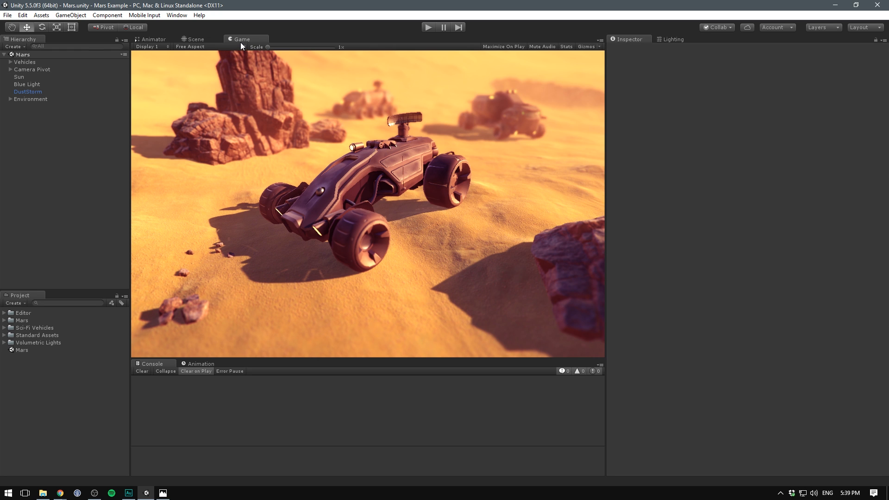
left_click(192, 40)
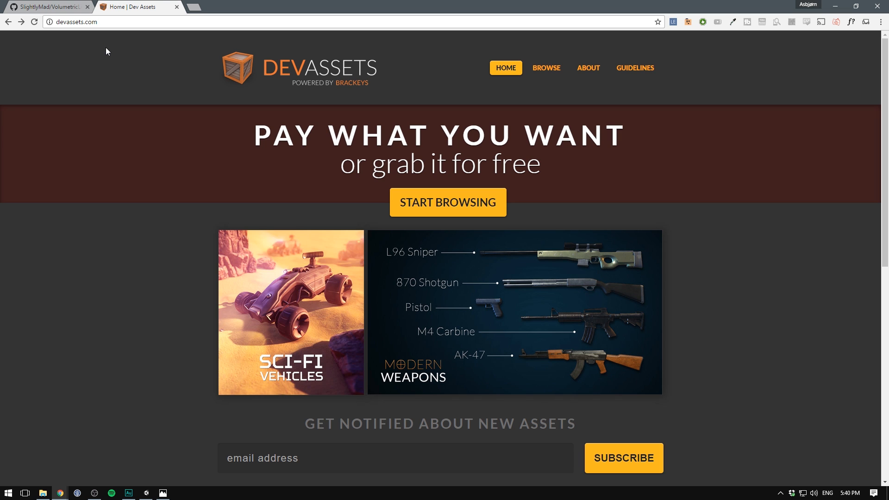
Open the Sci-Fi Vehicles page and try the $5 and free options before choosing $10.
left_click(291, 298)
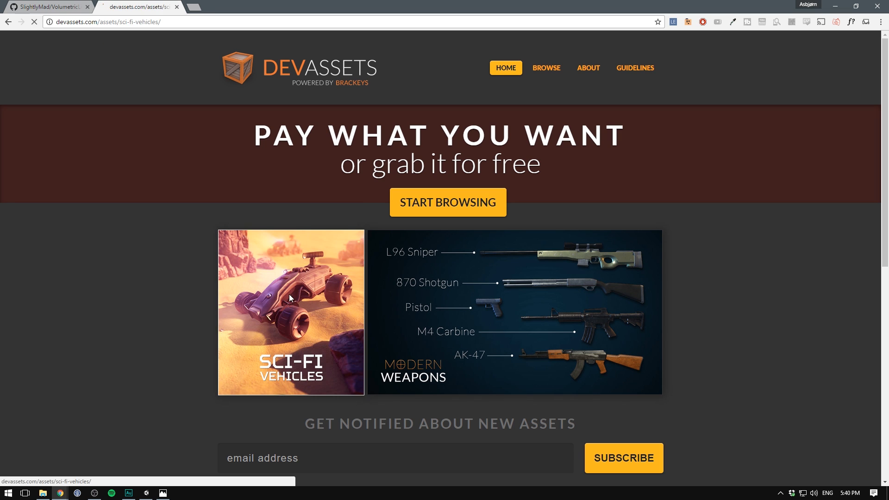
left_click(291, 312)
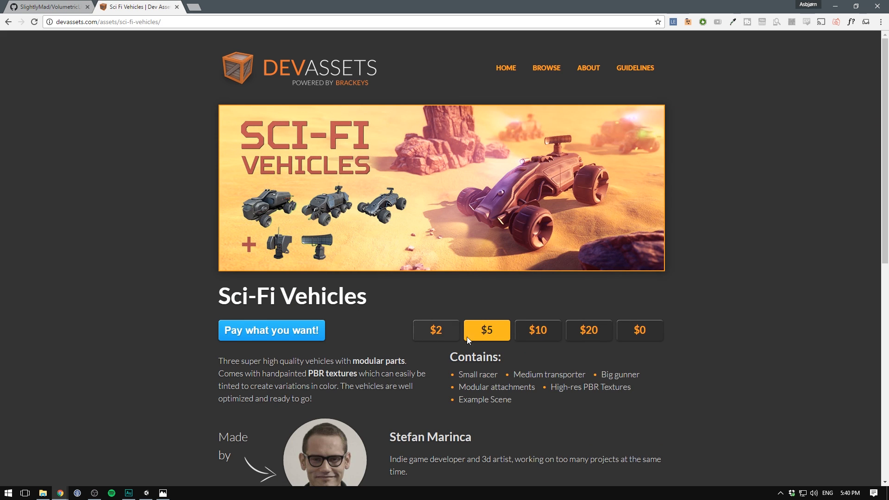
mouse_move(520, 353)
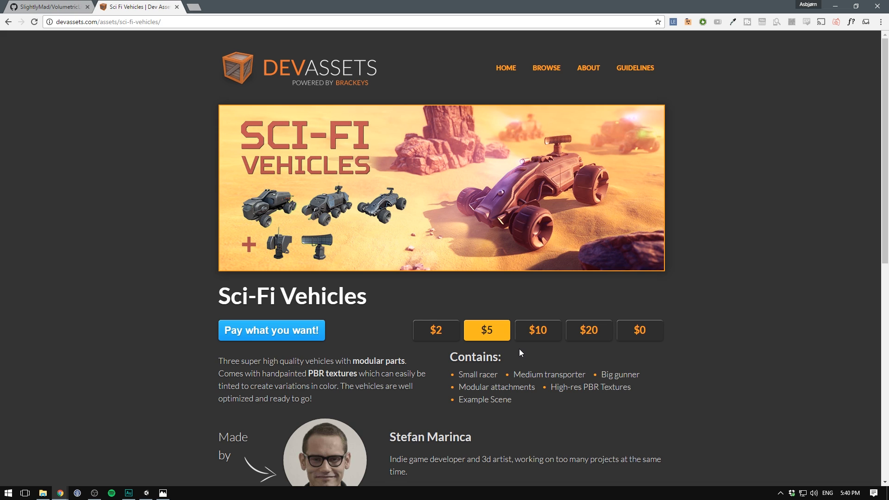
left_click(640, 331)
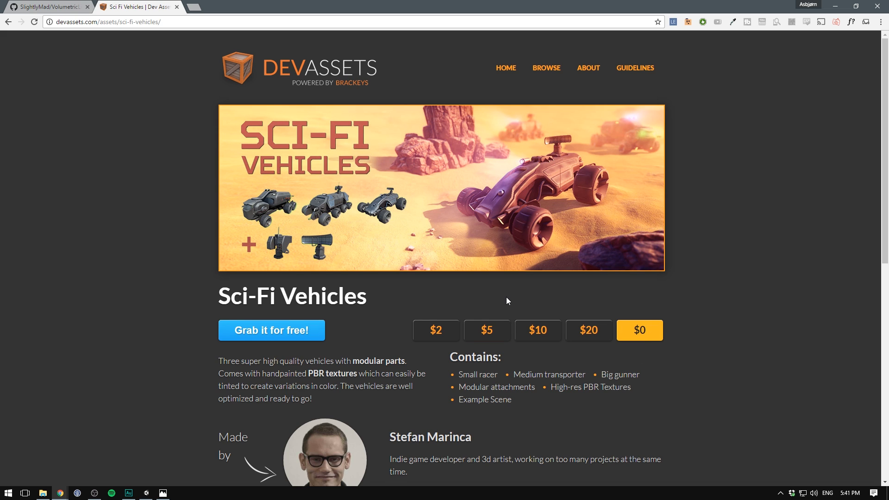
scroll("down", 3)
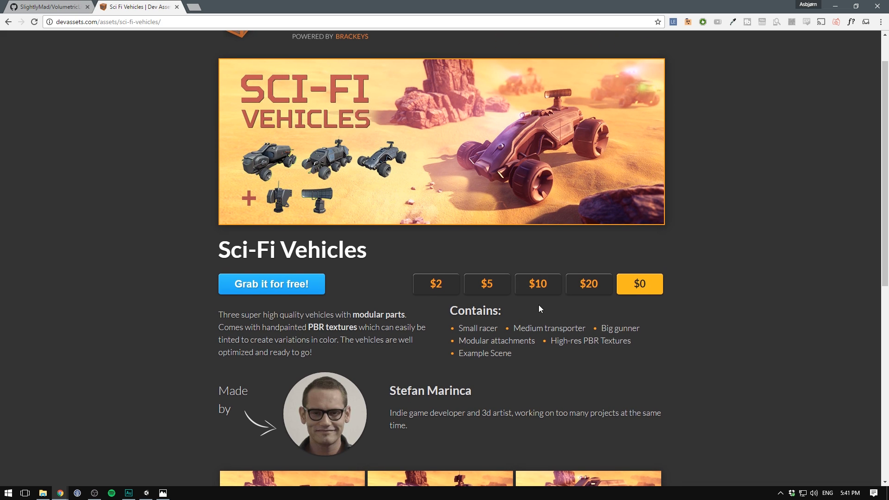
left_click(537, 284)
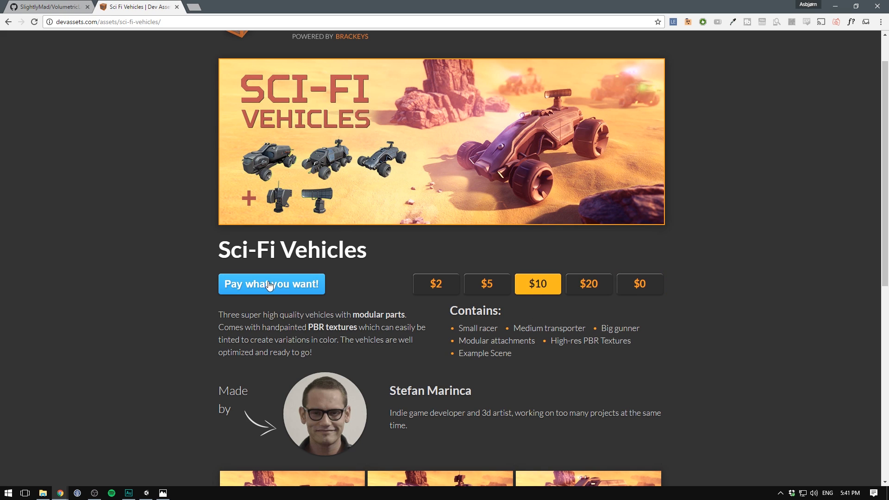
mouse_move(119, 264)
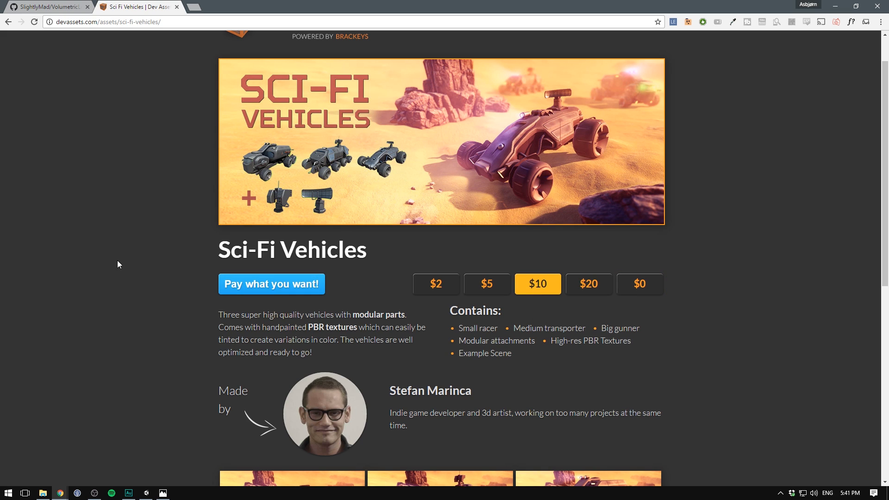
mouse_move(835, 5)
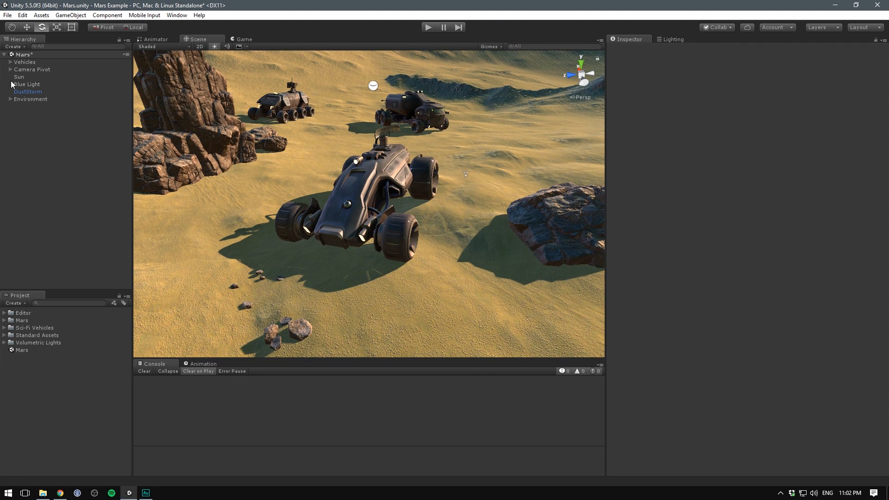
Expand Vehicles and add a Spotlight as a child of Vehicle_3.
left_click(7, 61)
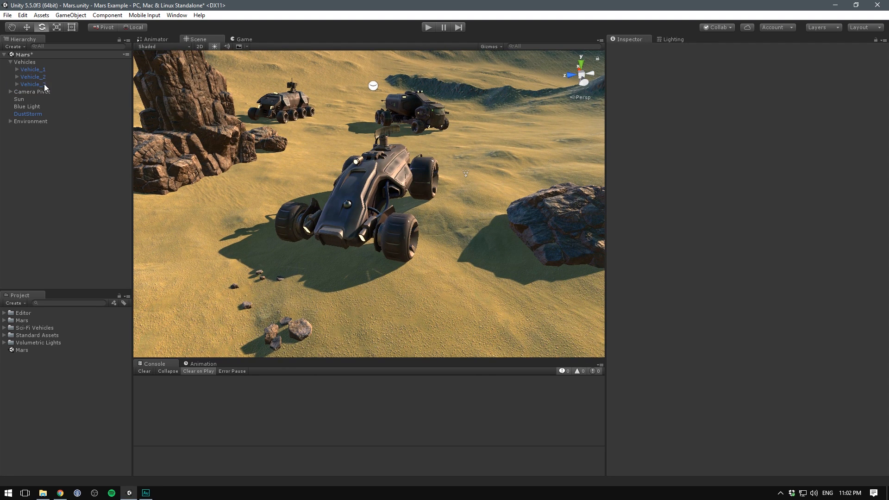
left_click(33, 83)
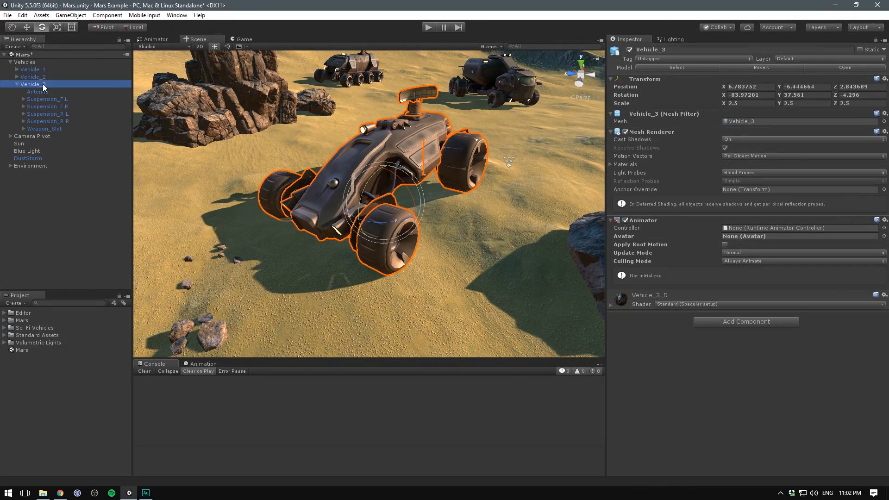
right_click(34, 84)
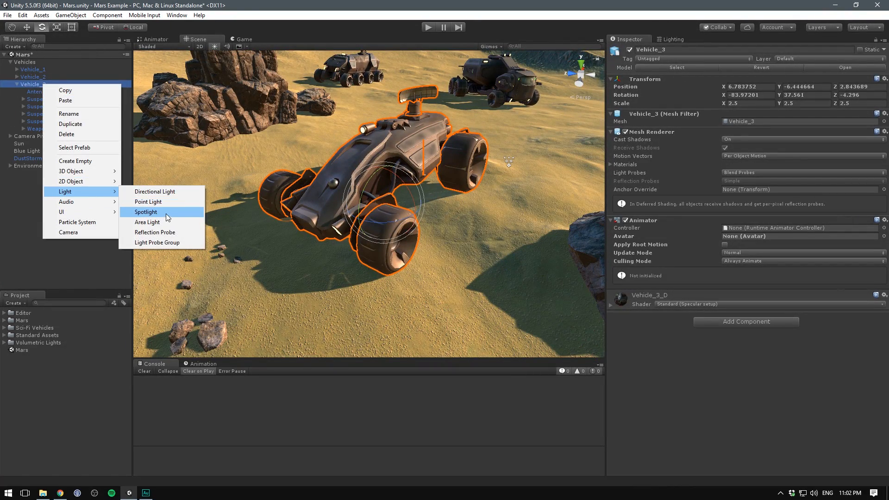
left_click(146, 212)
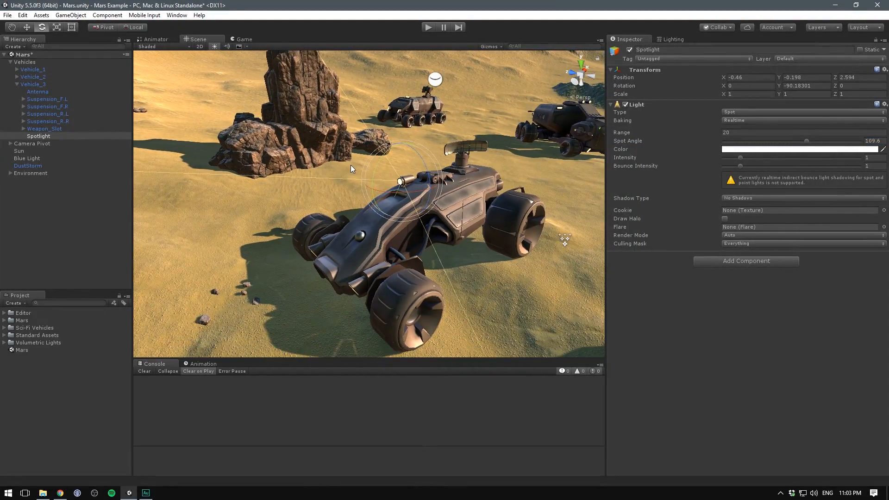
Re-enable the rover's spotlight and change its colour to blue.
left_click(249, 39)
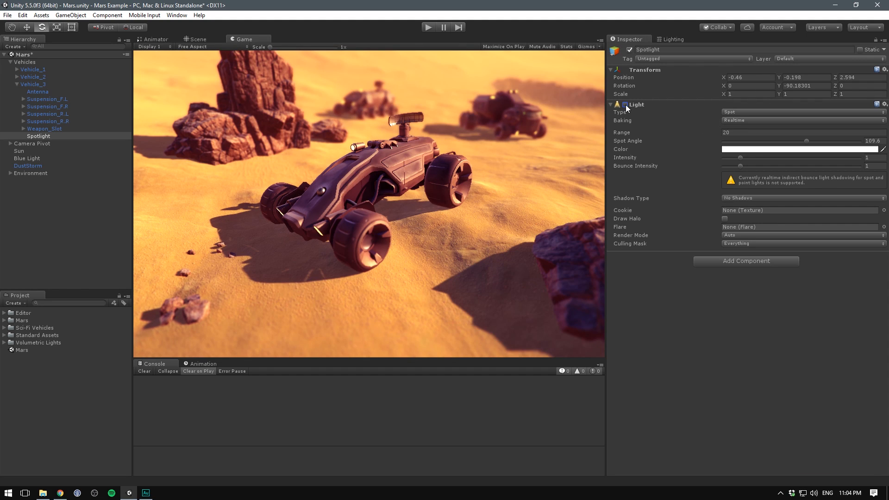
left_click(625, 104)
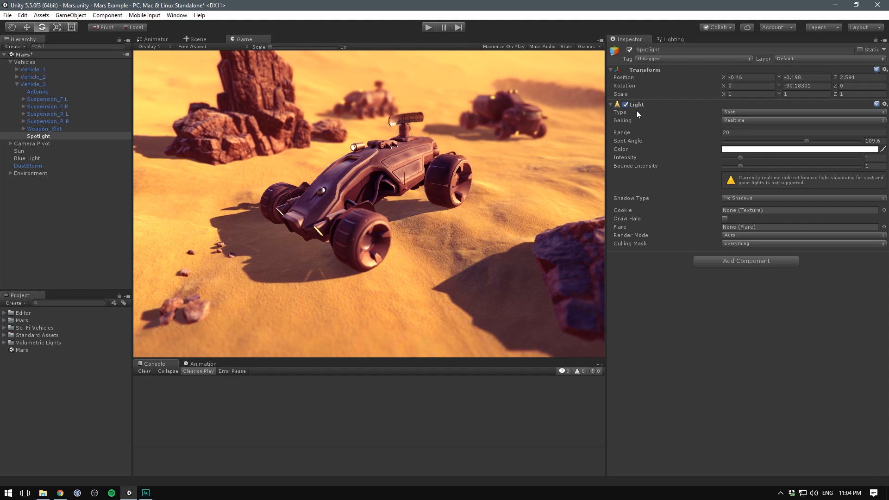
left_click(800, 148)
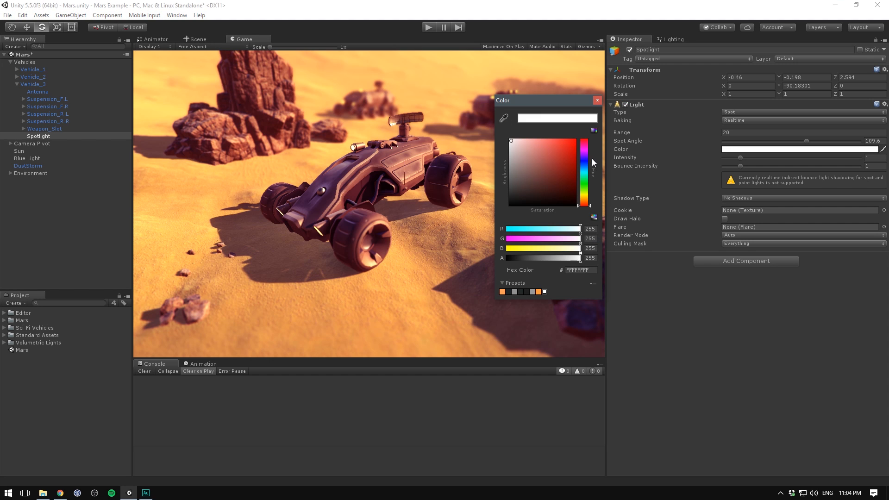
left_click(563, 138)
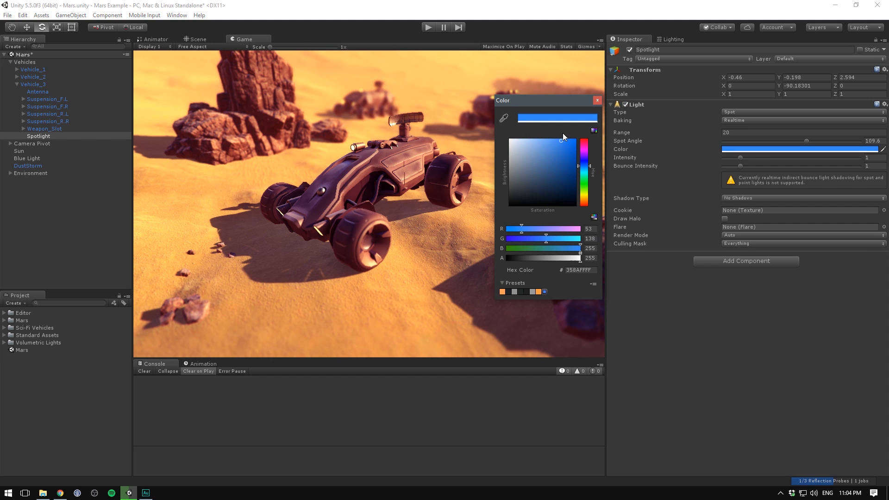
left_click(597, 101)
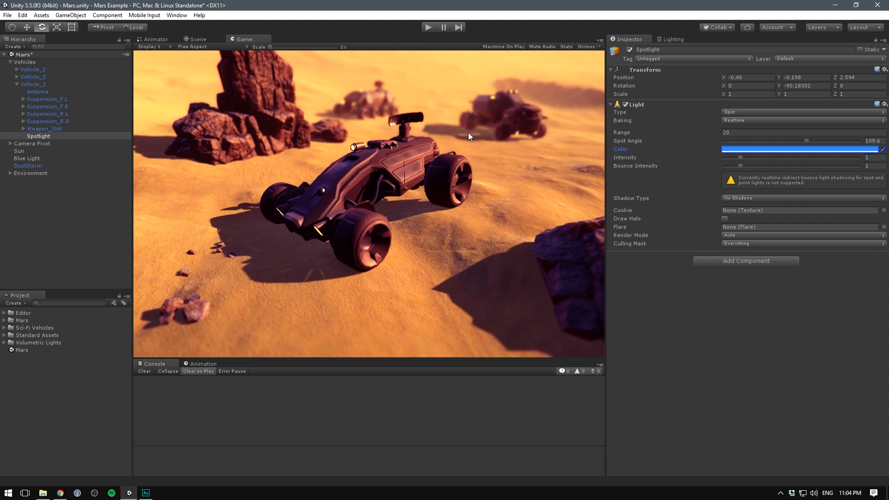
mouse_move(491, 142)
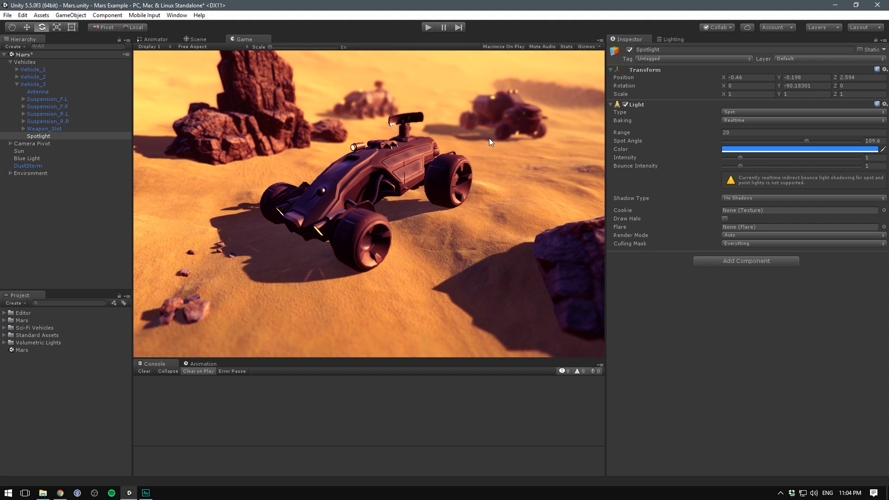
mouse_move(637, 80)
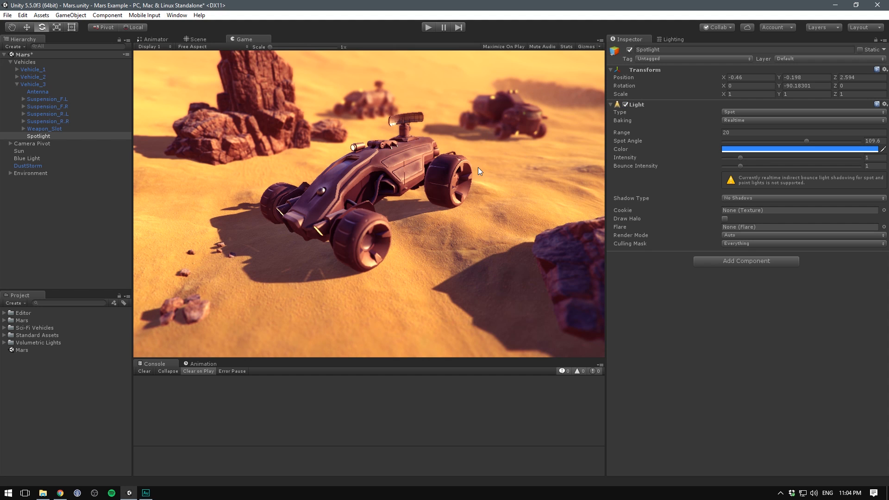
mouse_move(486, 156)
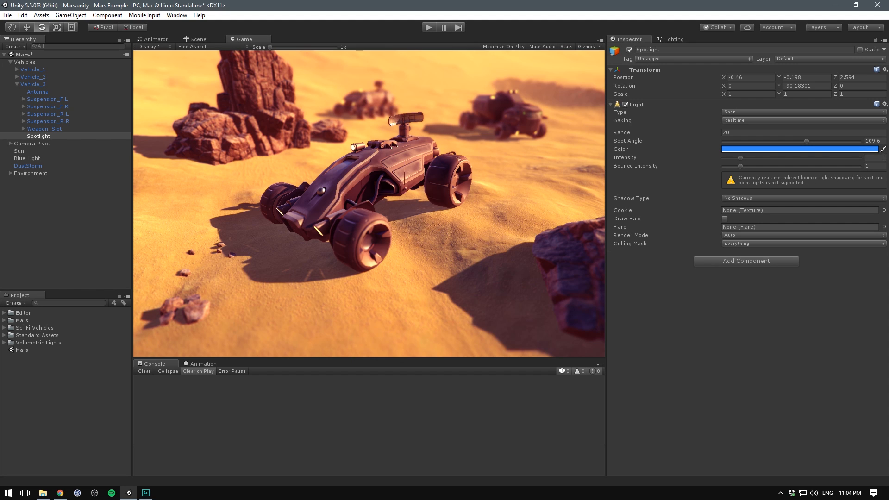
Set the spotlight intensity to 3 with hard shadows, then check the Scene and Game views.
left_click(875, 157)
type("3")
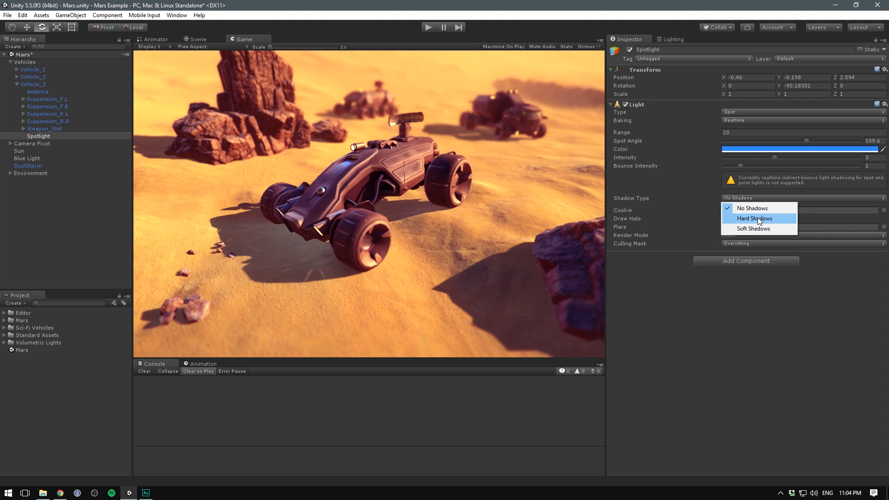
left_click(754, 219)
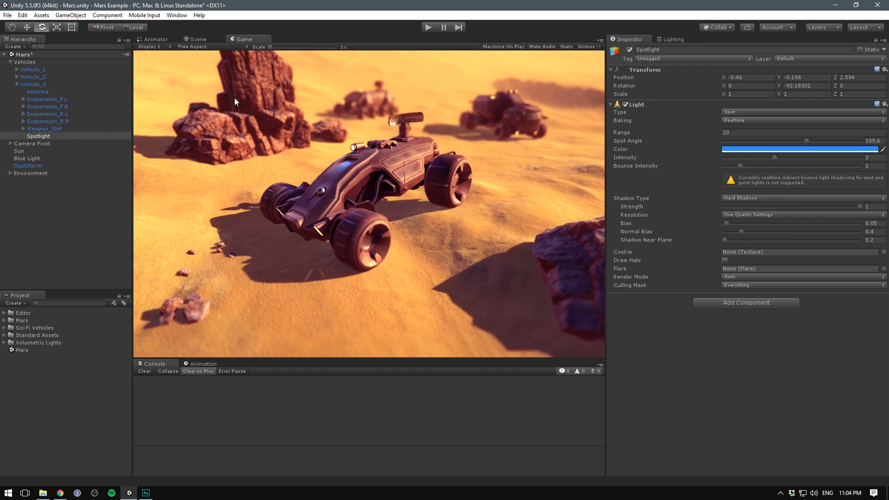
mouse_move(247, 110)
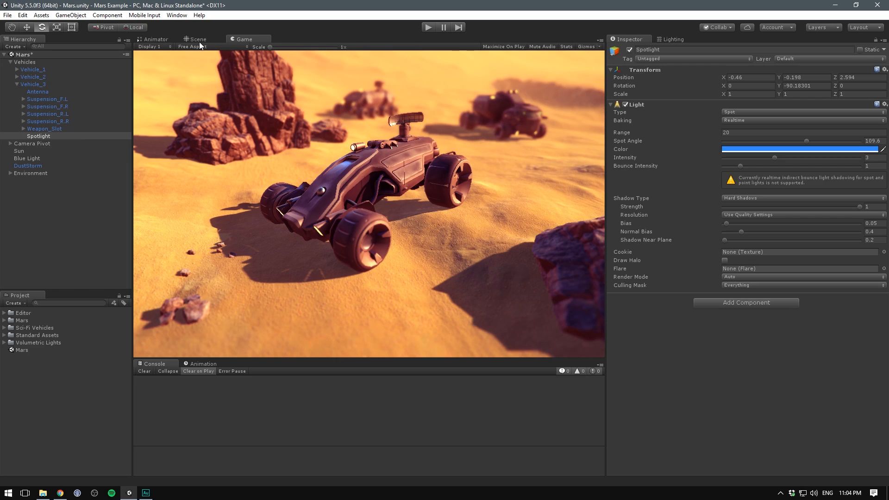
left_click(197, 39)
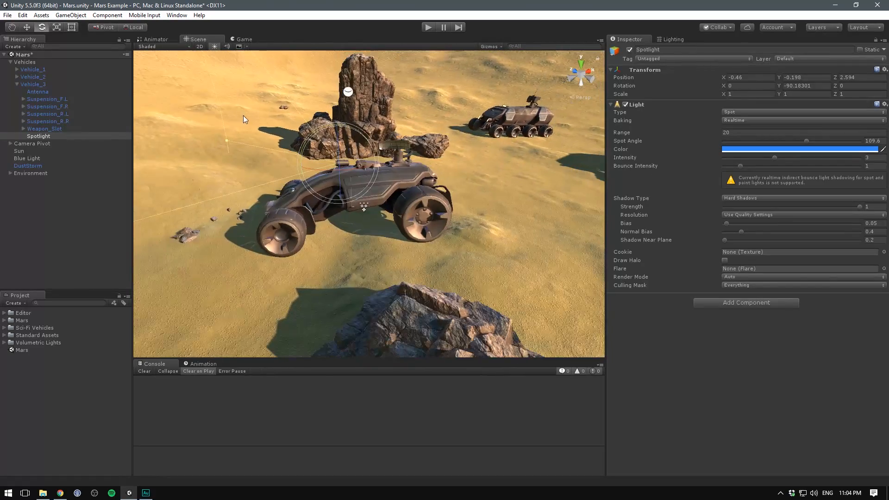
left_click(242, 39)
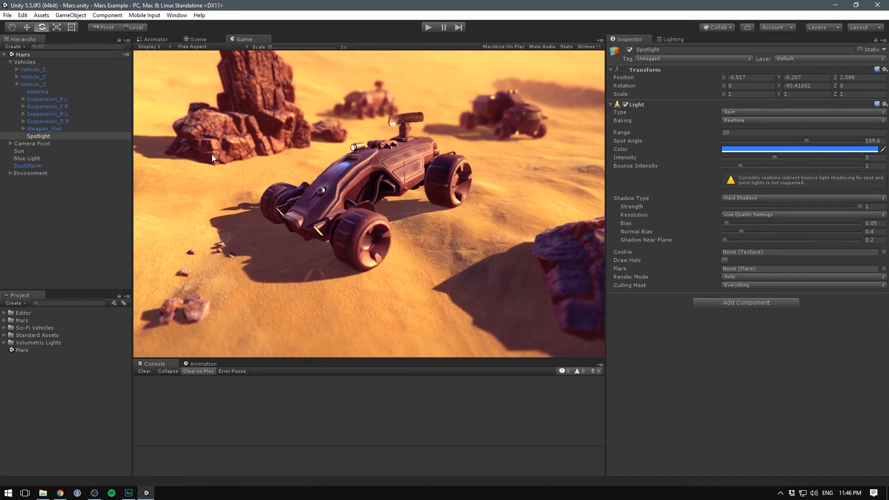
Attach a Volumetric Light component to the spotlight, check Scene and Game views, and play-test.
left_click(747, 303)
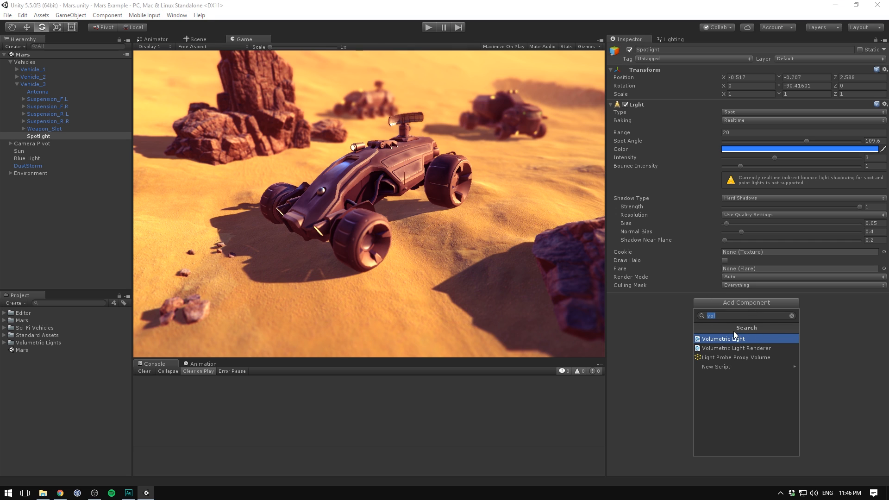
mouse_move(716, 340)
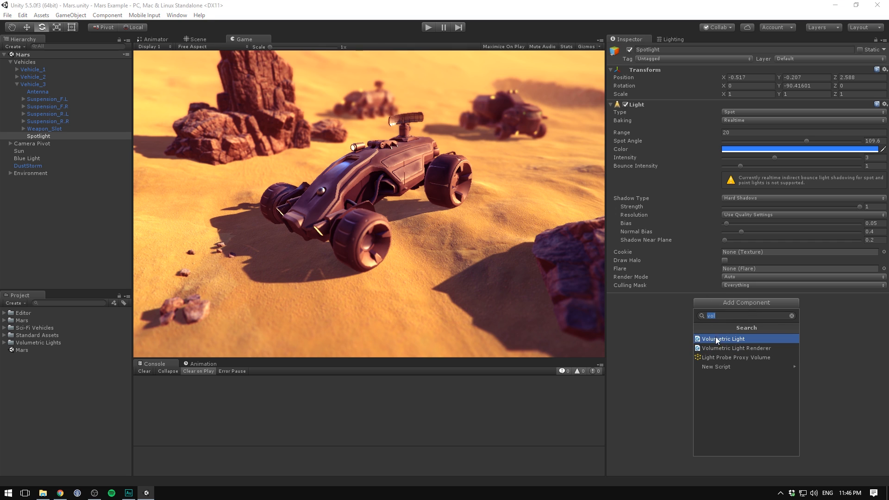
left_click(723, 339)
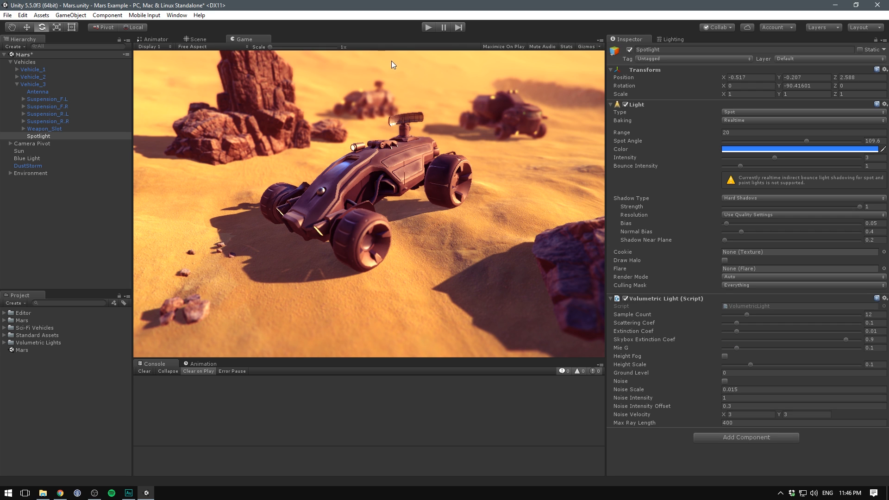
left_click(197, 39)
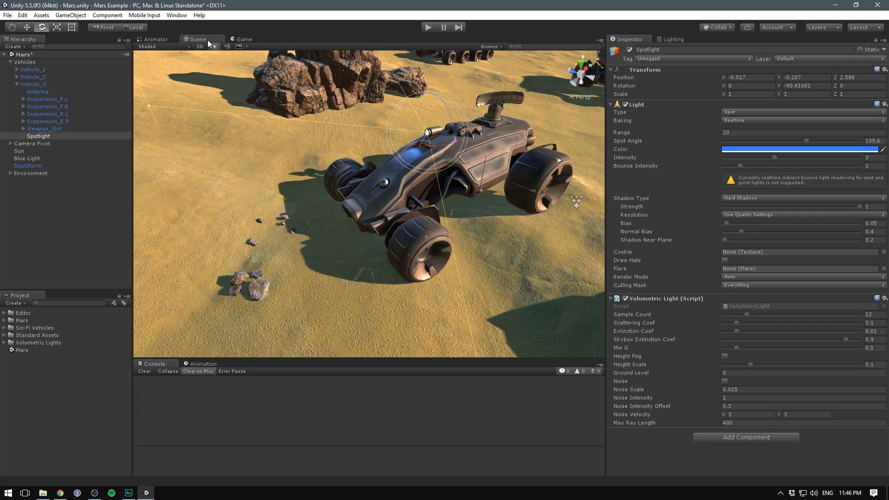
left_click(244, 39)
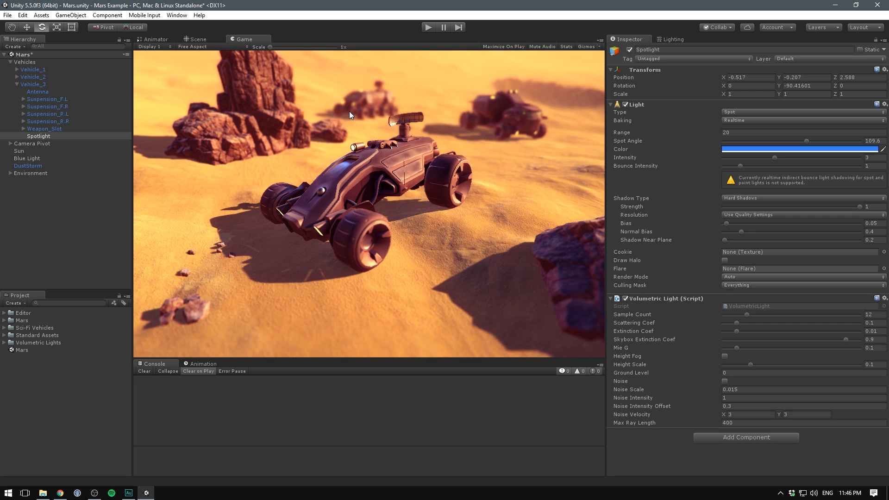
mouse_move(425, 122)
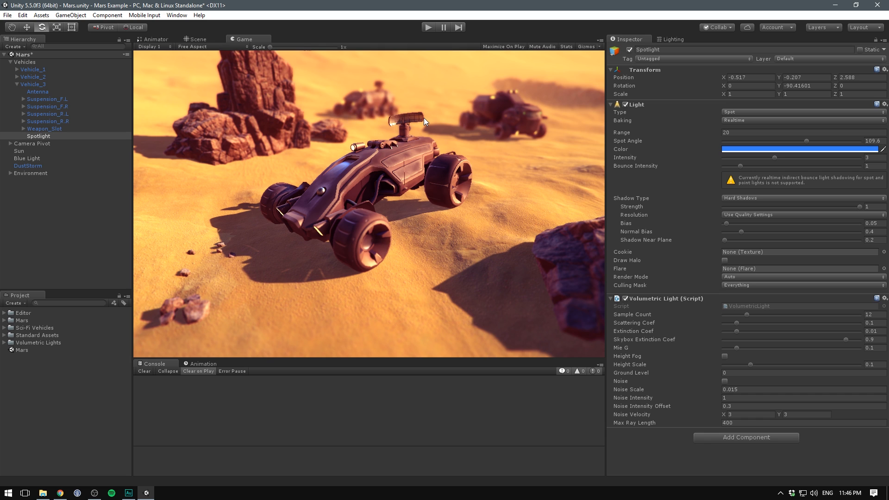
mouse_move(356, 38)
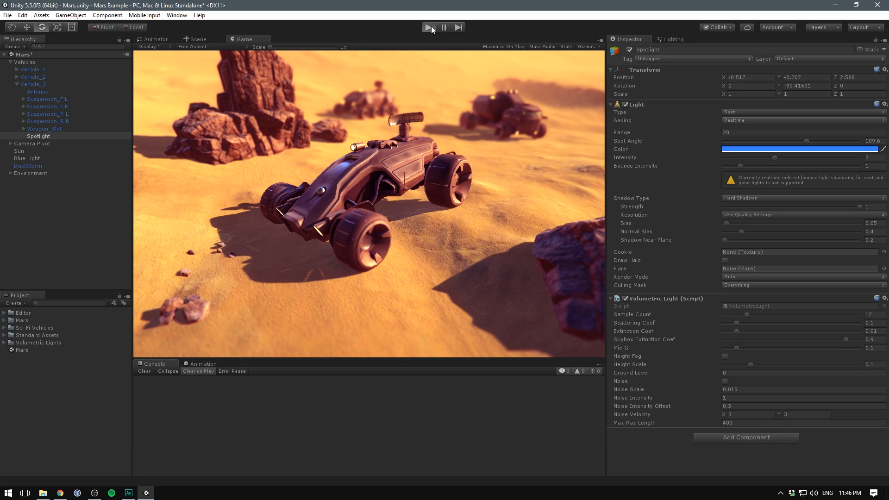
left_click(429, 27)
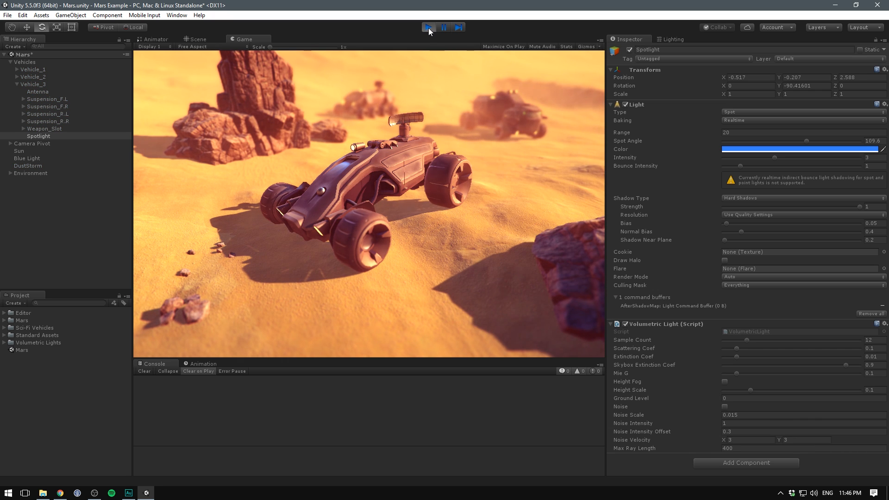
left_click(429, 27)
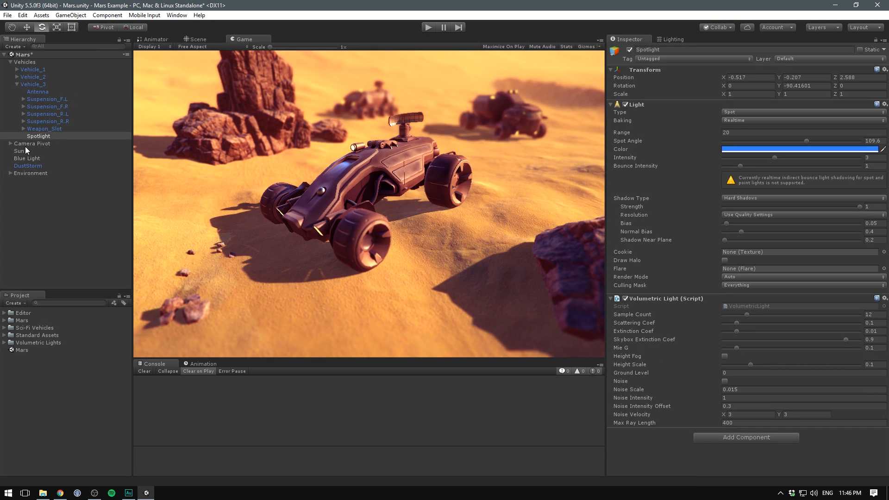
Give Main Camera a Volumetric Light Renderer with the 'spot' texture as default spot cookie.
left_click(38, 150)
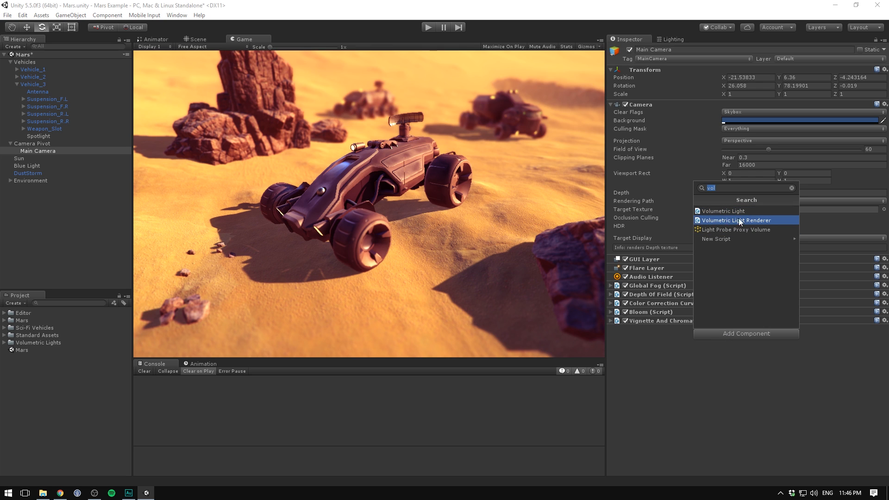
left_click(736, 220)
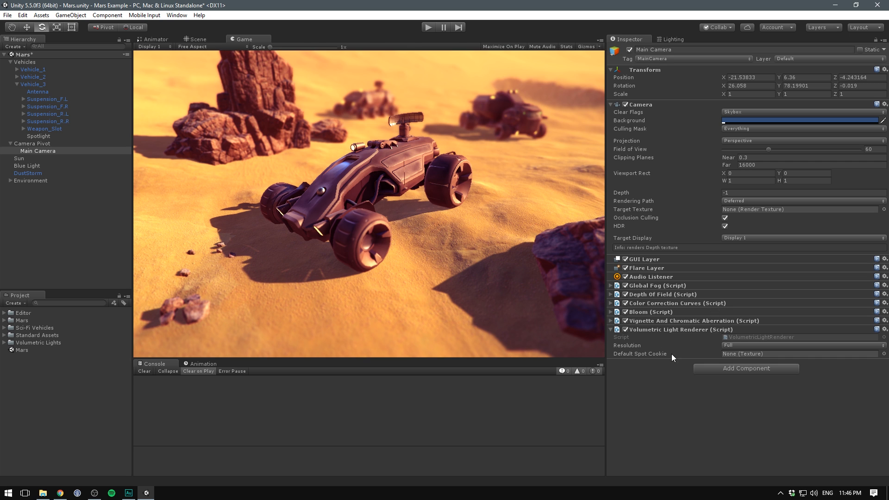
mouse_move(800, 364)
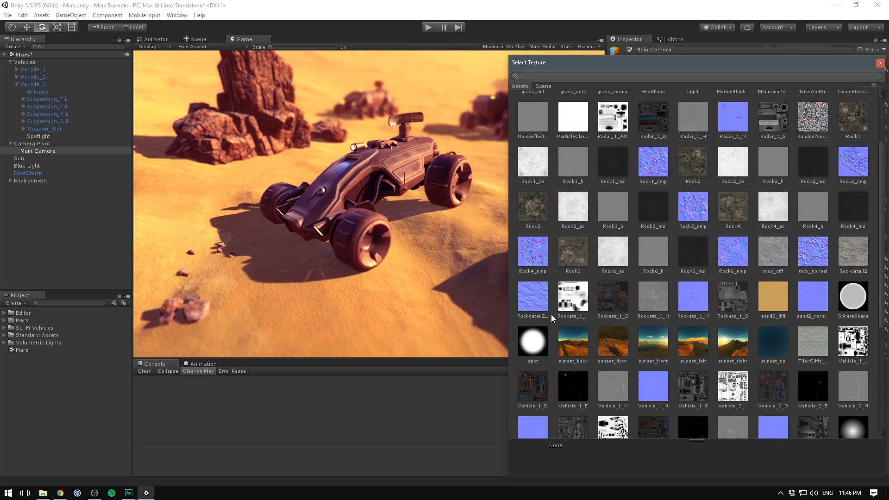
left_click(532, 341)
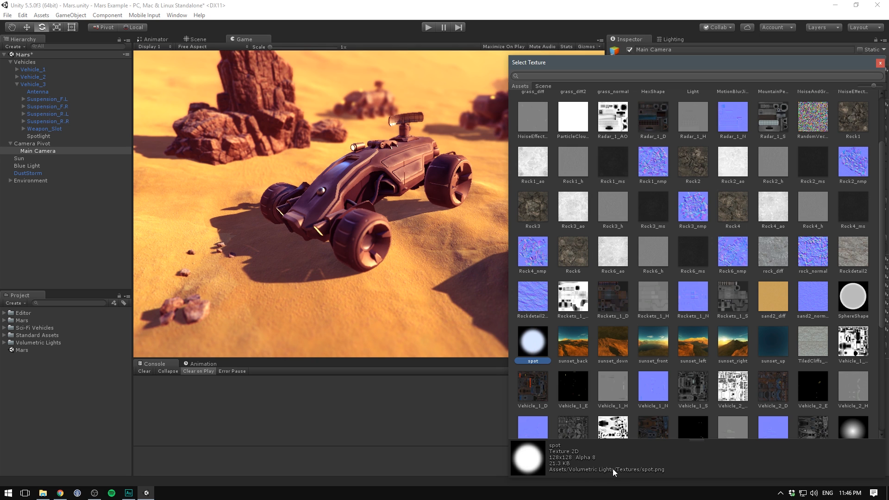
mouse_move(530, 339)
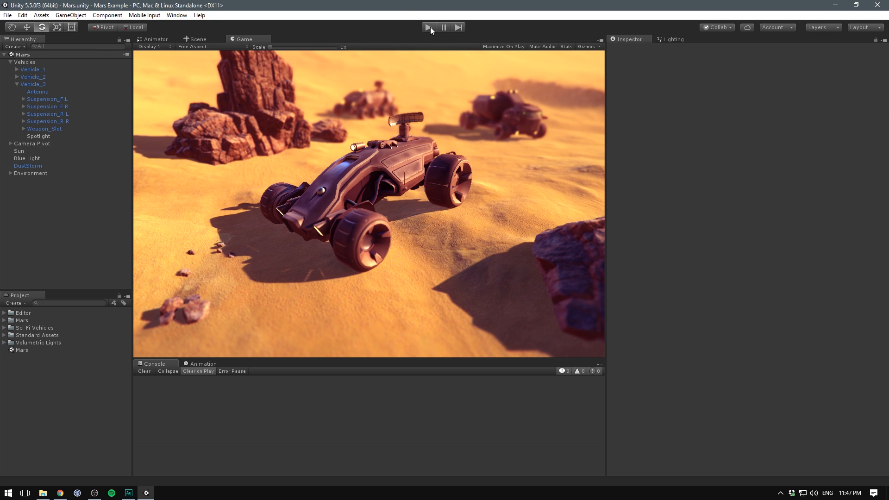
In play mode, raise the spotlight's volumetric Scattering Coef from 0.1 to about 0.558.
left_click(429, 26)
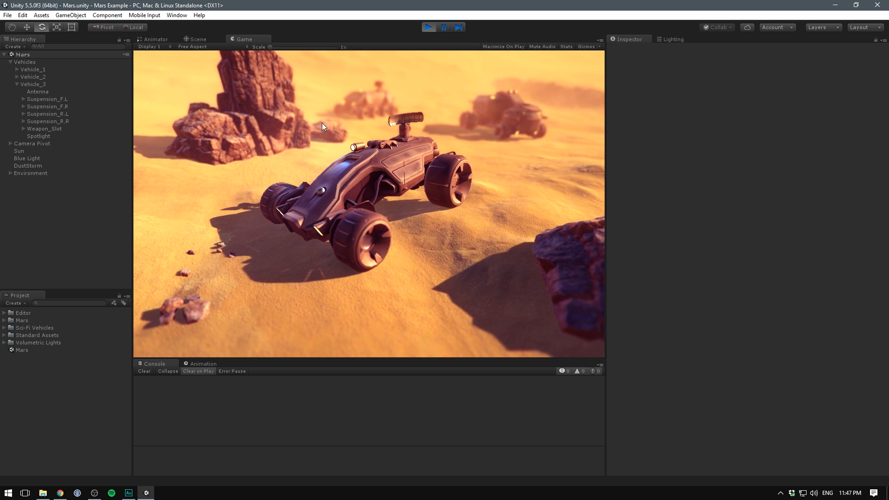
left_click(39, 136)
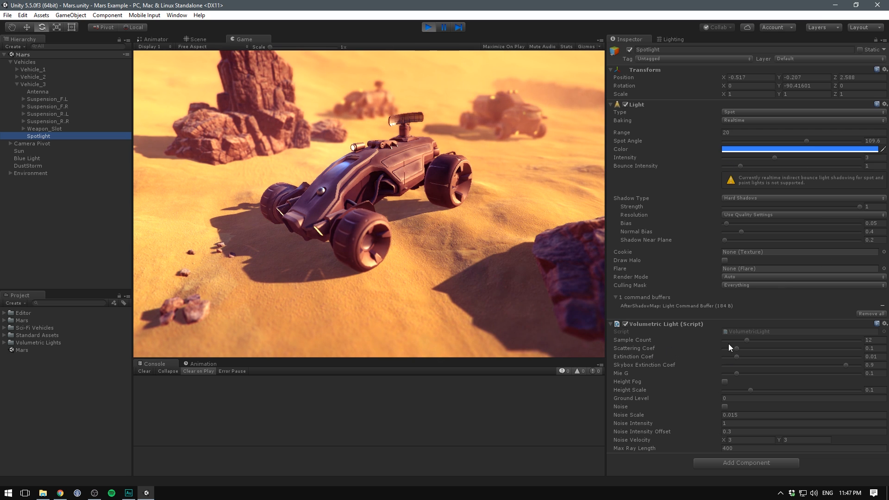
left_click_drag(745, 340, 763, 348)
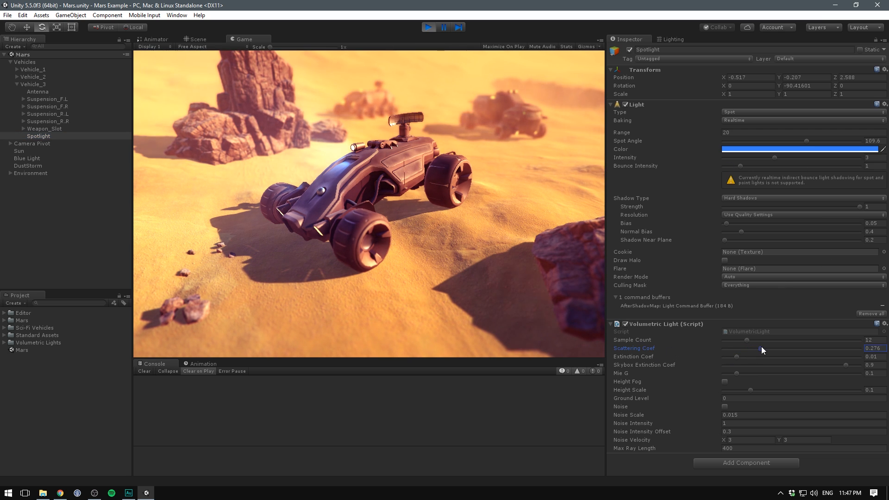
left_click_drag(752, 348, 794, 348)
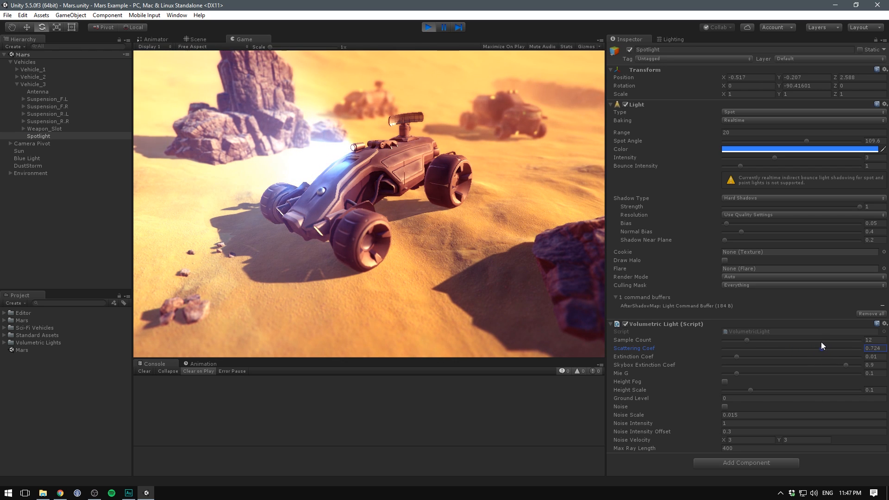
left_click_drag(823, 348, 793, 350)
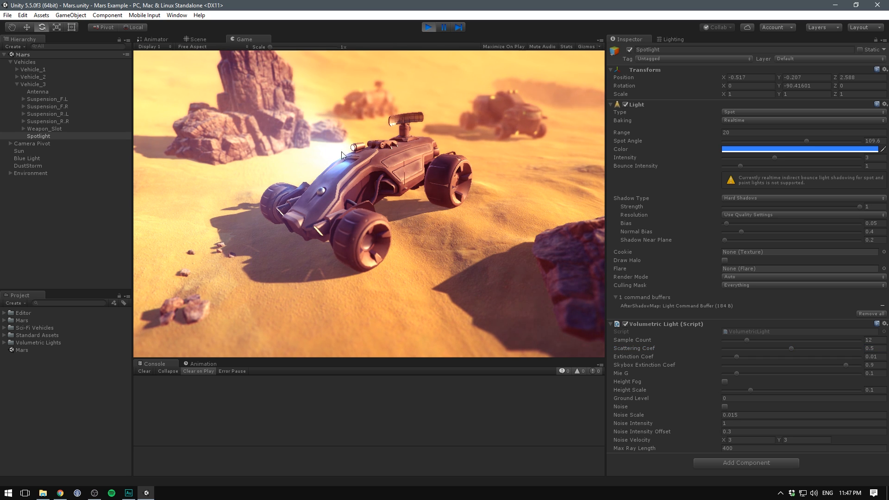
left_click_drag(788, 348, 798, 349)
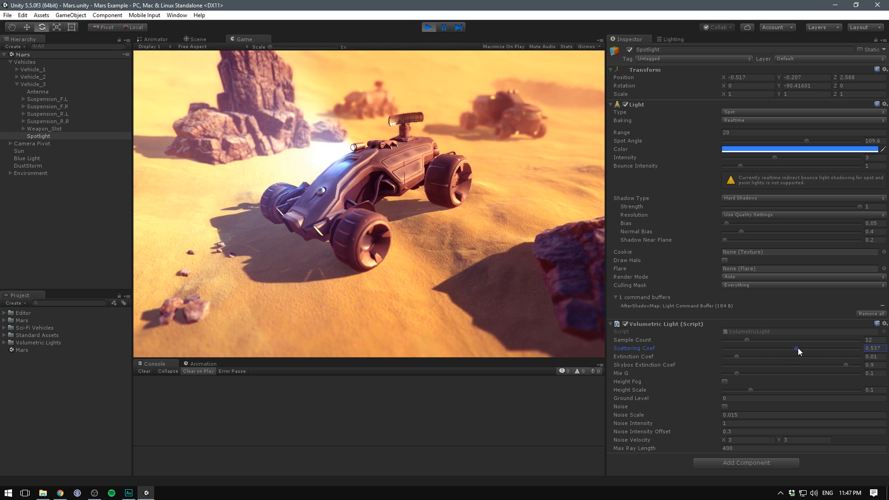
left_click_drag(797, 348, 800, 348)
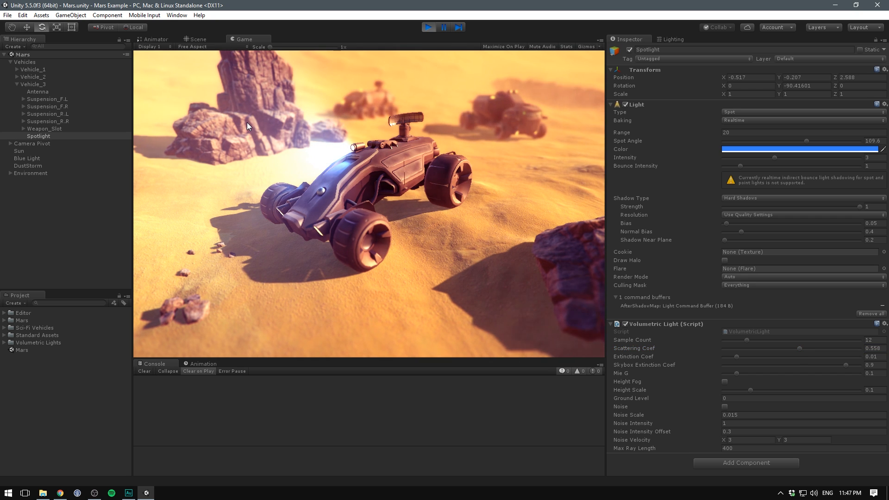
left_click(27, 166)
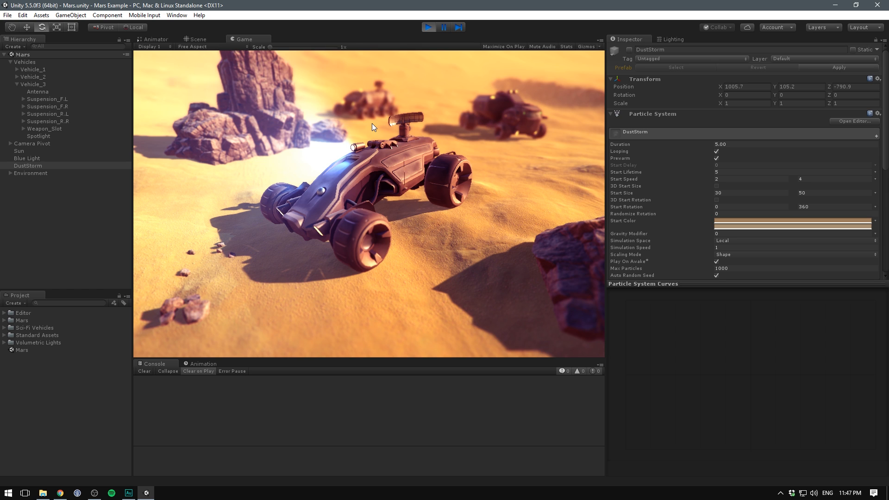
mouse_move(49, 142)
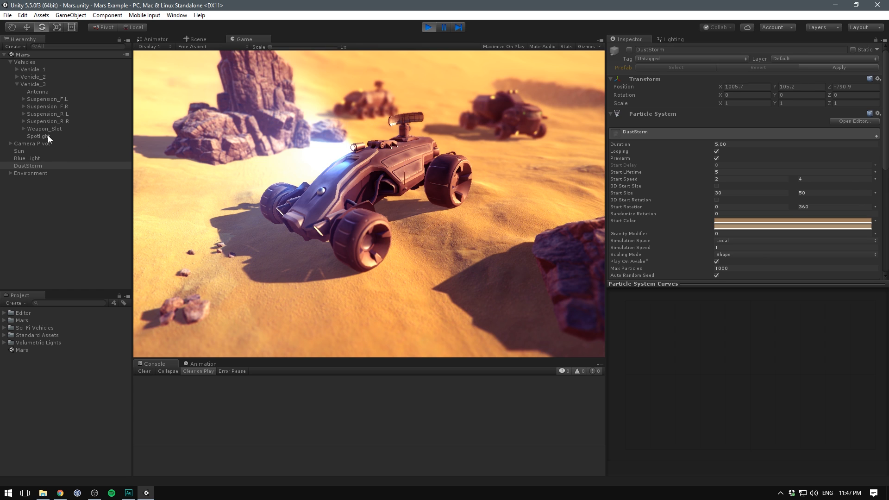
Enable noise on the spotlight's volumetric light, with noise scale 0.12 and intensity 4.5.
left_click(38, 136)
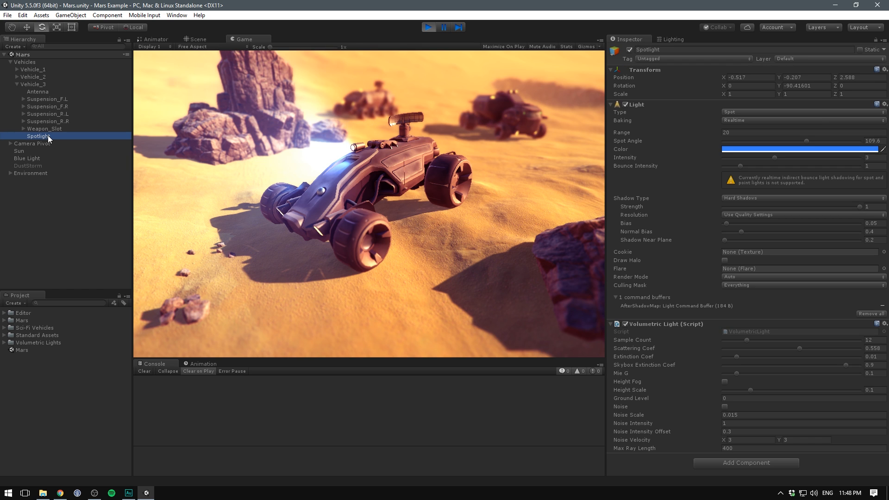
mouse_move(642, 222)
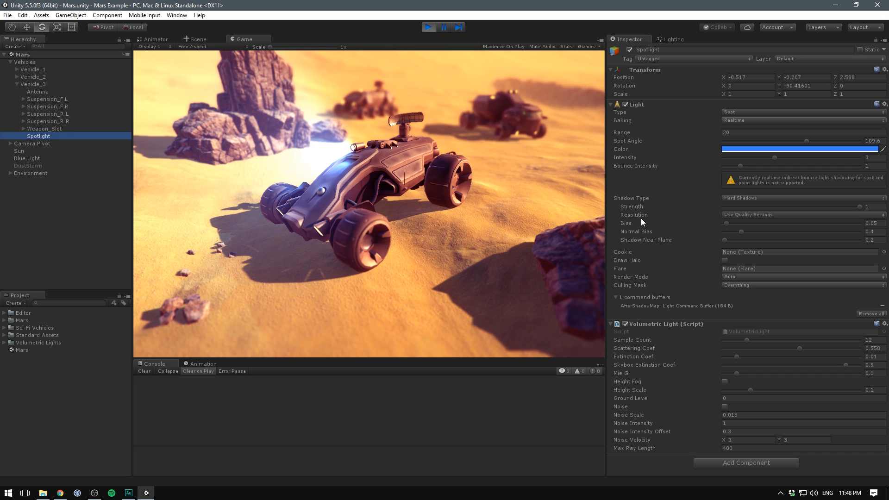
mouse_move(723, 412)
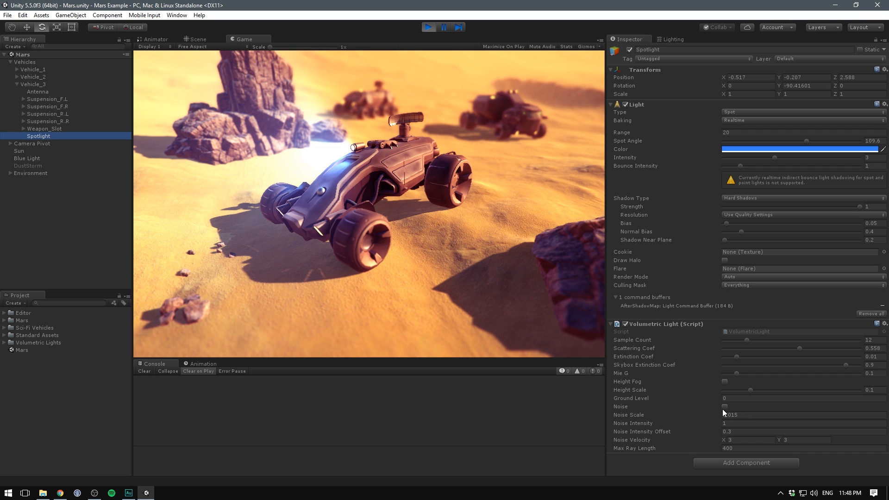
left_click(725, 406)
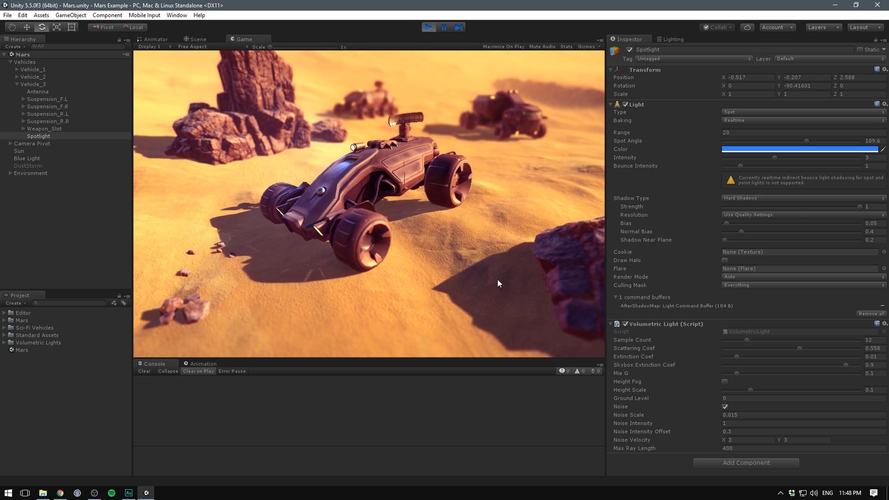
mouse_move(396, 264)
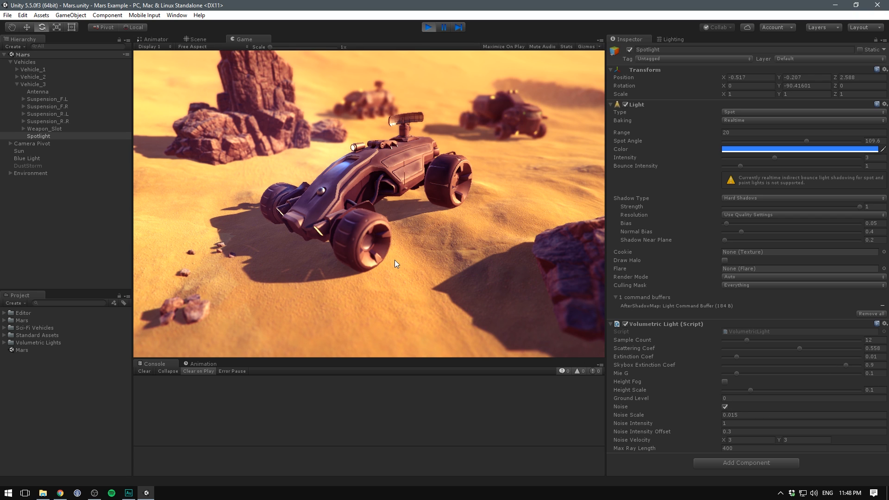
mouse_move(569, 316)
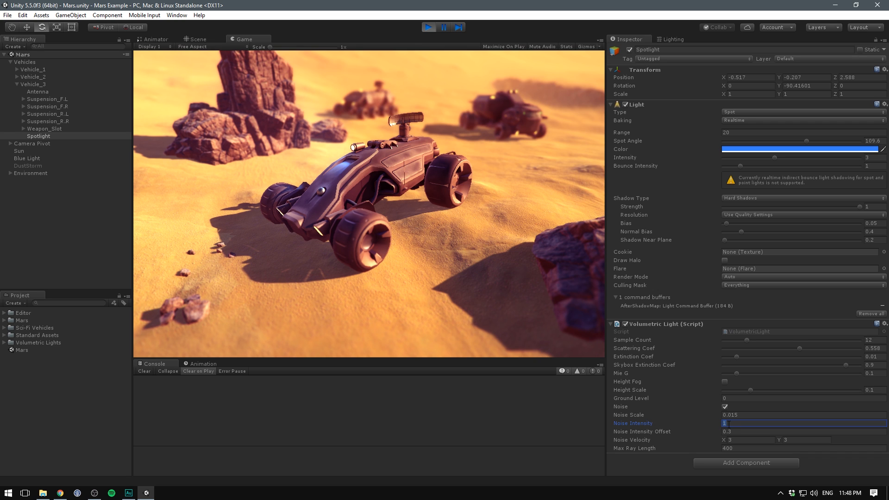
type("4.3")
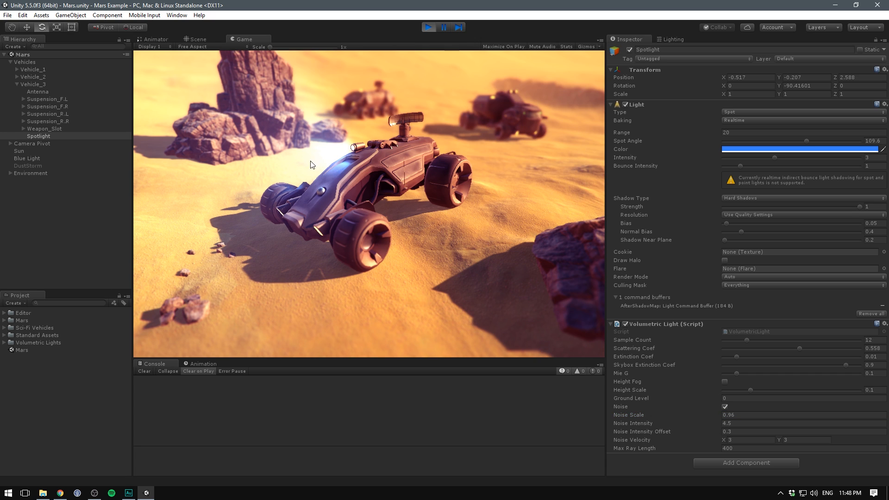
mouse_move(629, 429)
type("0.12")
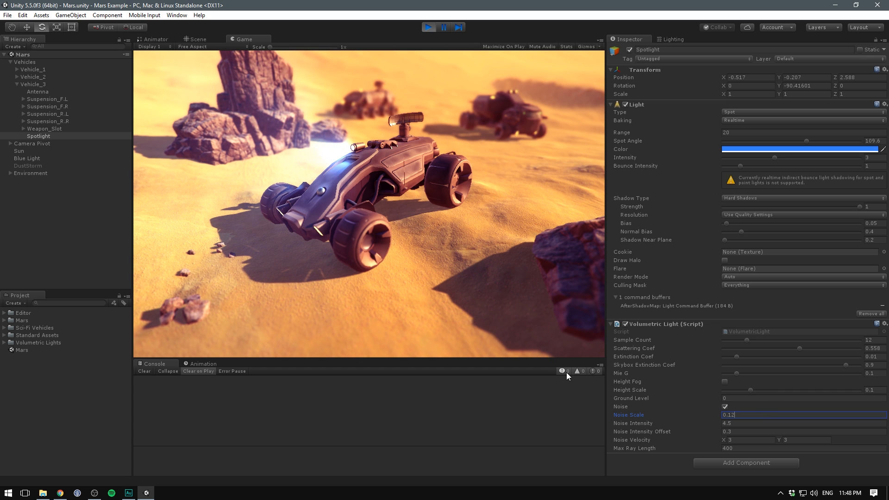
mouse_move(718, 442)
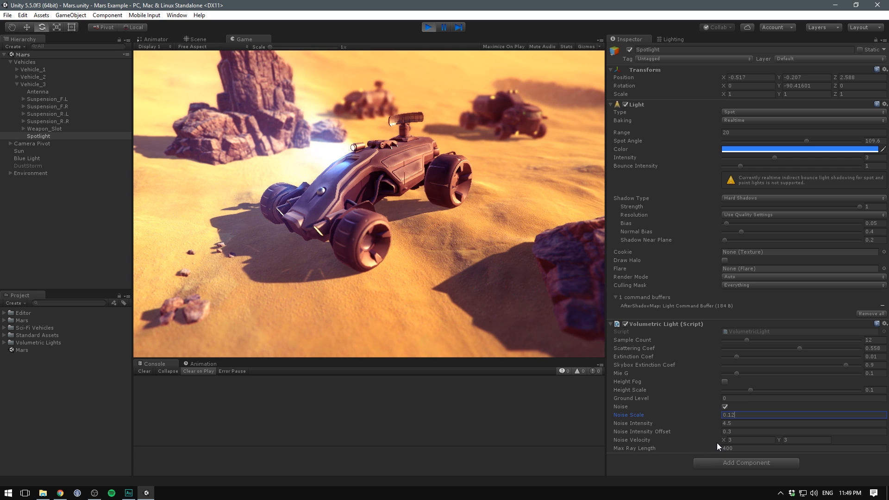
Set the spotlight's volumetric Noise Velocity to X 1 and Y -3.
left_click(750, 440)
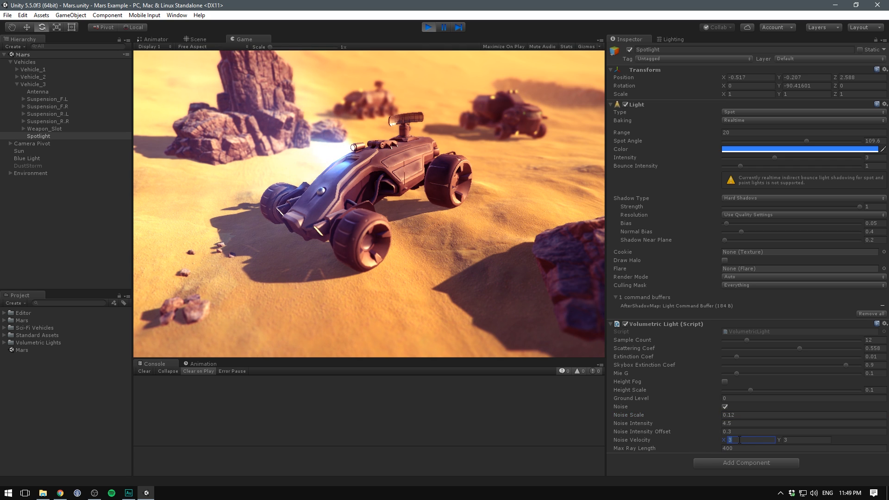
type("20")
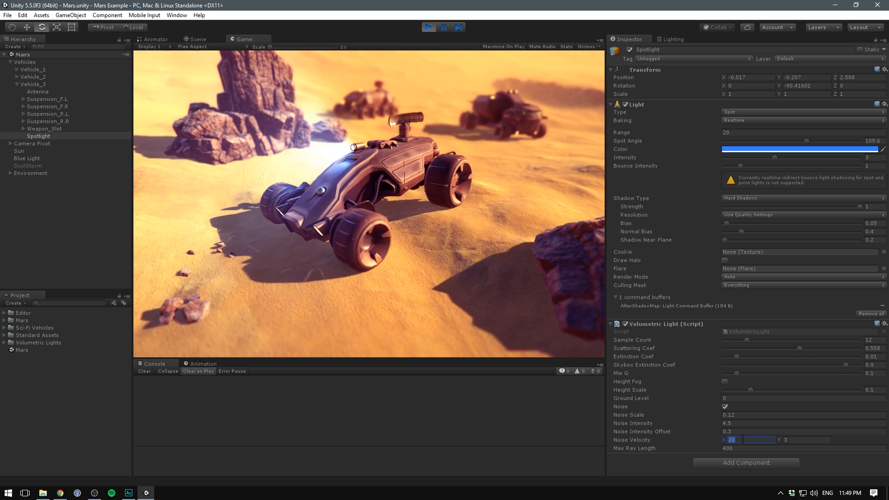
type("1")
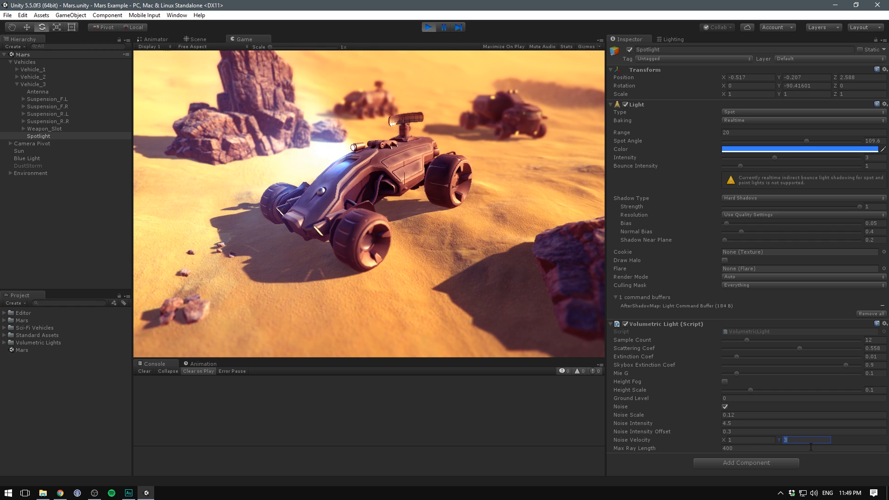
type("-3")
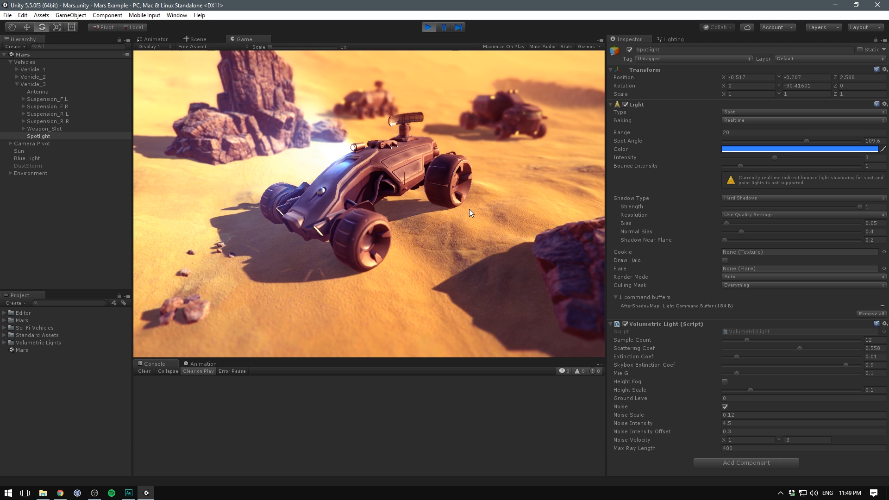
mouse_move(552, 163)
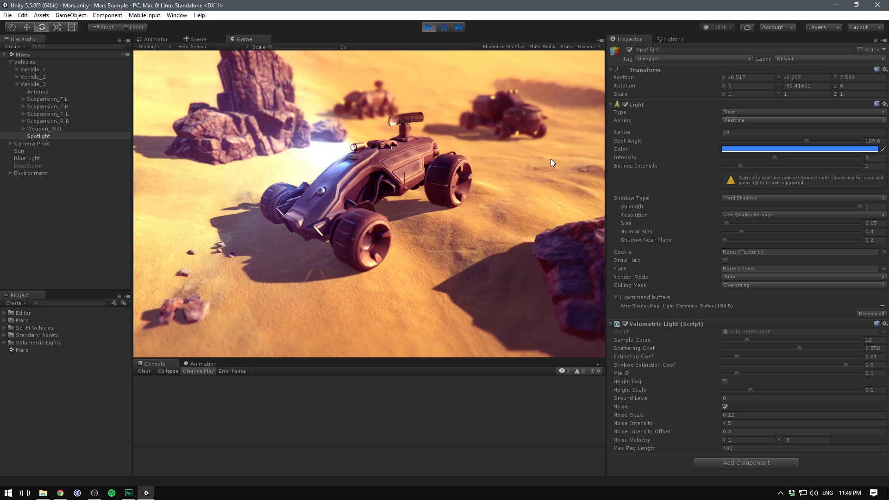
mouse_move(311, 159)
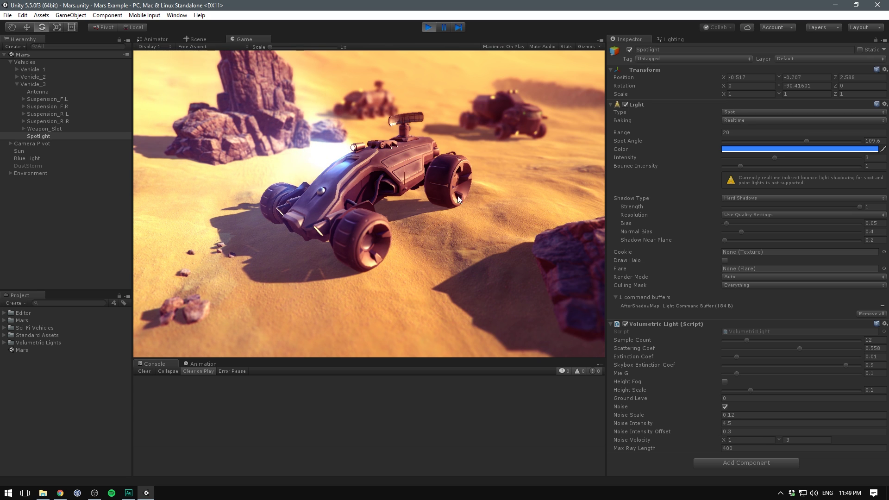
right_click(659, 324)
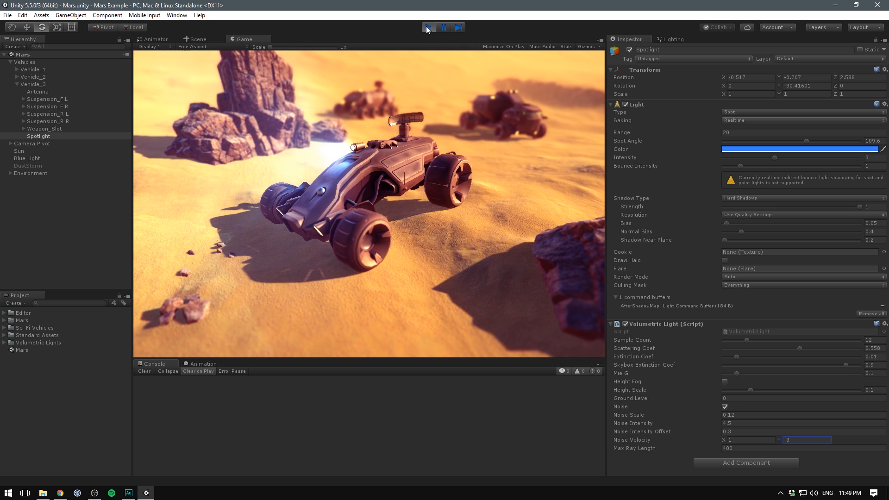
Stop play mode, rename Spotlight to TopLight and duplicate it as TopLight (1).
left_click(428, 27)
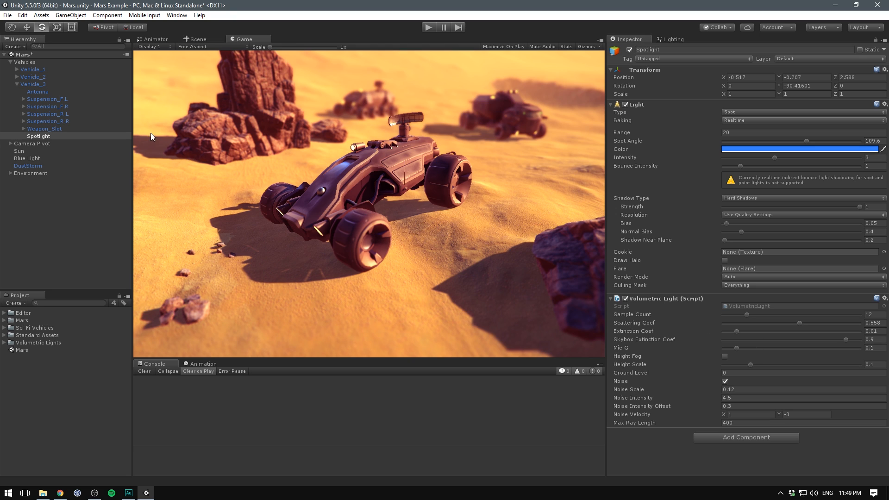
double_click(38, 136)
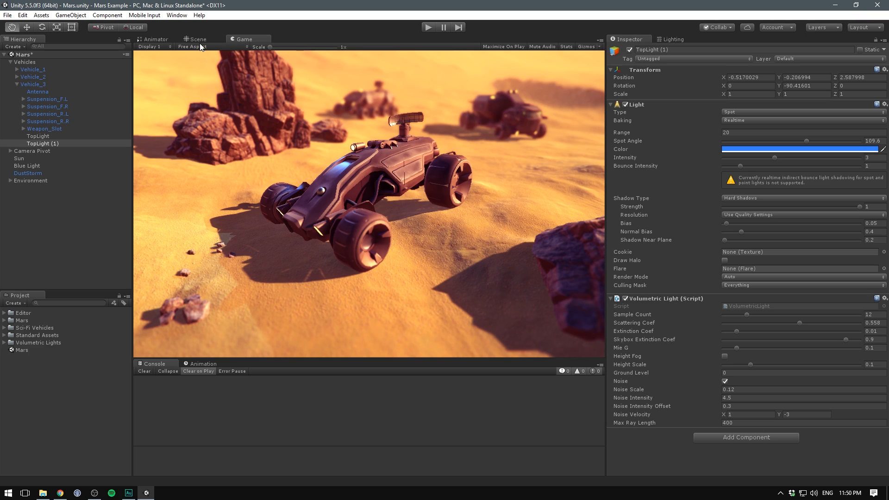
In the Scene view, move TopLight (1) down to the vehicle's front wheel.
left_click(200, 39)
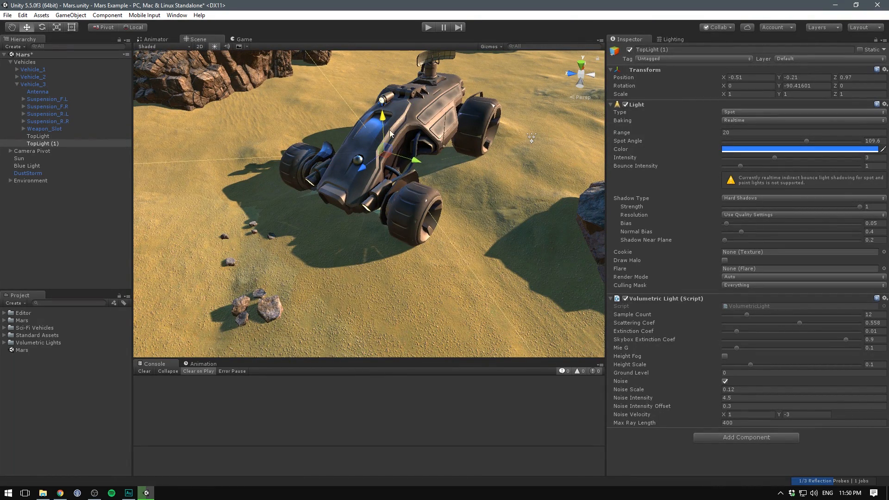
left_click_drag(385, 116, 354, 204)
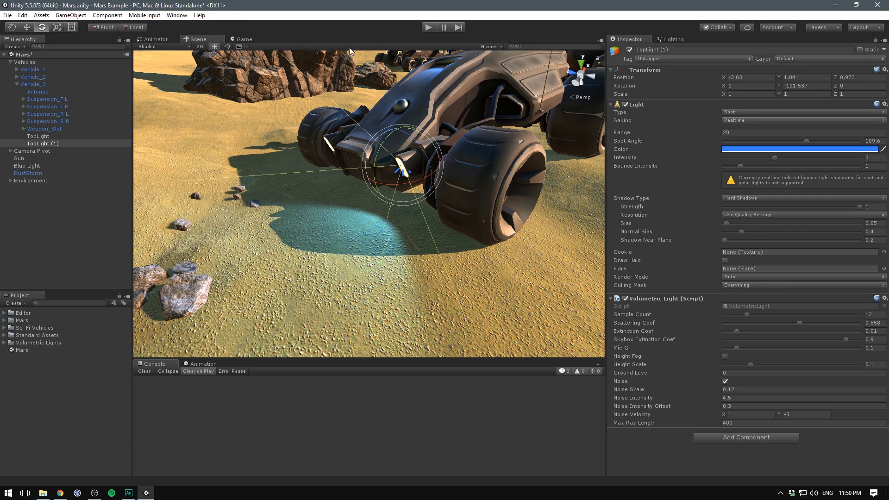
Change TopLight (1)'s colour to pale cream and preview the lighting in Play mode.
left_click(801, 149)
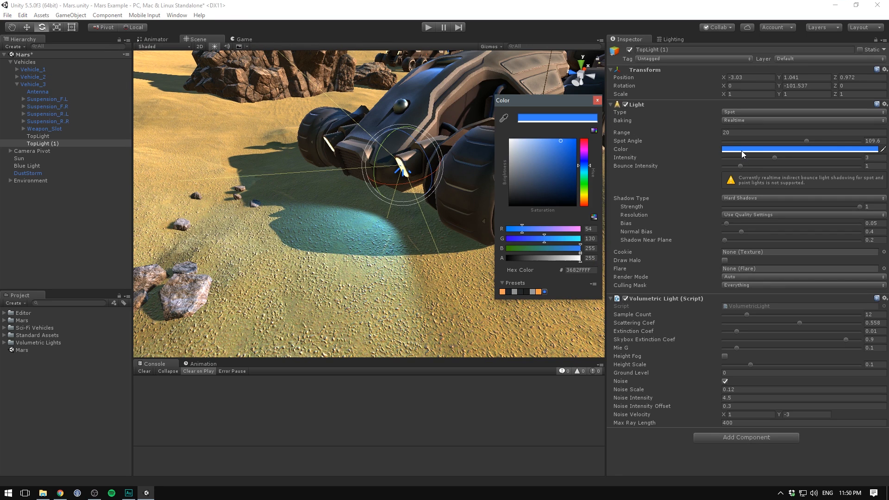
left_click(598, 100)
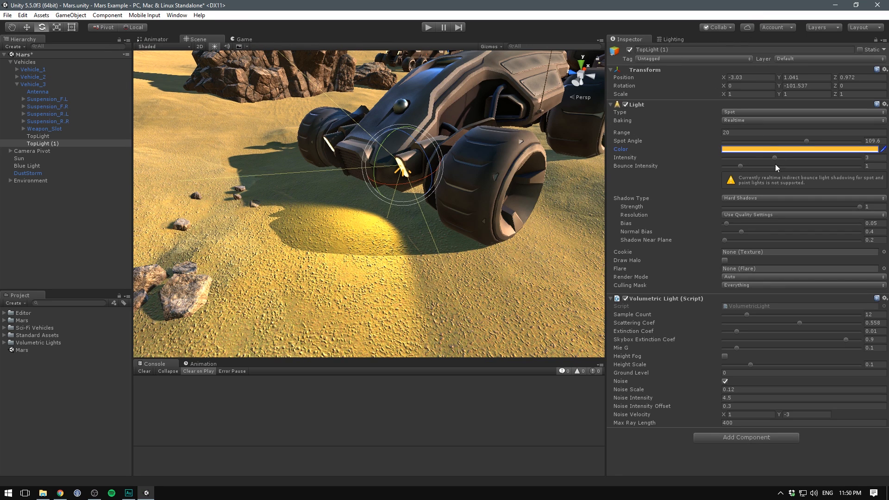
left_click(801, 149)
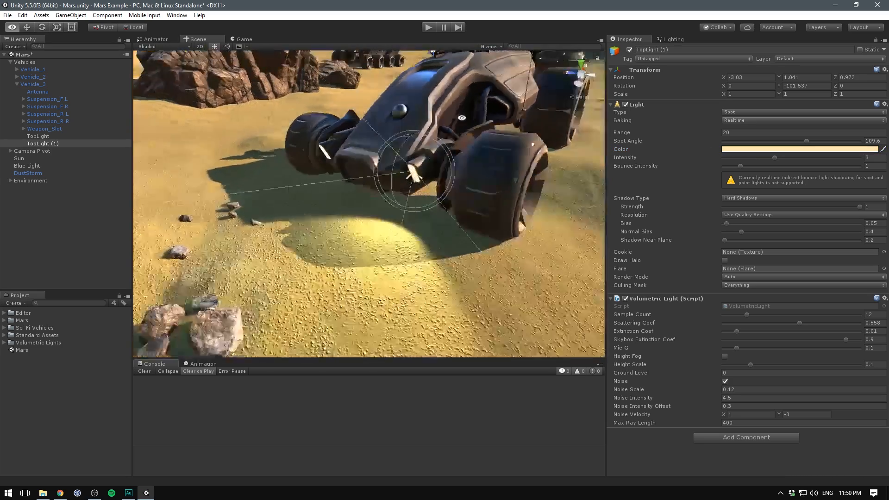
left_click(429, 27)
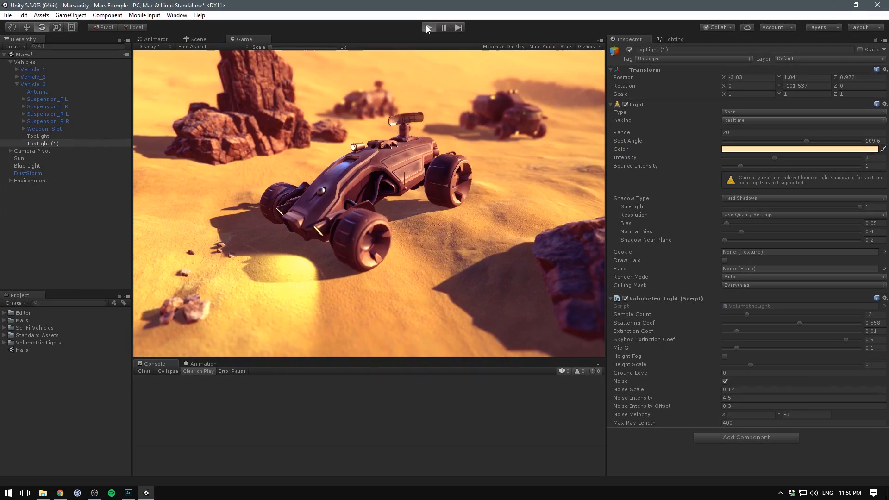
left_click(429, 27)
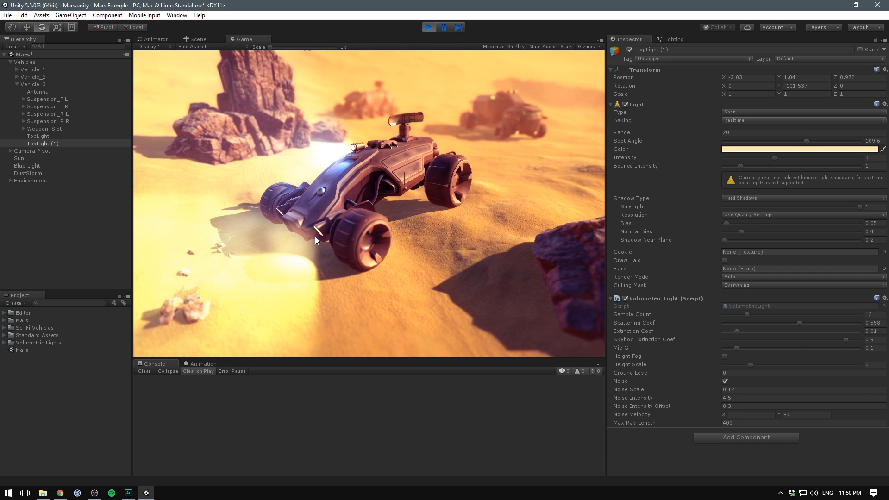
left_click(428, 27)
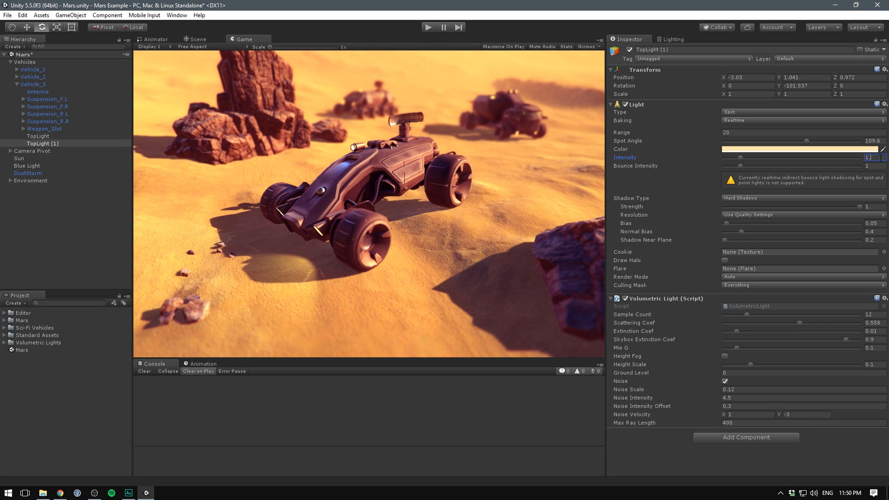
Set TopLight (1) intensity to 1.5 and range to 15, and adjust its spot angle.
left_click_drag(726, 157, 749, 158)
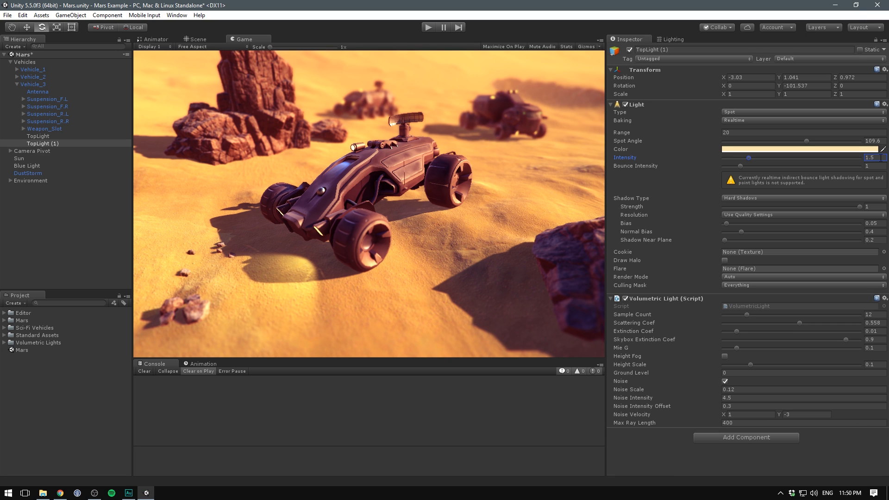
left_click(803, 132)
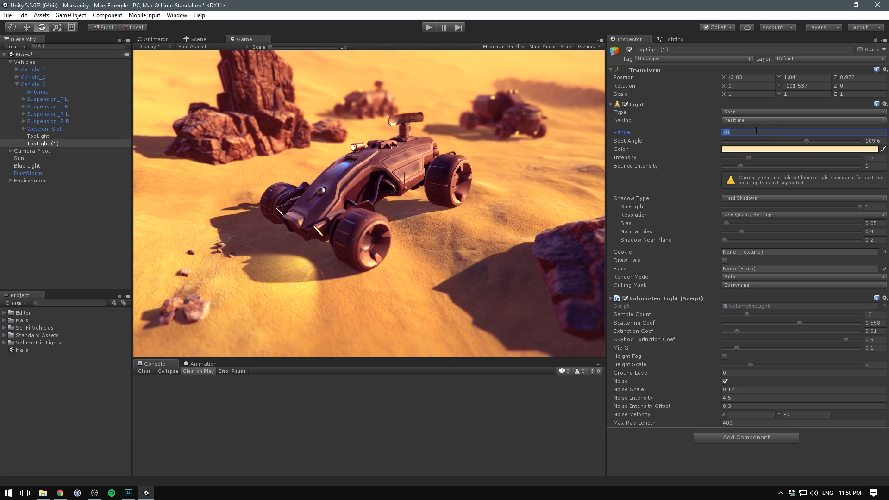
type("15")
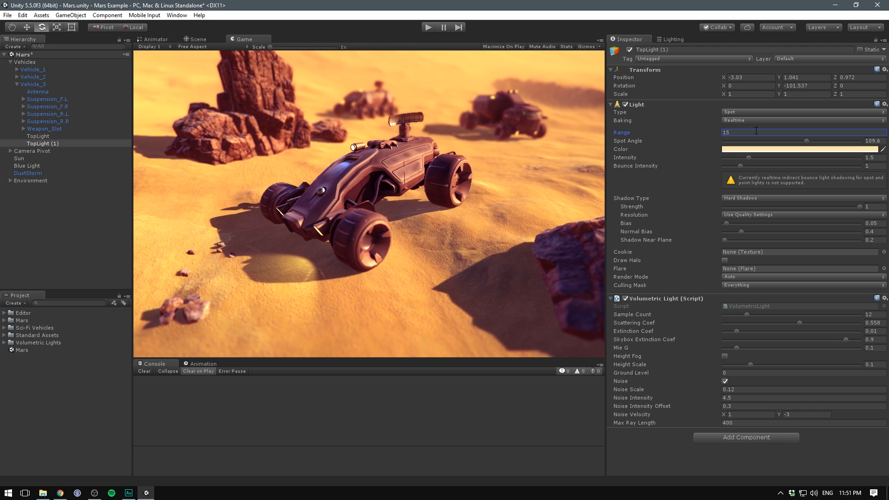
left_click_drag(816, 141, 780, 142)
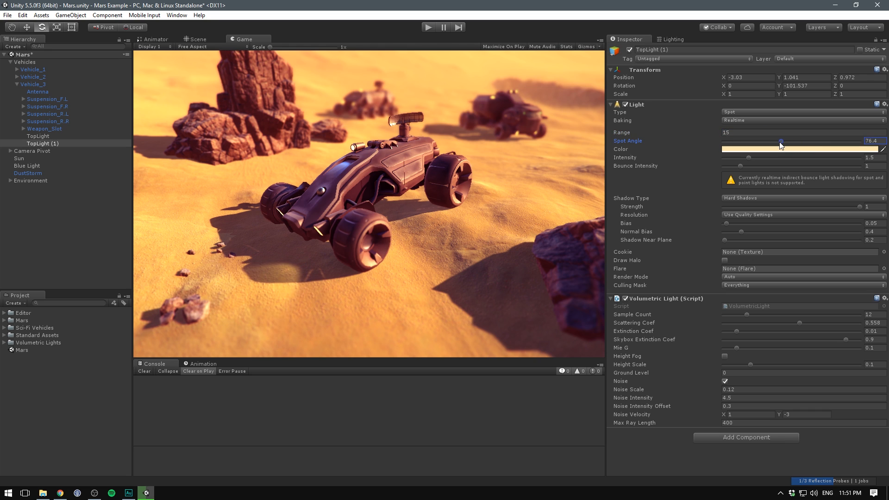
left_click_drag(781, 141, 808, 141)
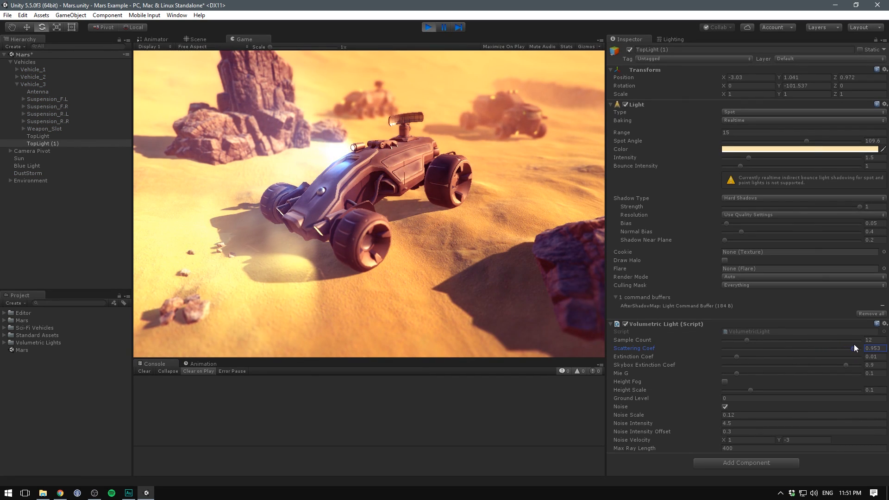
Set TopLight (1)'s volumetric scattering to about 0.788 and noise intensity 4.5, then copy the component.
left_click_drag(873, 349, 799, 348)
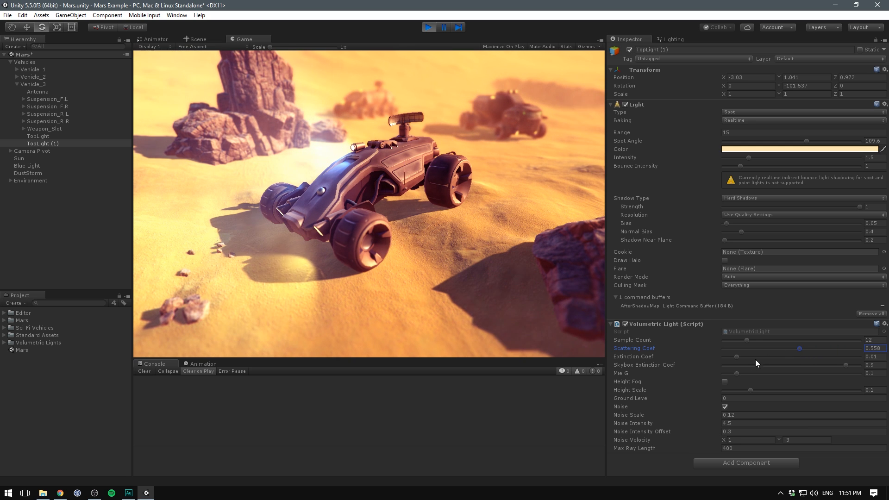
left_click(799, 423)
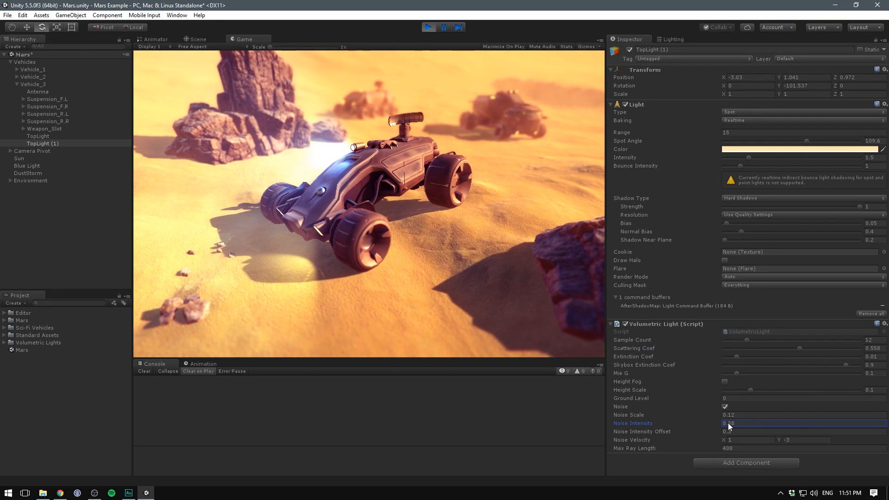
type("4.5")
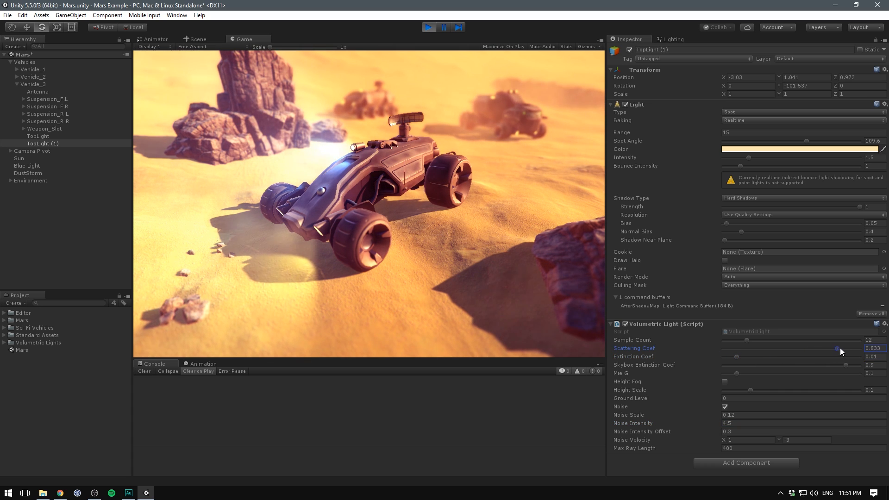
left_click_drag(835, 347, 839, 348)
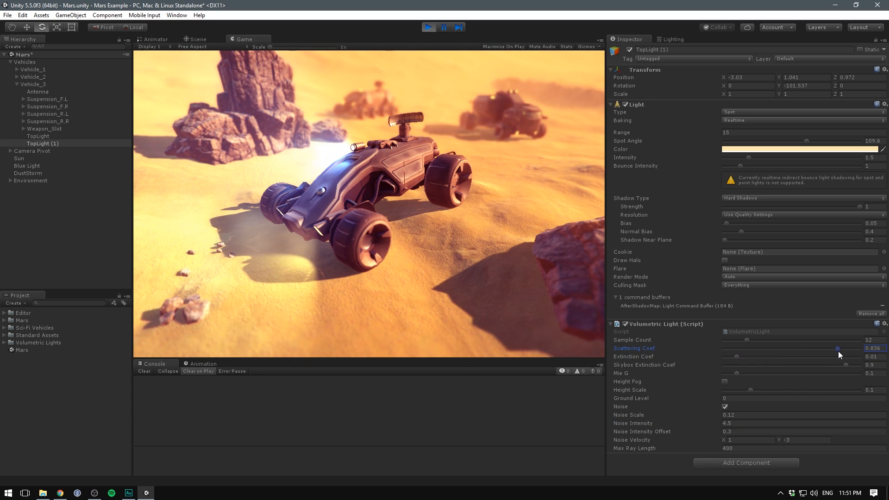
left_click_drag(839, 348, 832, 348)
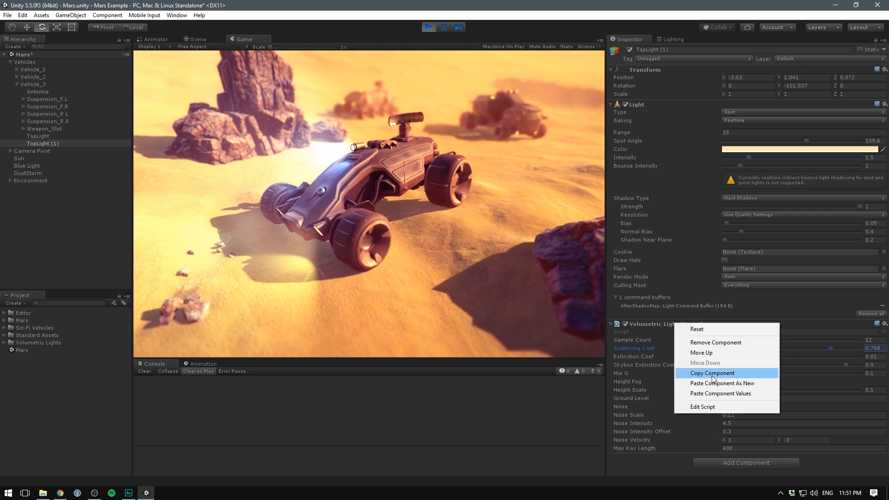
left_click(712, 373)
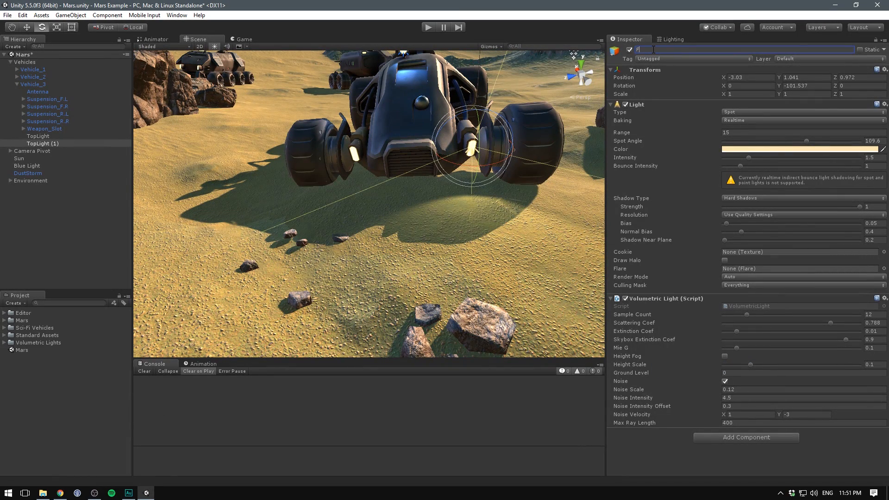
Rename TopLight (1) to FrontLight_Right and its duplicate to FrontLight_Left.
type("FrontLig")
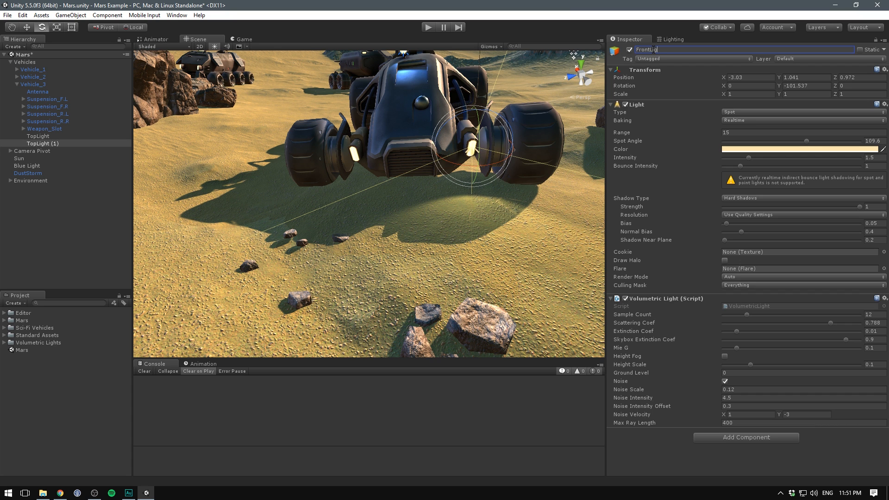
type("FrontLight_Right (1")
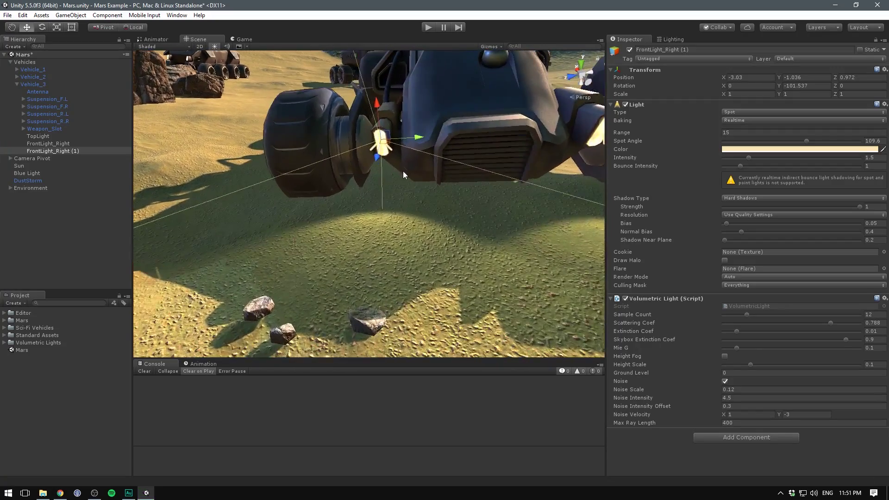
double_click(661, 50)
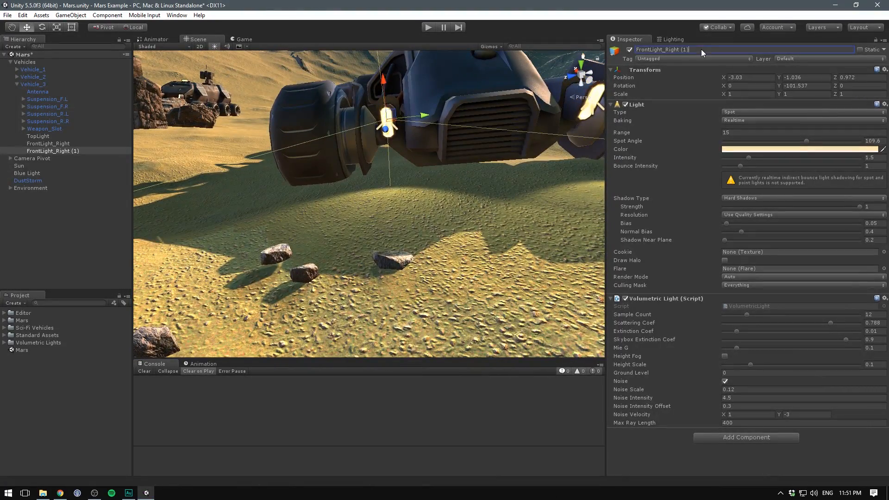
type("FrontLight_Left")
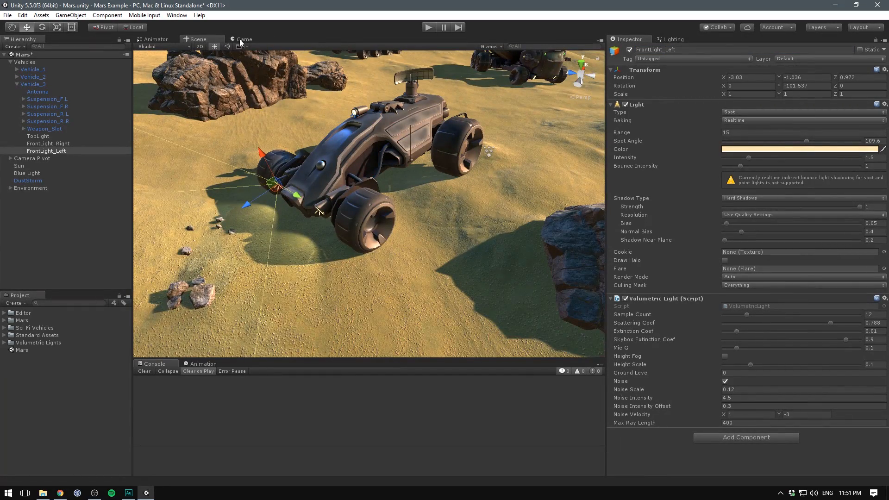
Play the scene in Game view and select TopLight to preview the volumetric spotlights.
left_click(254, 39)
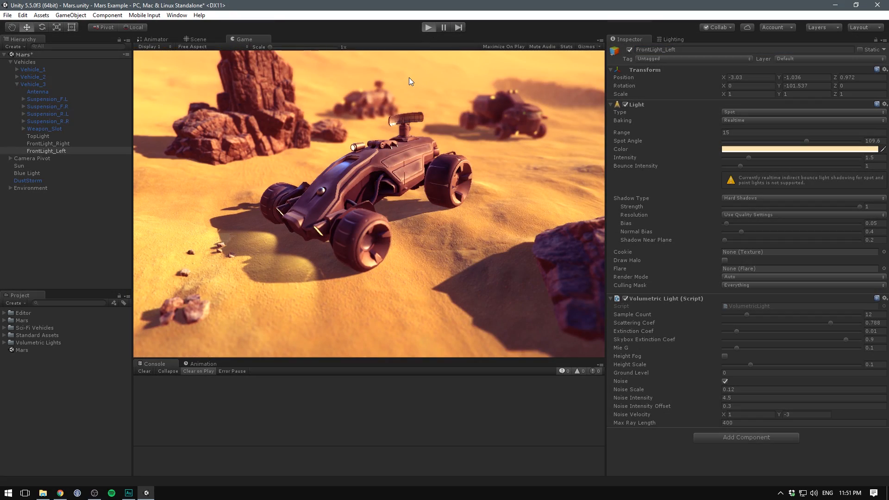
left_click(429, 27)
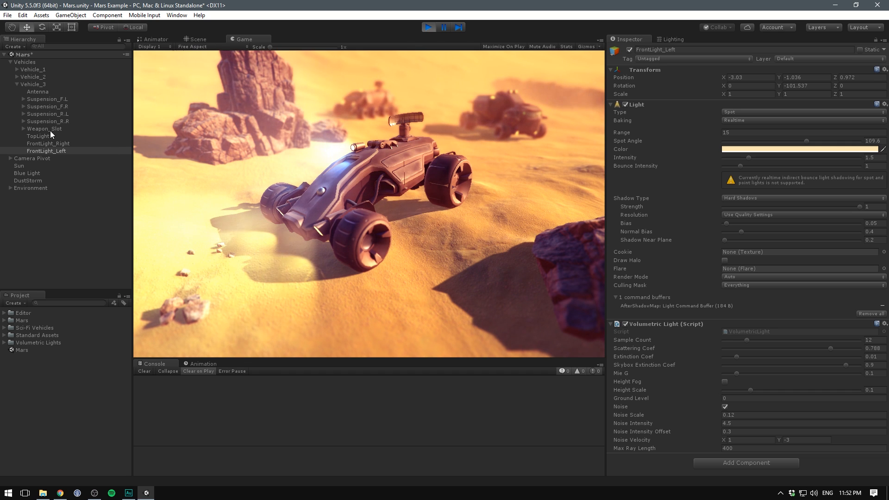
left_click(38, 135)
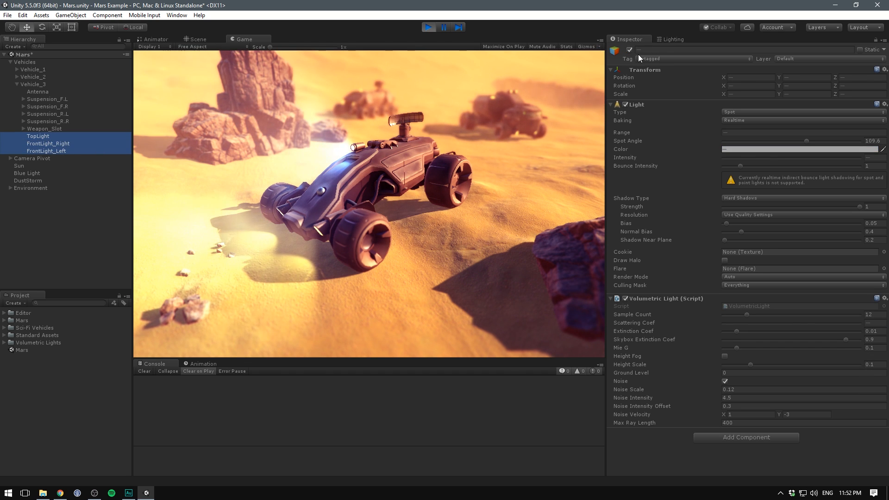
left_click(628, 50)
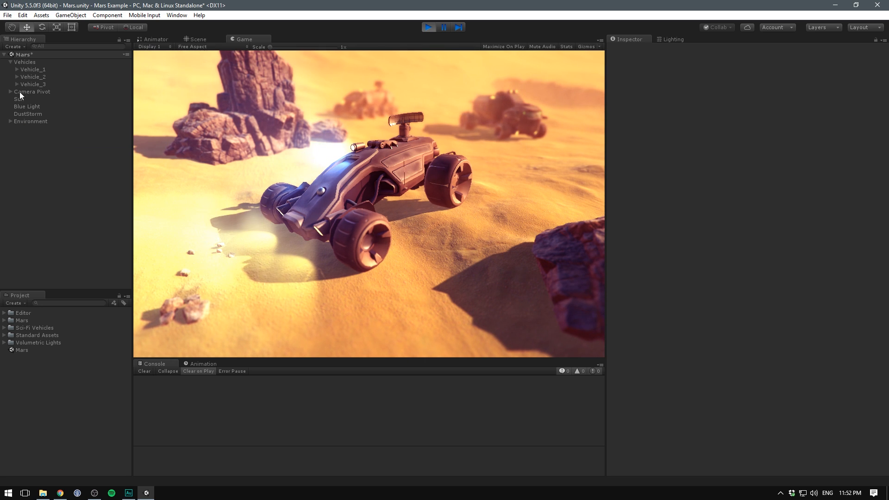
Set Camera Pivot rotation to Y 25.31 and Z 11.1 for a more front-facing view.
left_click(32, 91)
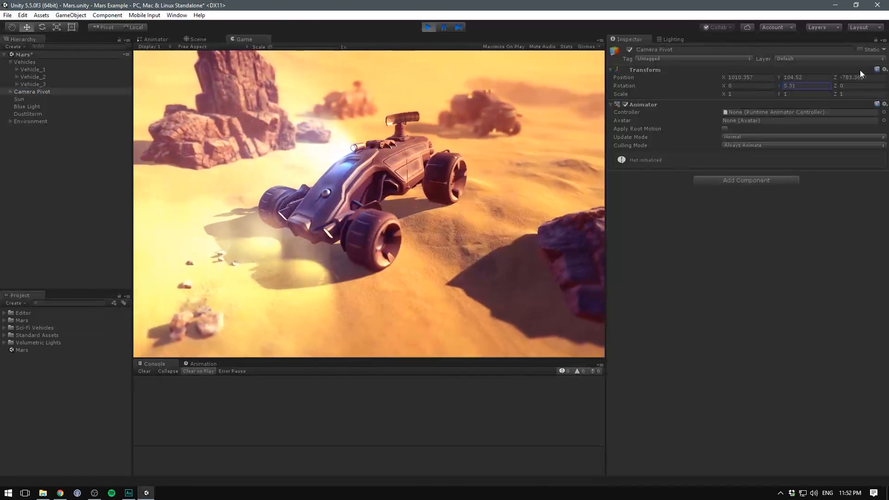
type("25.31")
left_click(860, 86)
type("12.67")
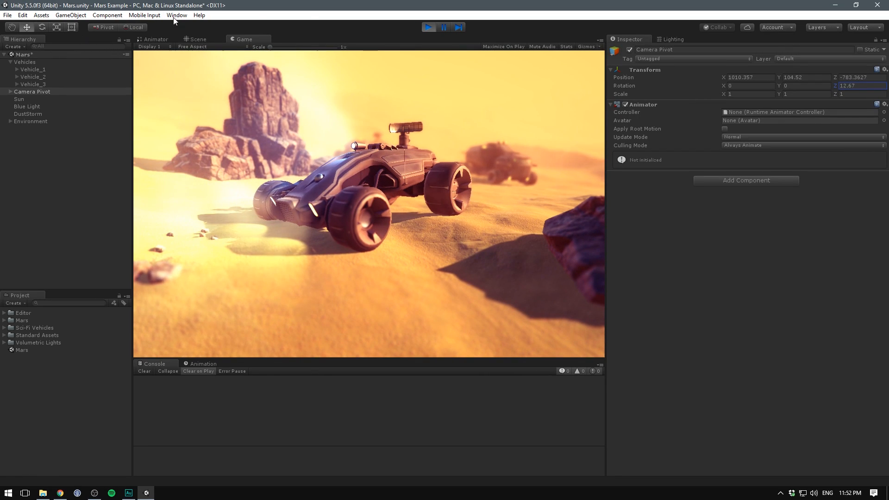
type("11.1")
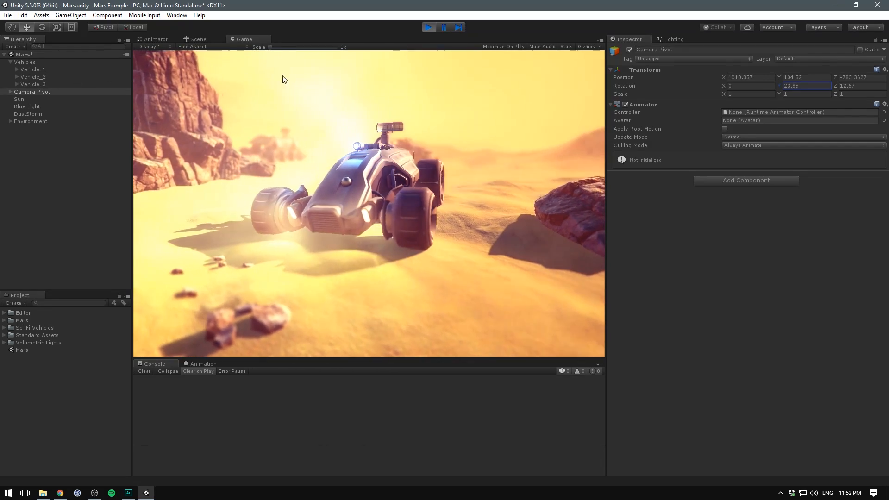
left_click(198, 39)
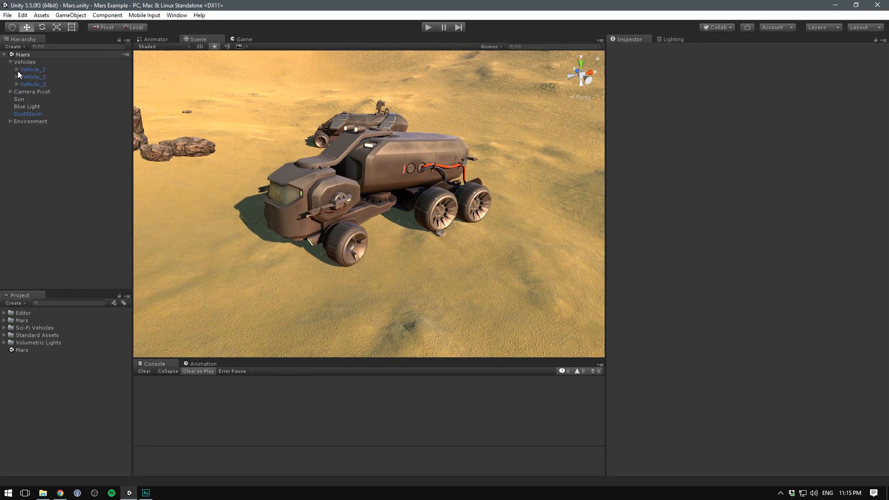
left_click(13, 70)
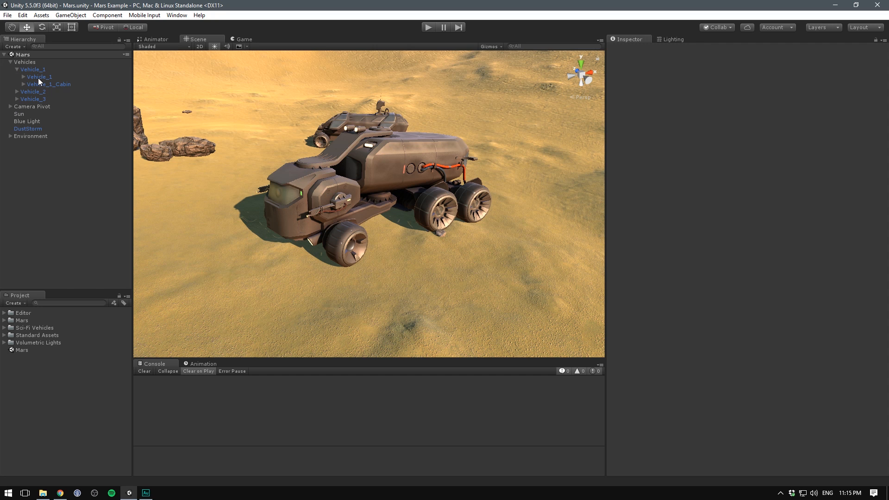
left_click(45, 84)
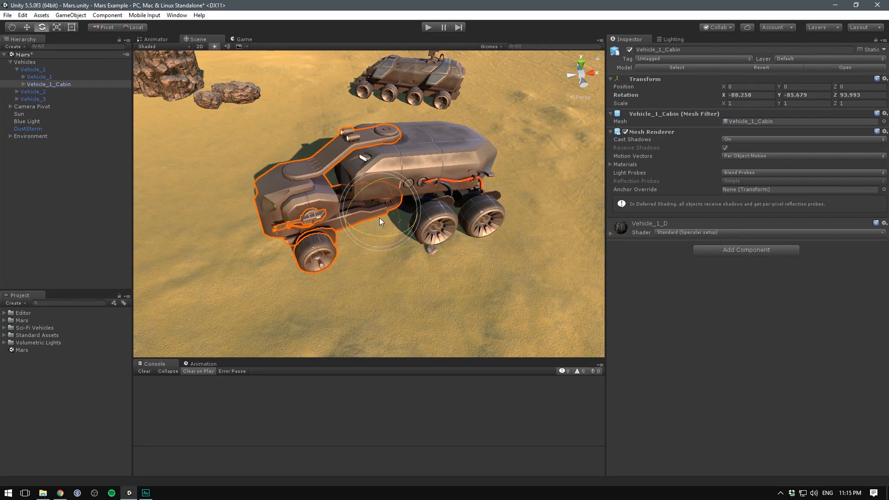
left_click(26, 70)
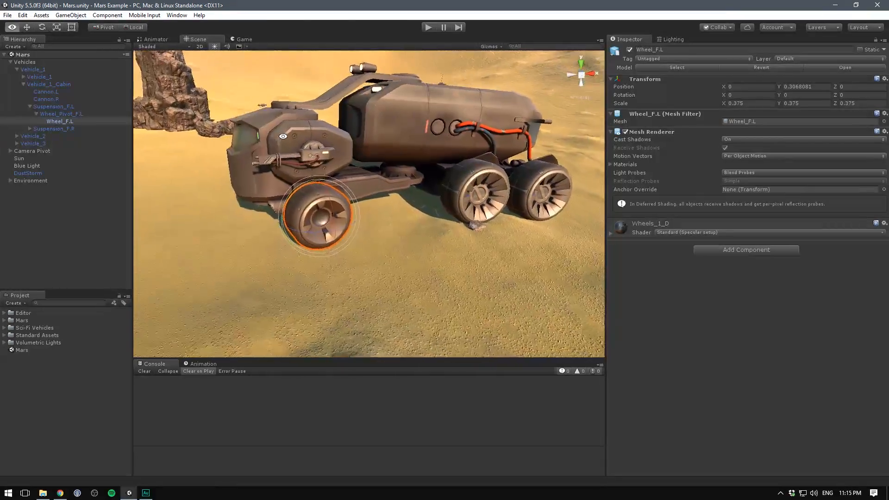
left_click(31, 70)
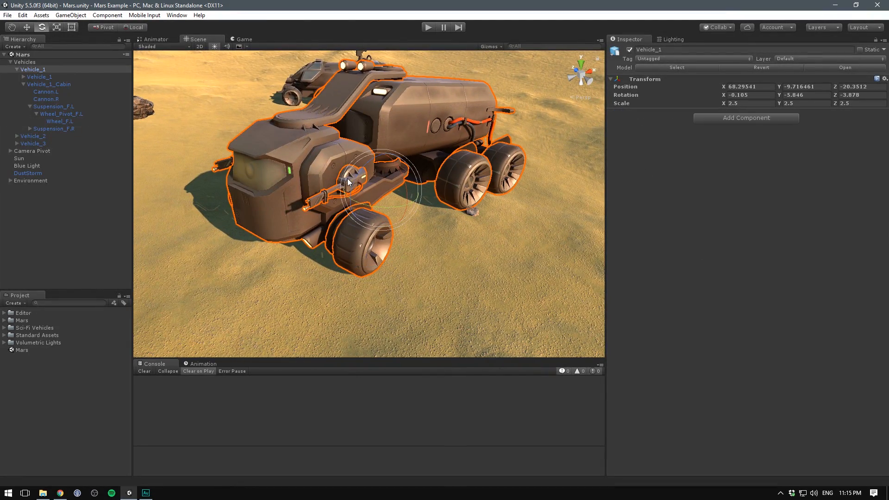
left_click(45, 91)
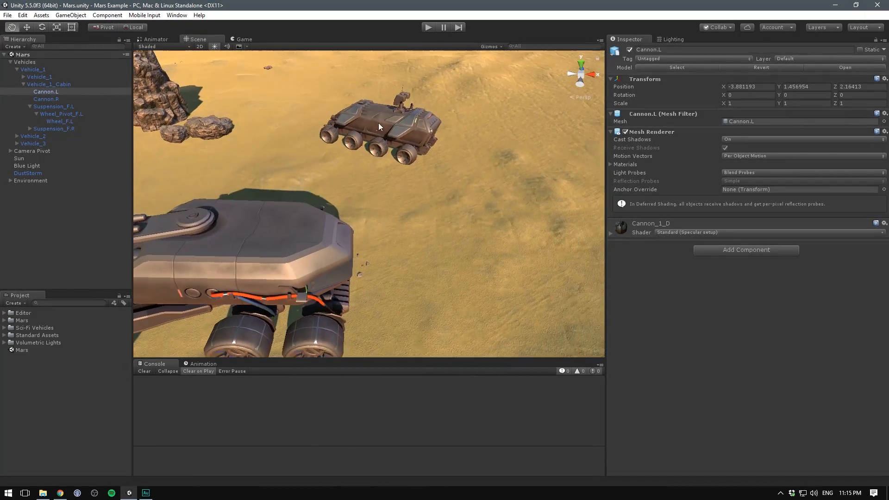
left_click(32, 135)
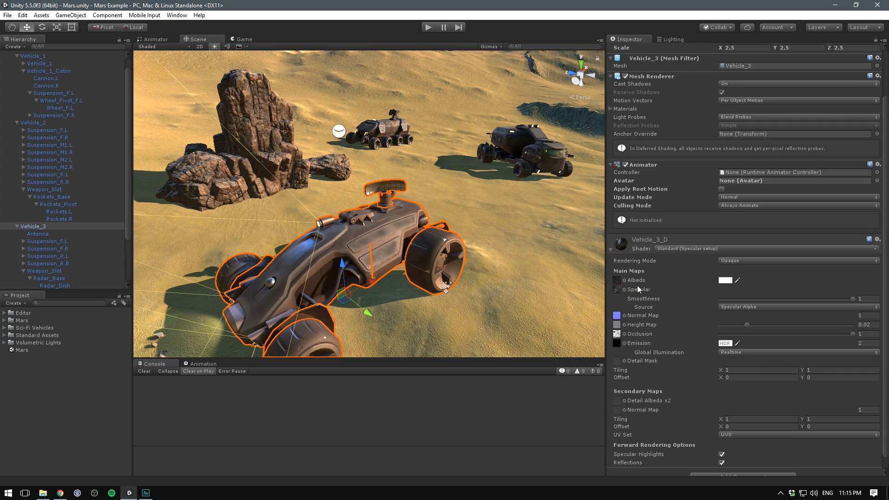
mouse_move(628, 340)
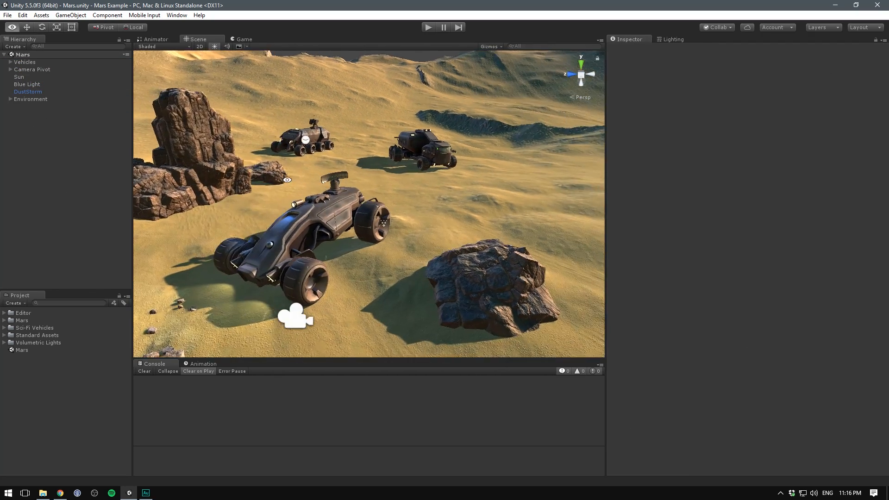
Switch to the Game view showing the rover among the desert rocks.
left_click(251, 40)
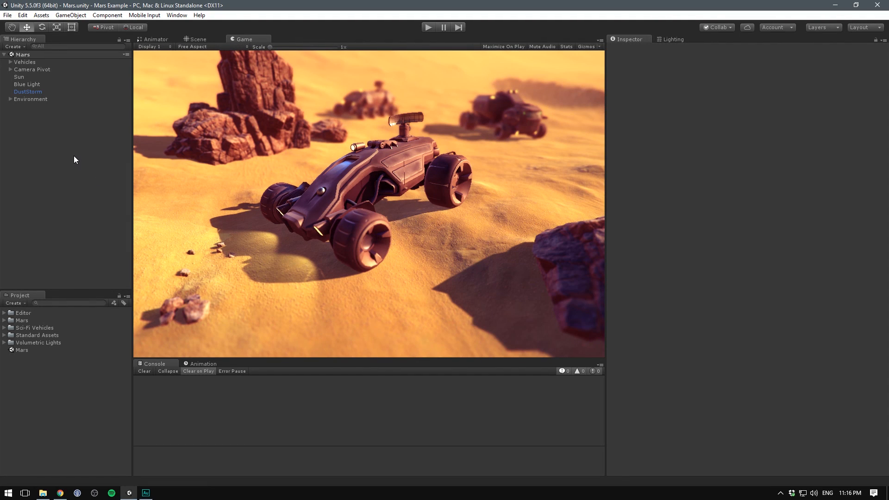